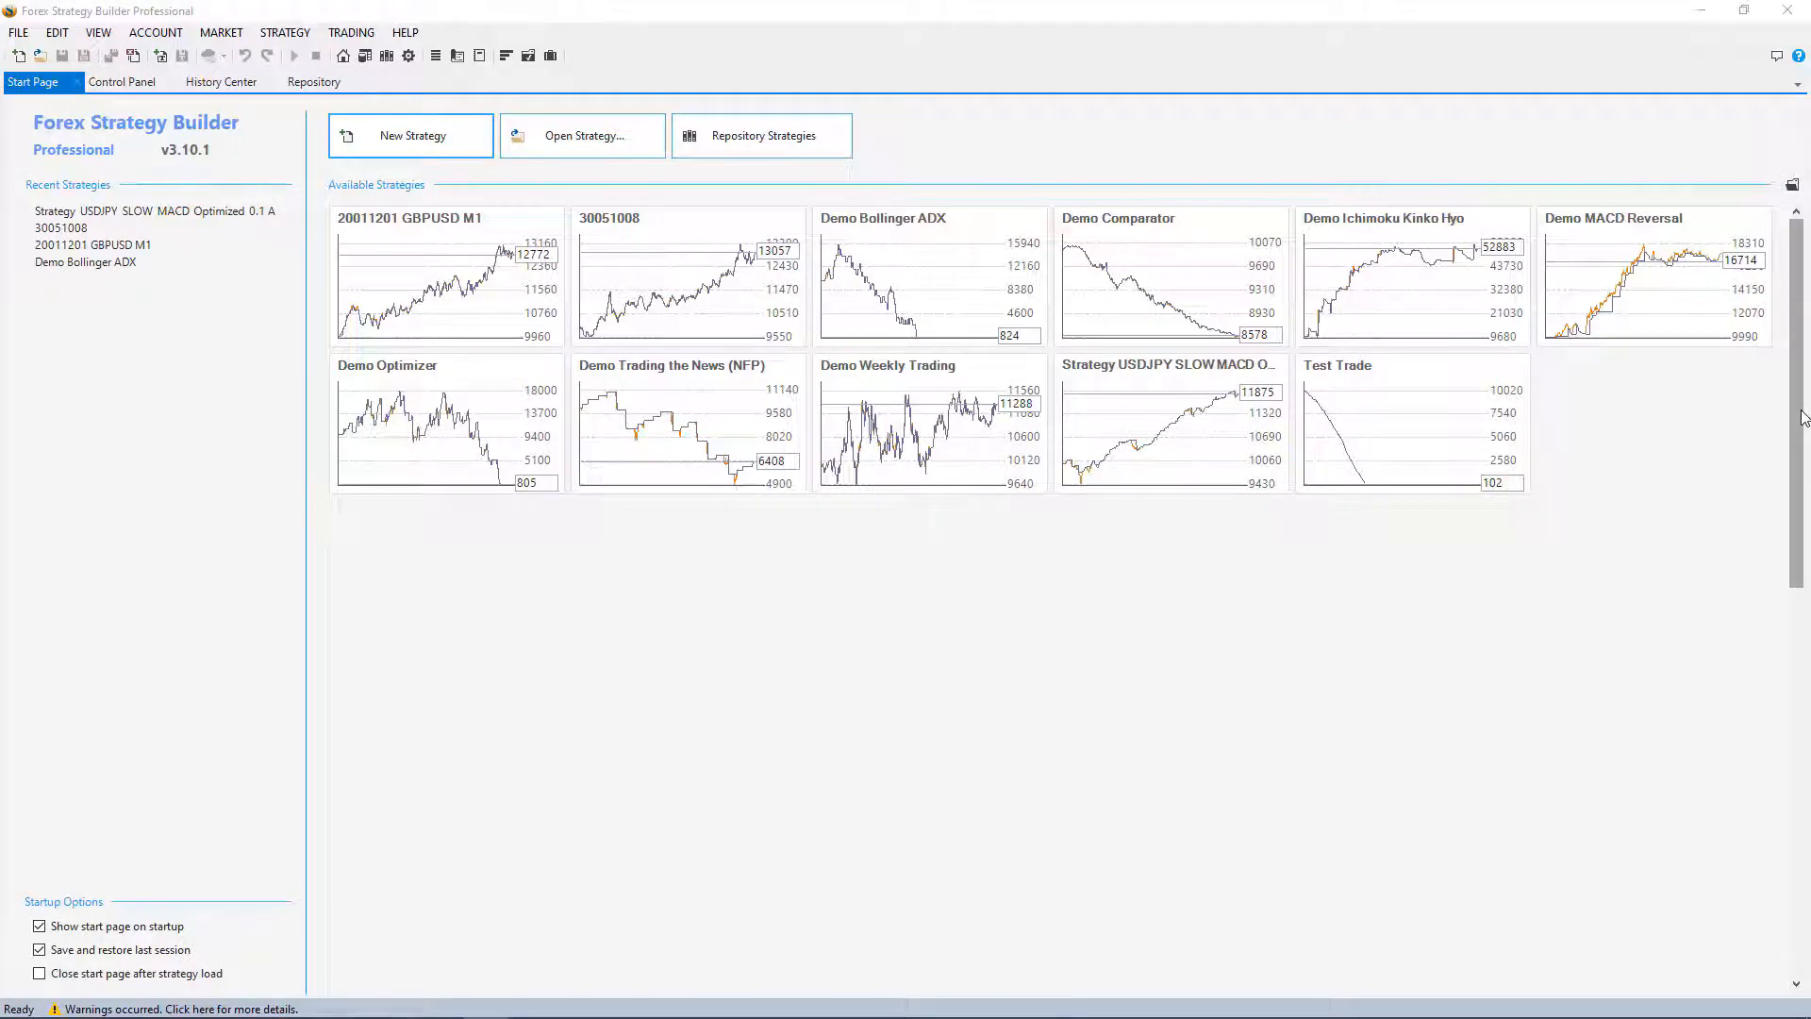
Step: Create a blank New Strategy in the Editor on USDJPY M1 demo data
left_click(447, 423)
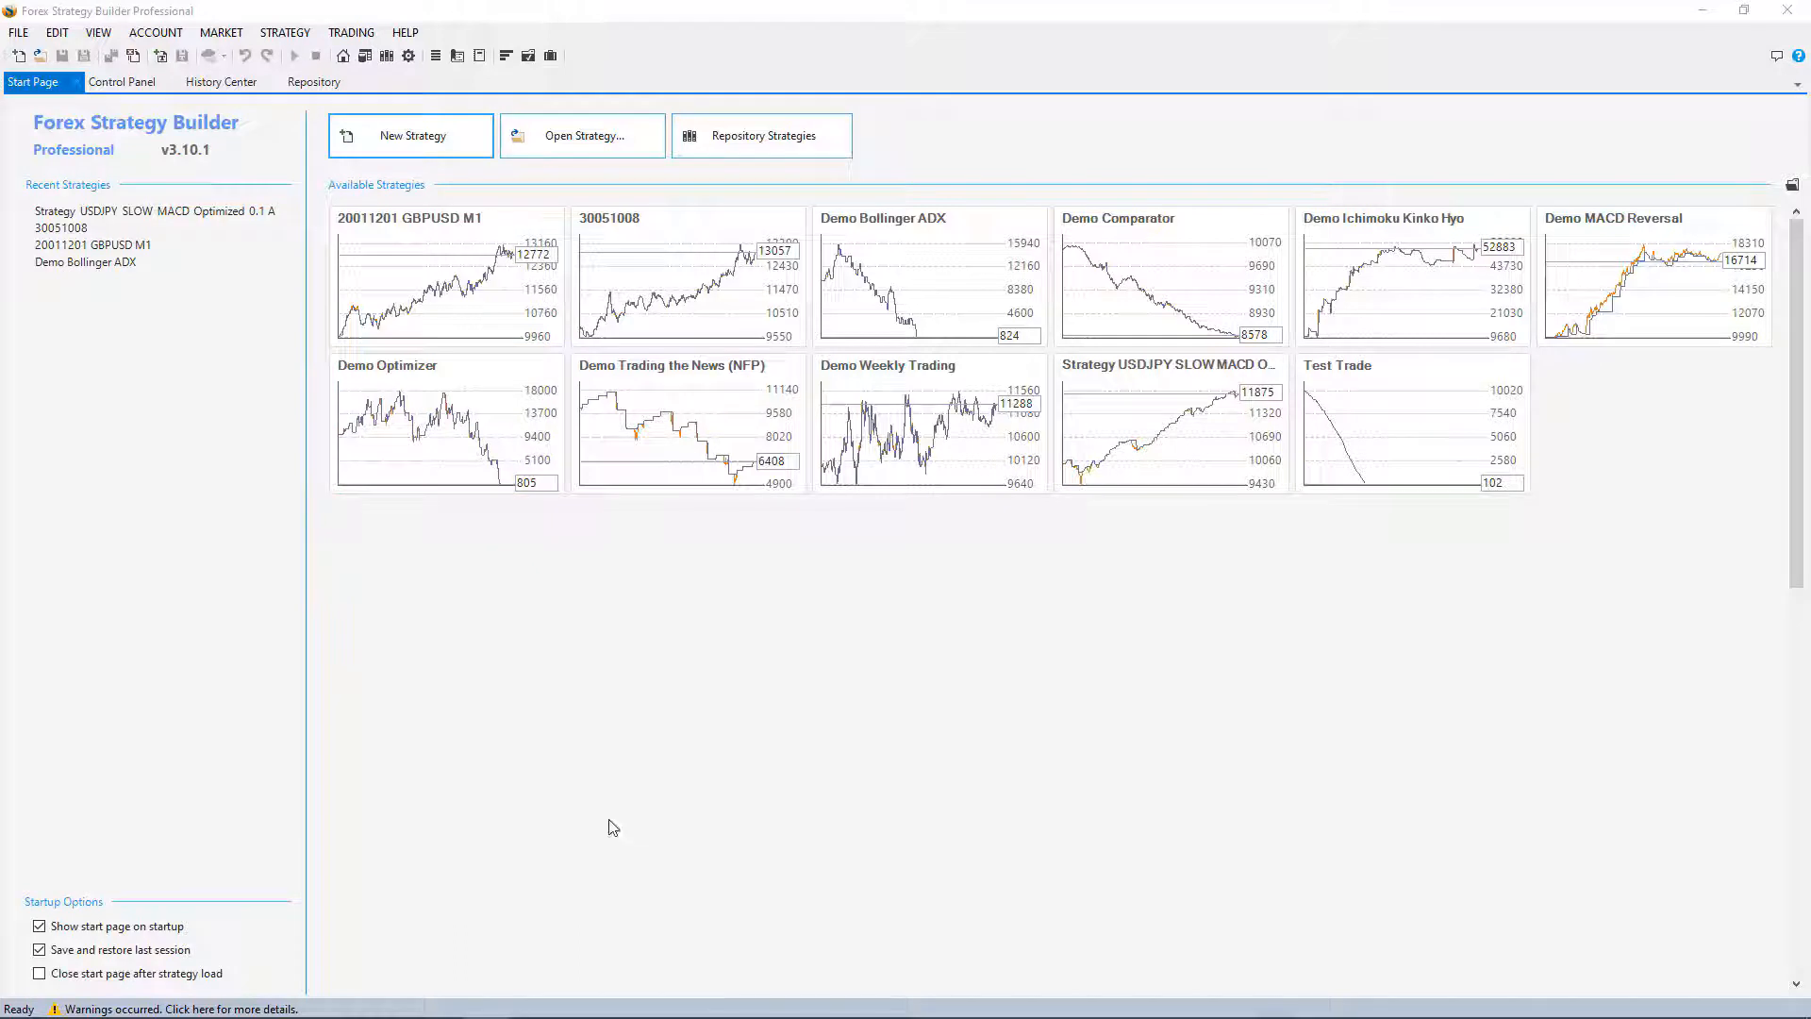
mouse_move(485, 729)
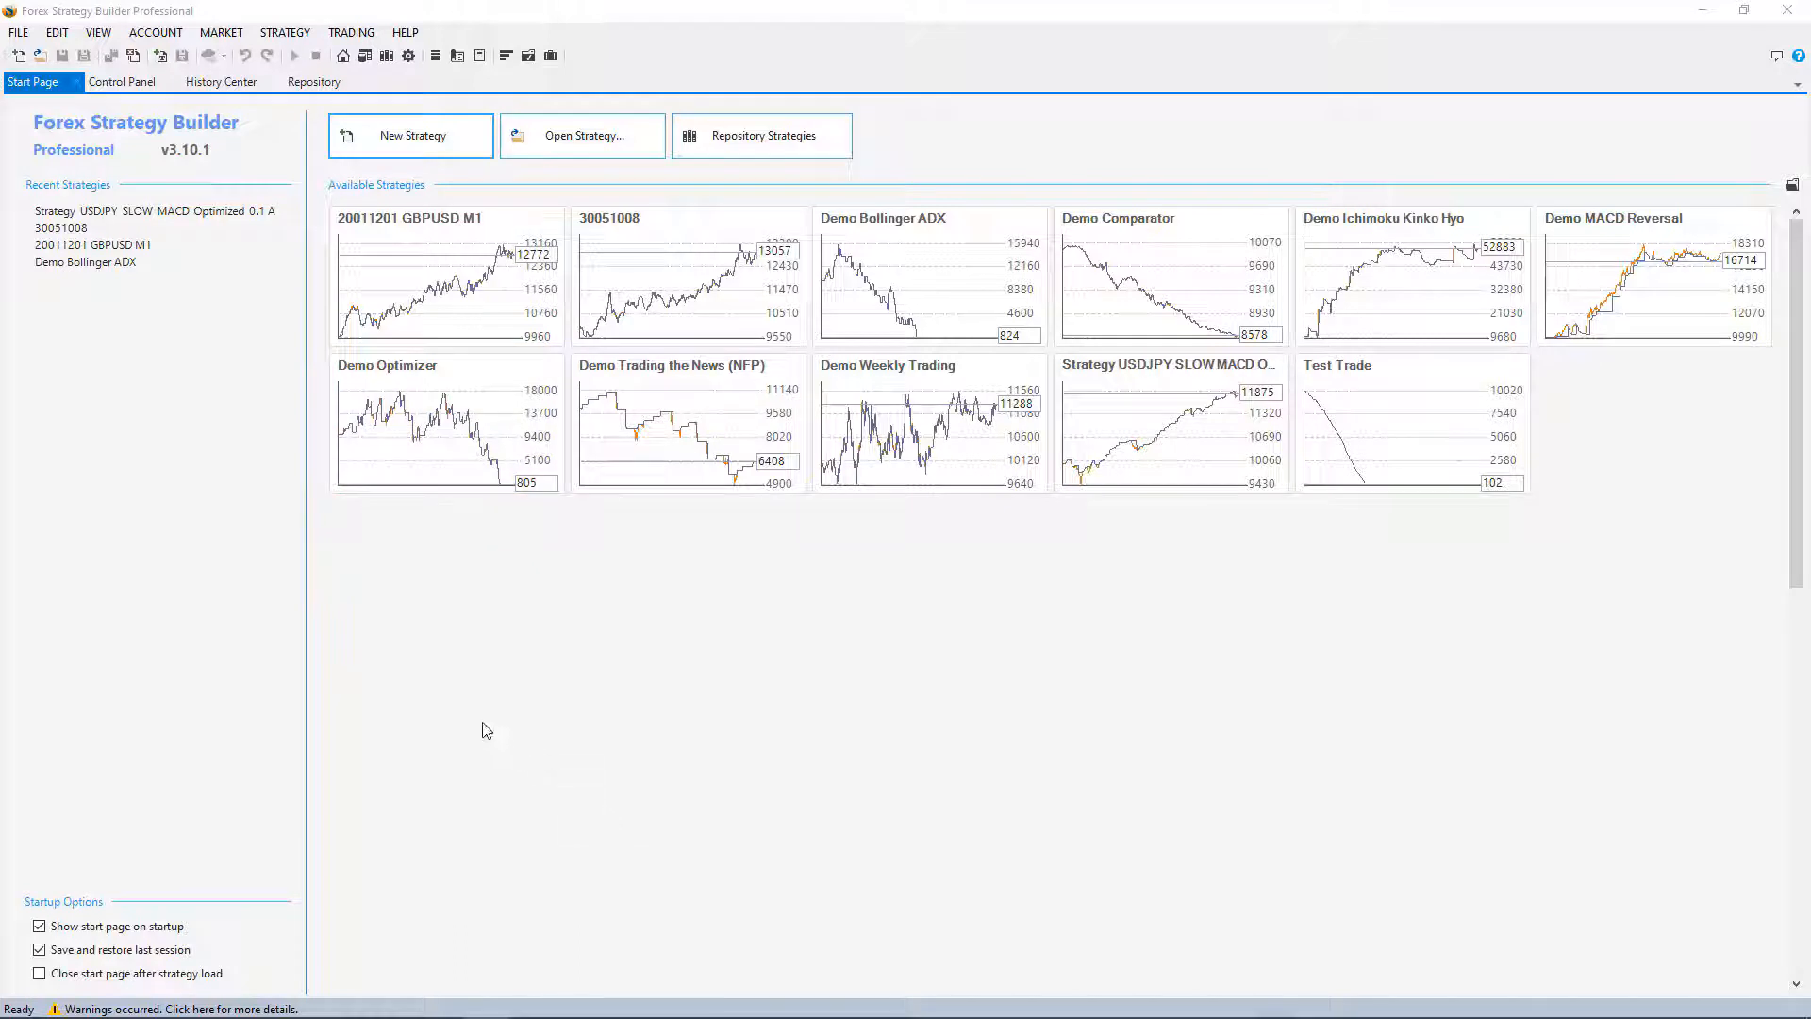
mouse_move(254, 464)
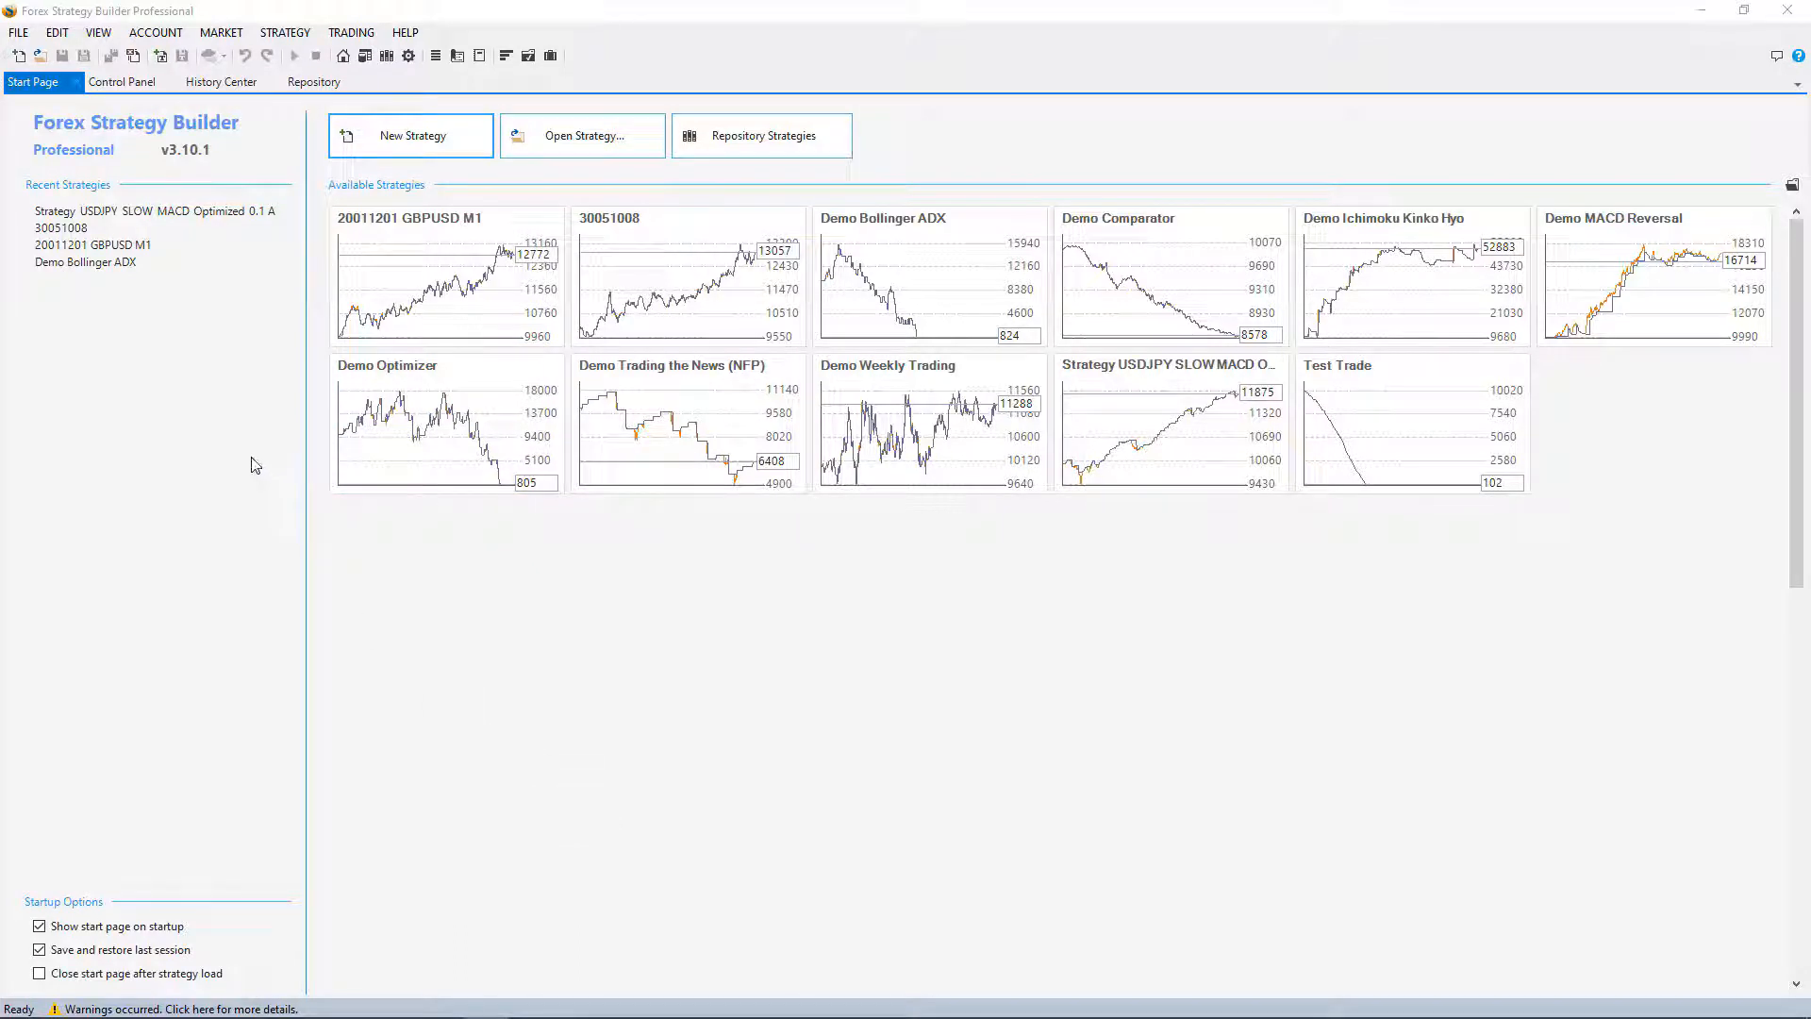
mouse_move(104, 167)
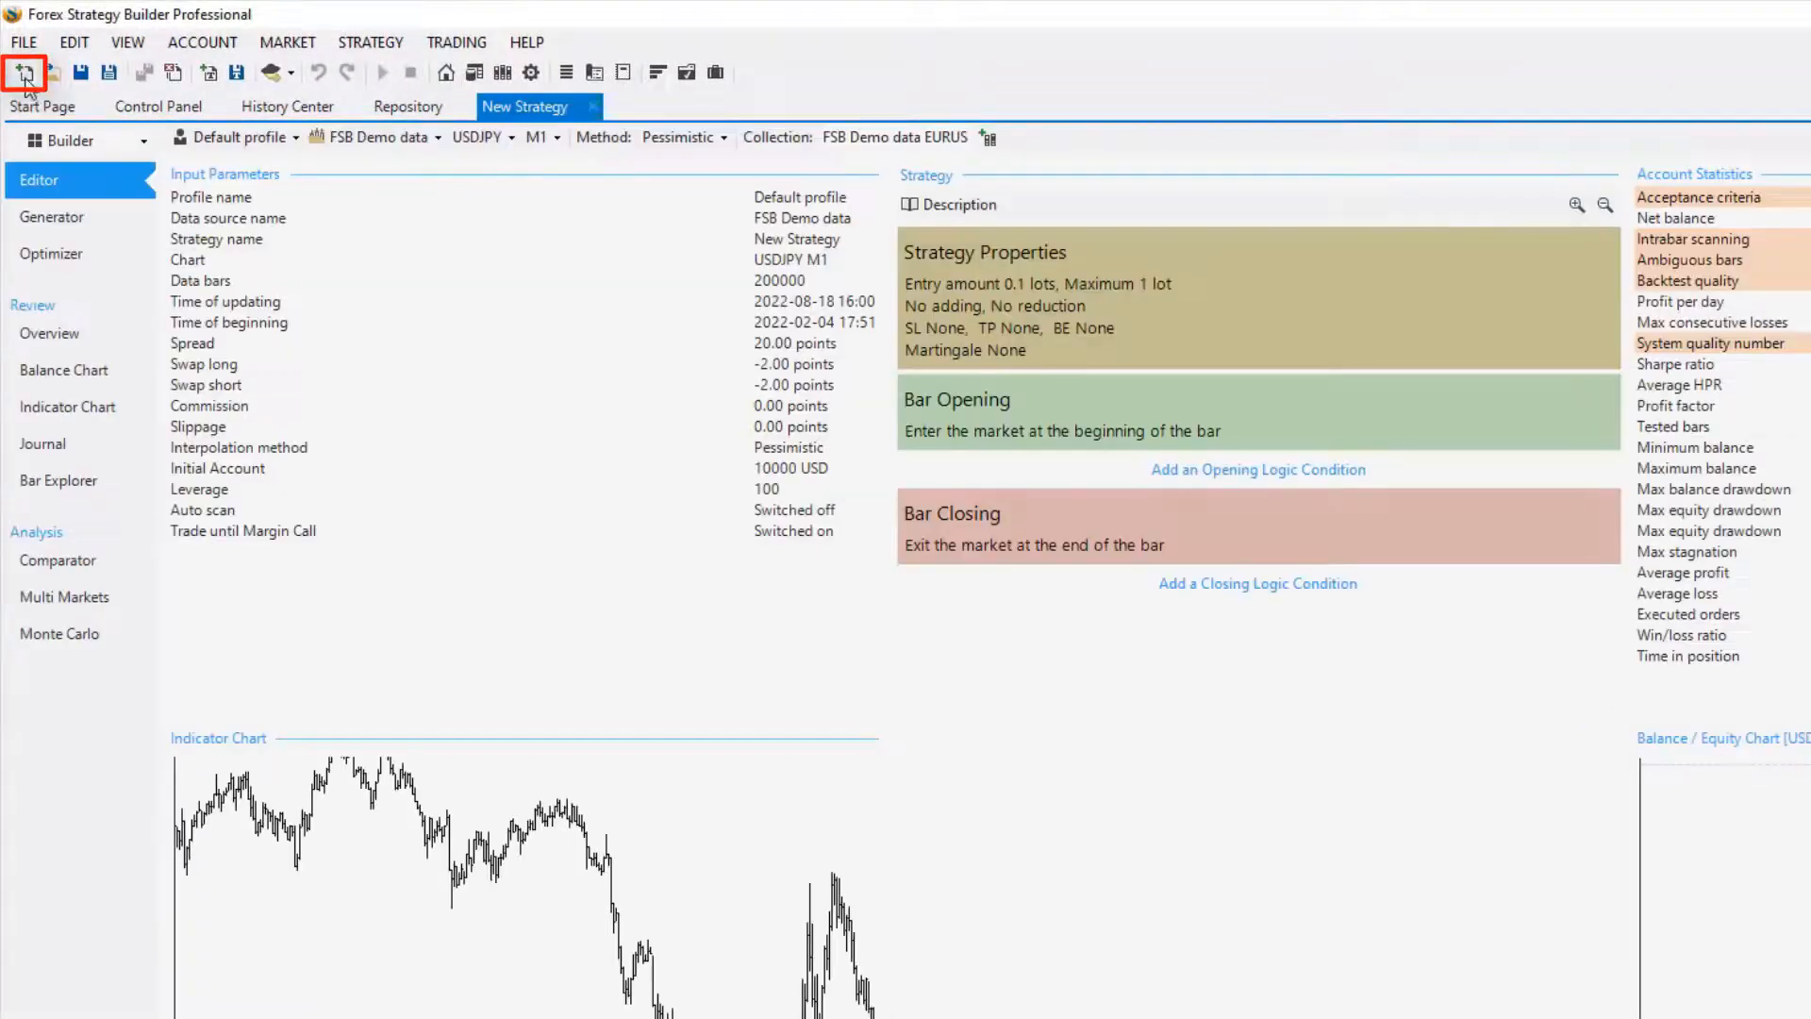
mouse_move(207, 72)
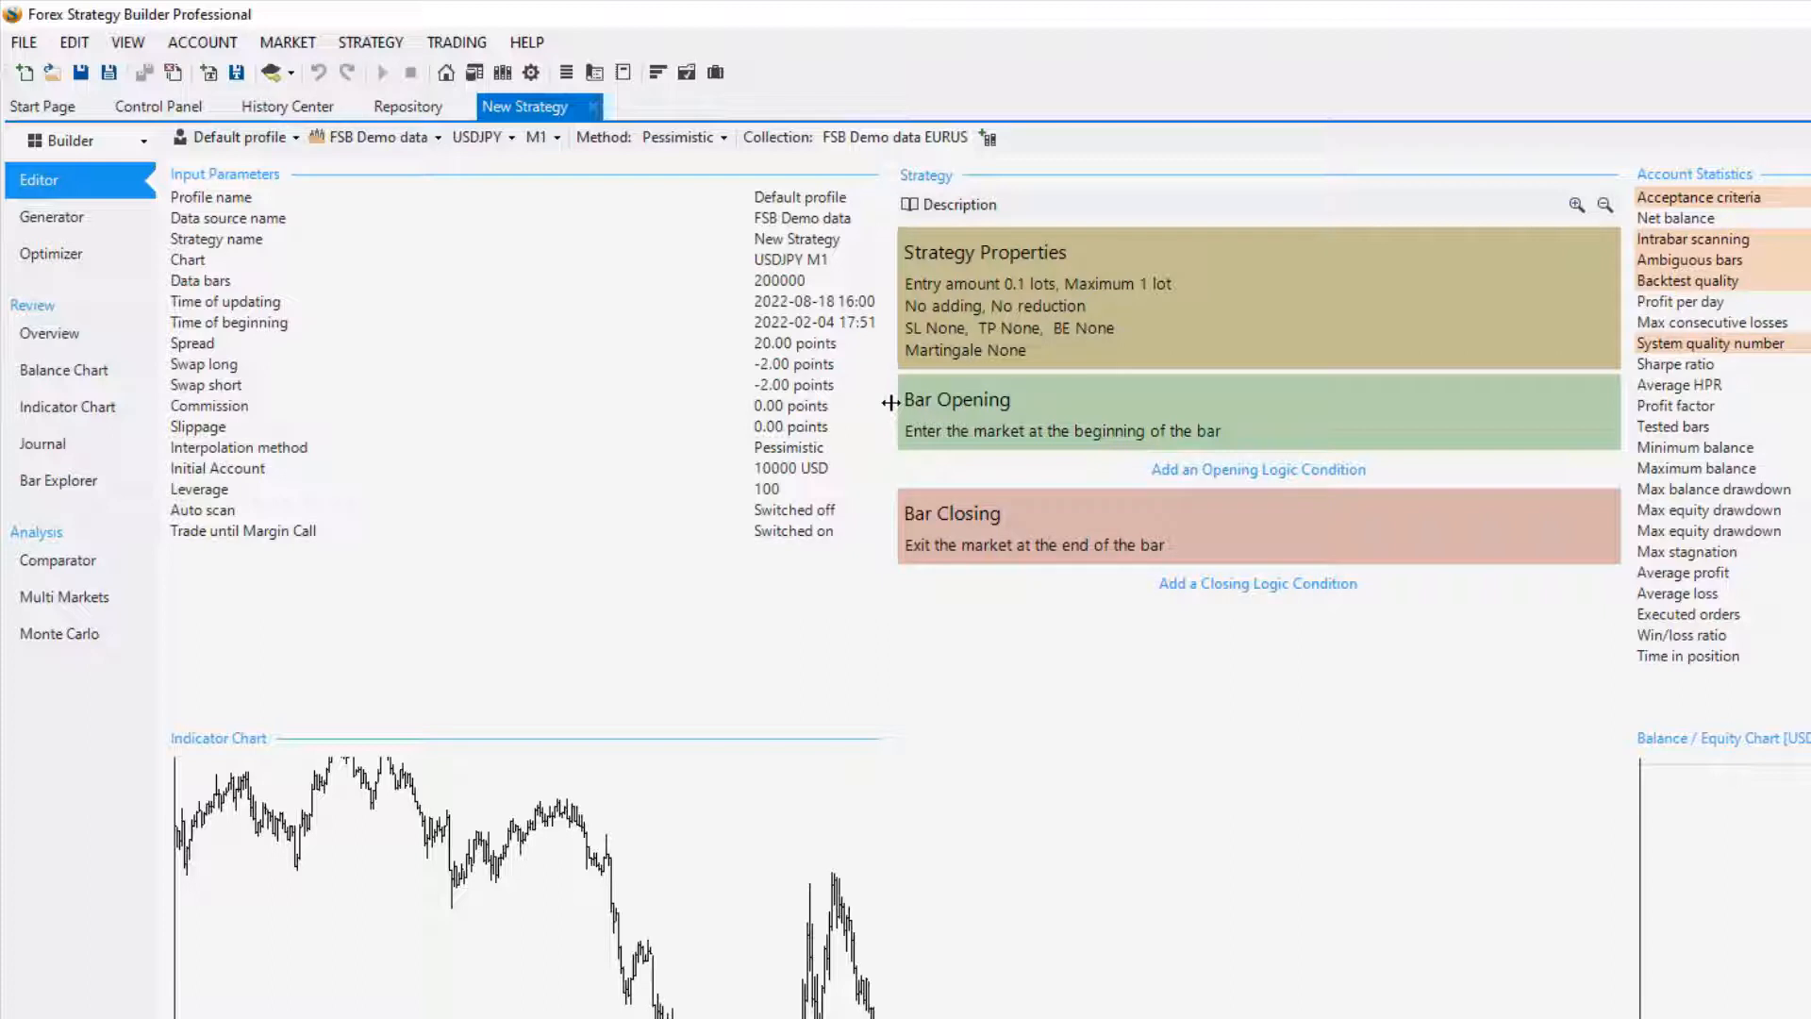
mouse_move(370, 156)
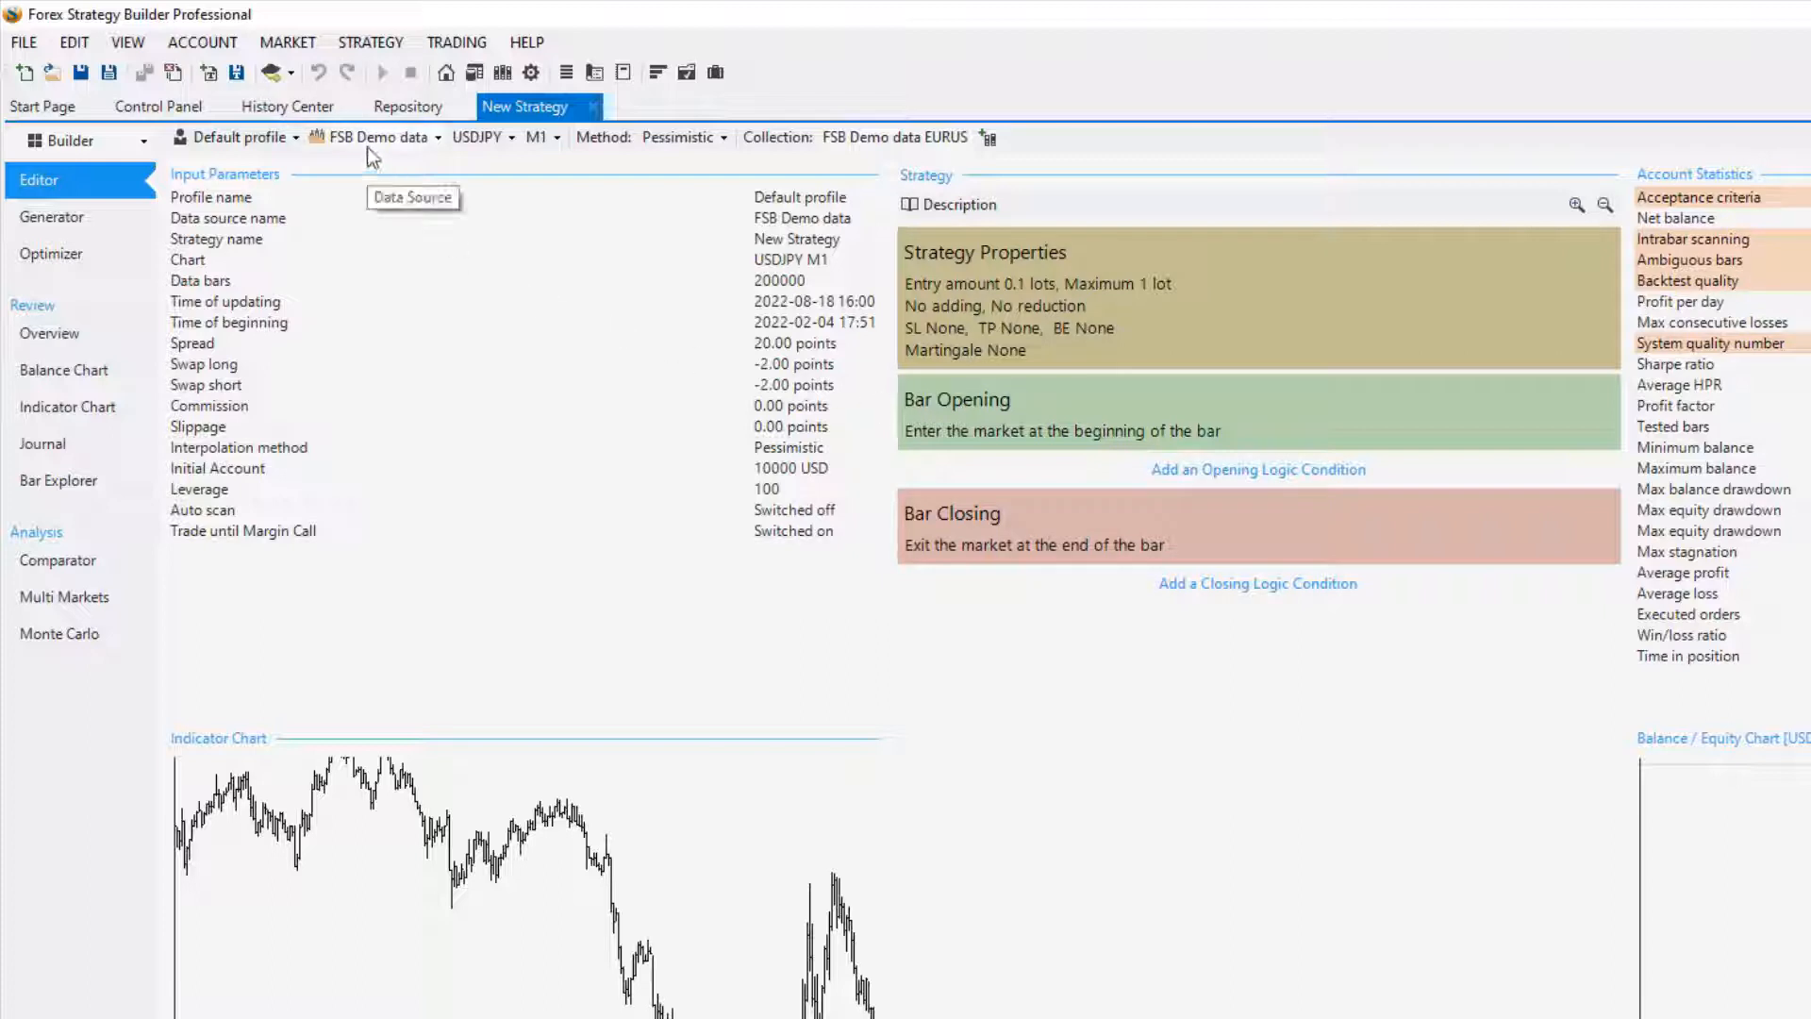
Step: Switch the strategy data to FSB Demo EURUSD on M15 bars
left_click(379, 135)
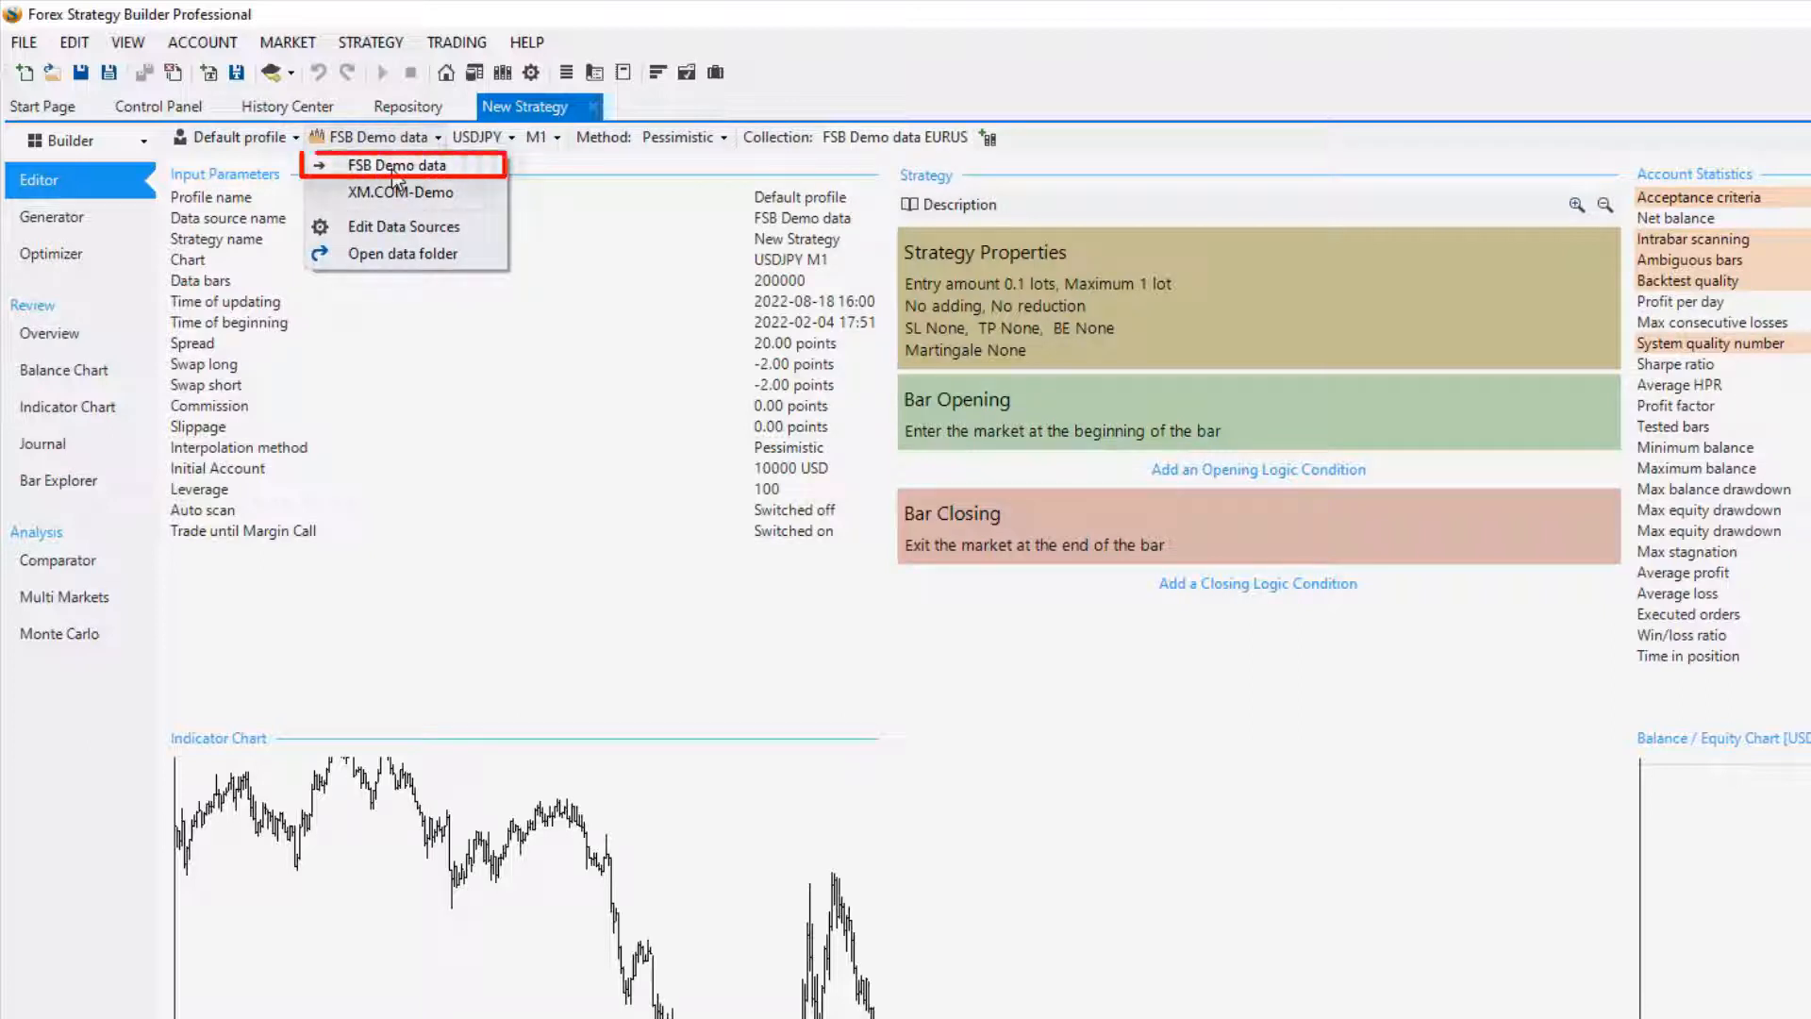
left_click(375, 136)
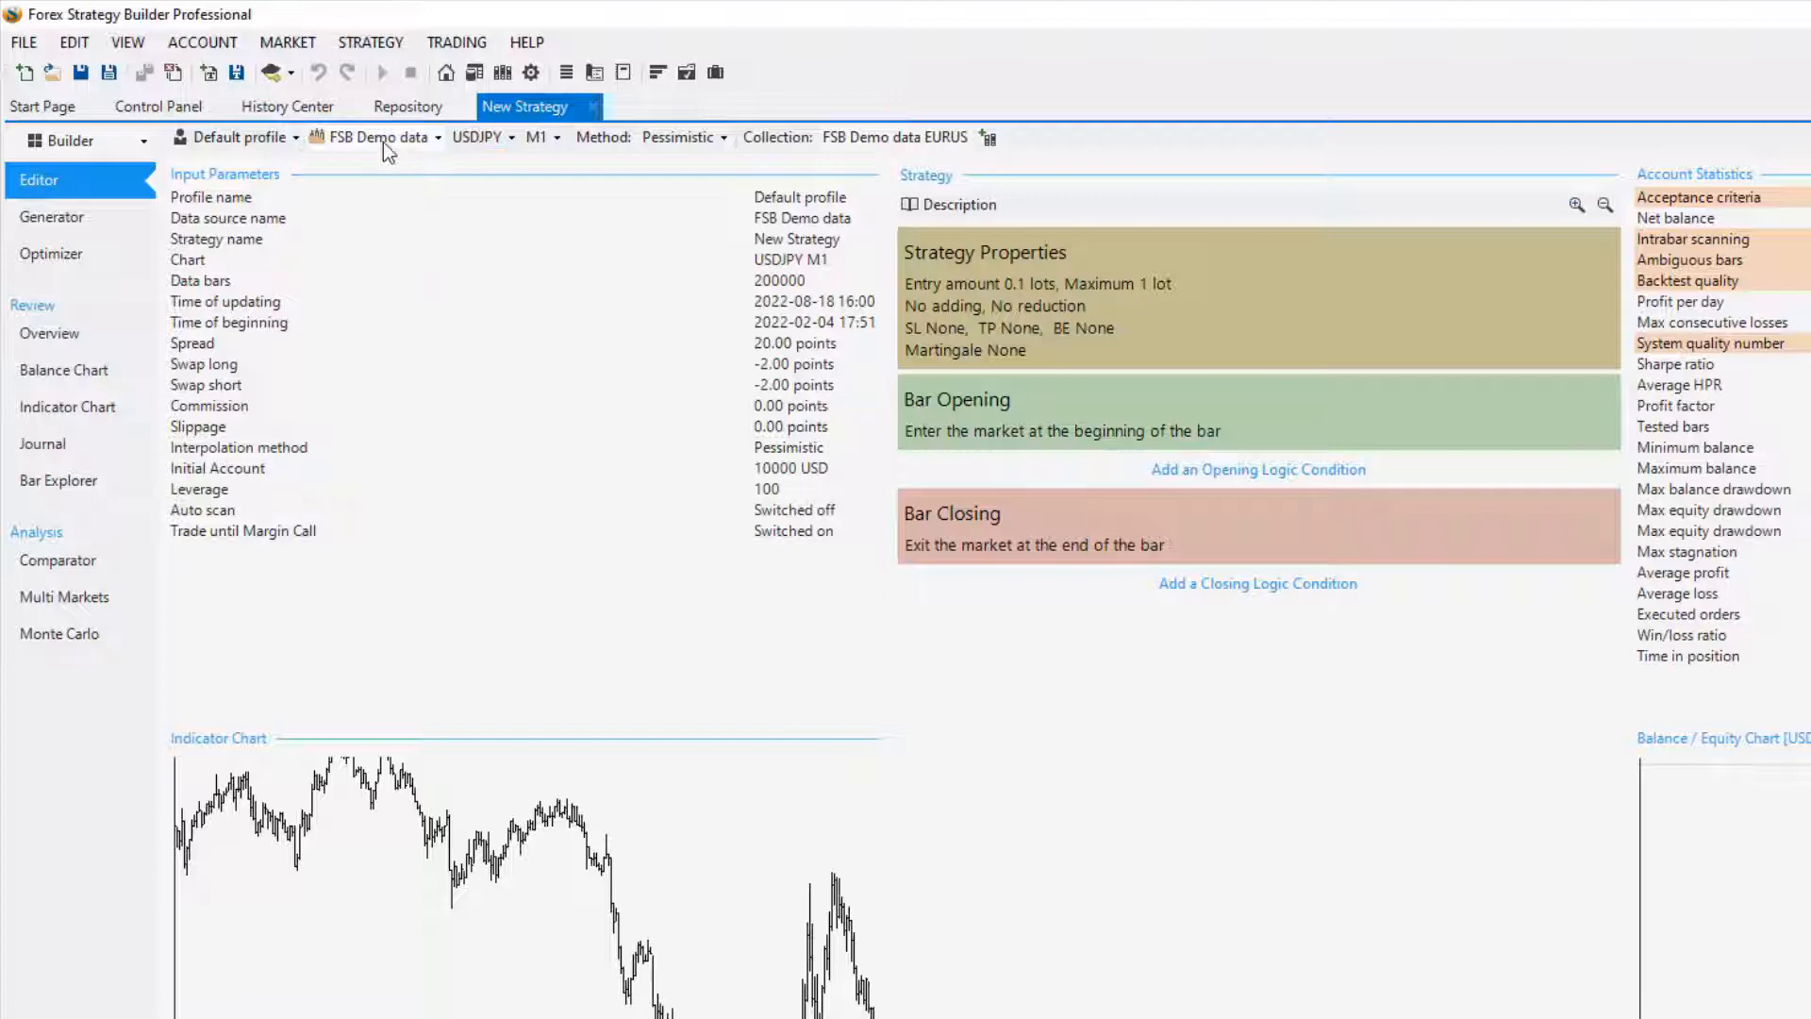
mouse_move(509, 150)
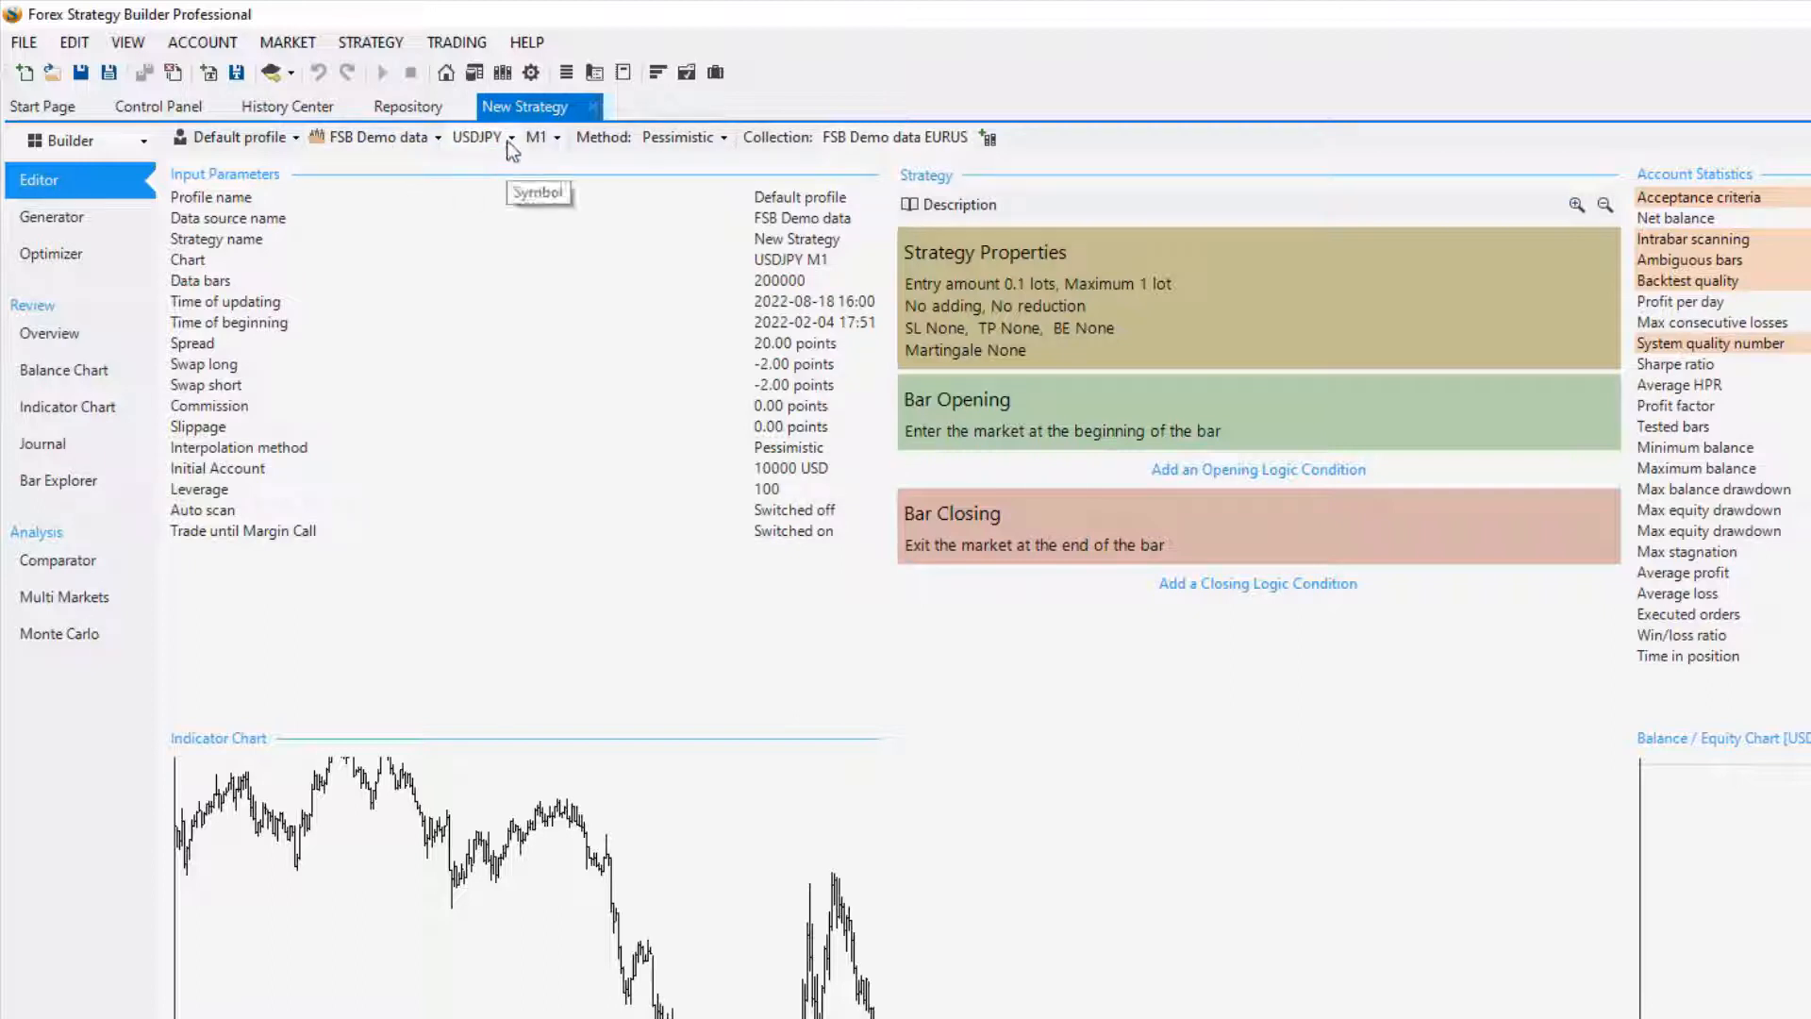
left_click(477, 136)
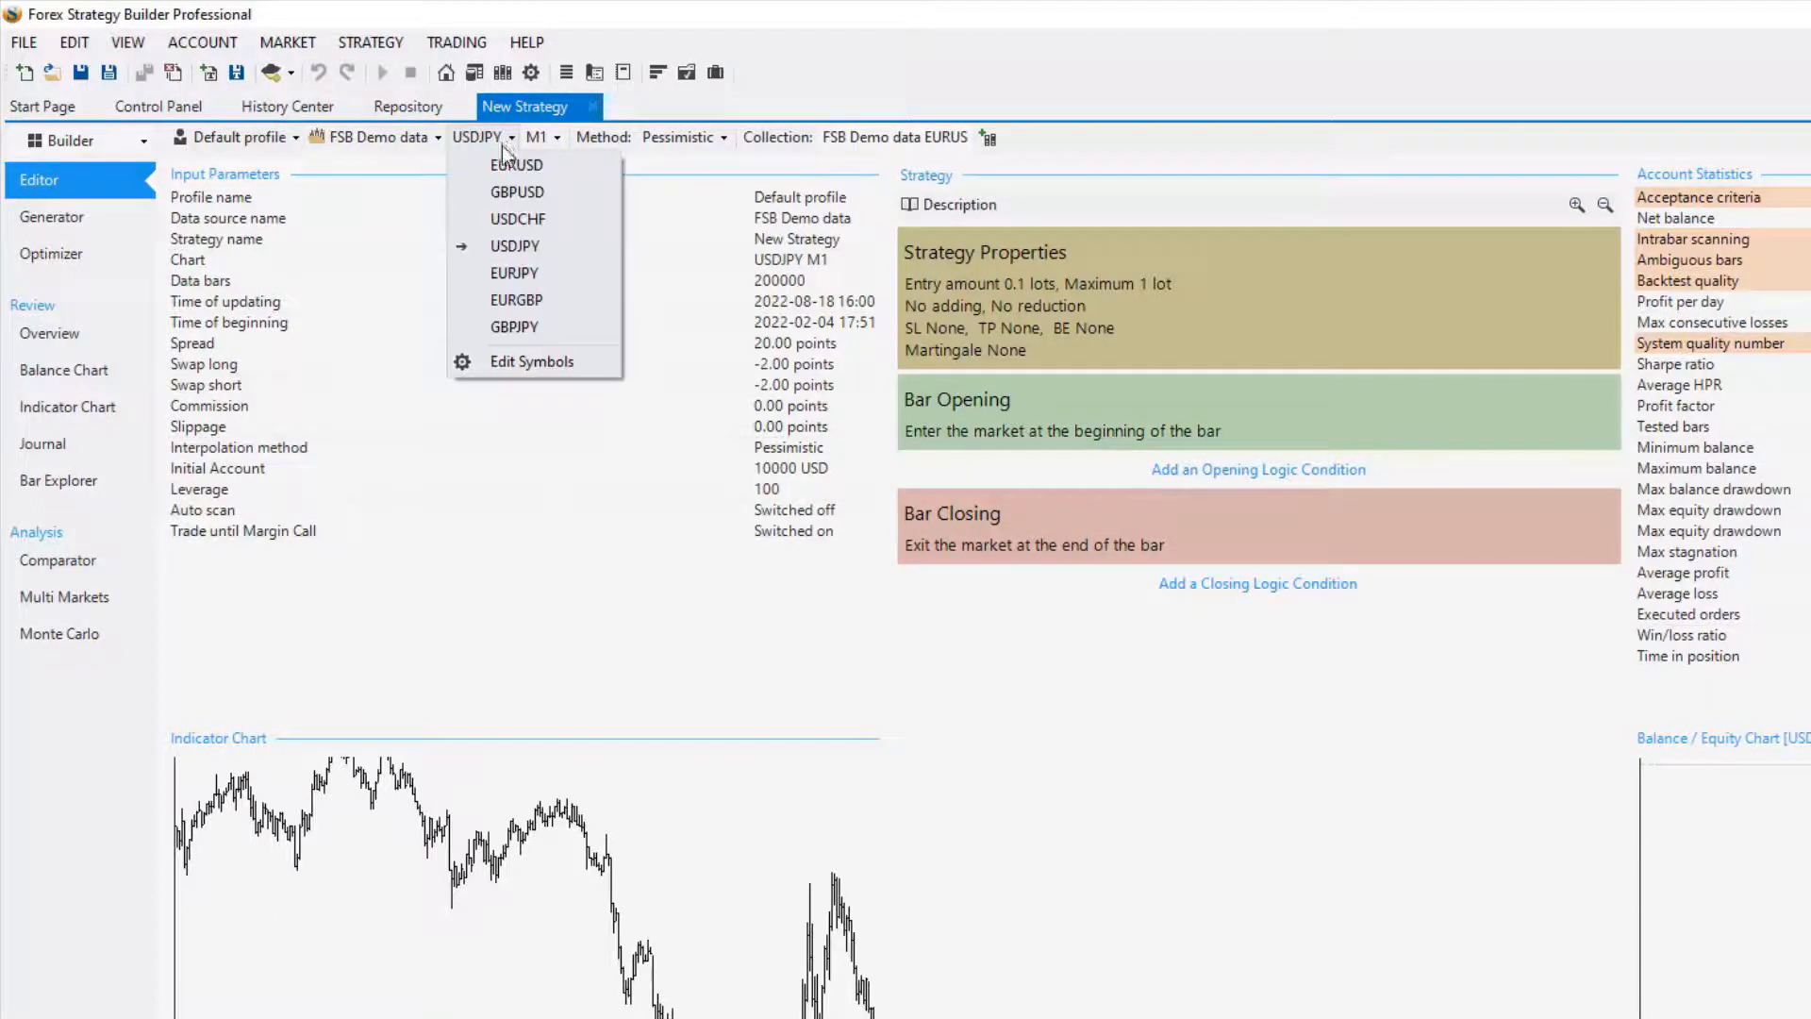
left_click(515, 164)
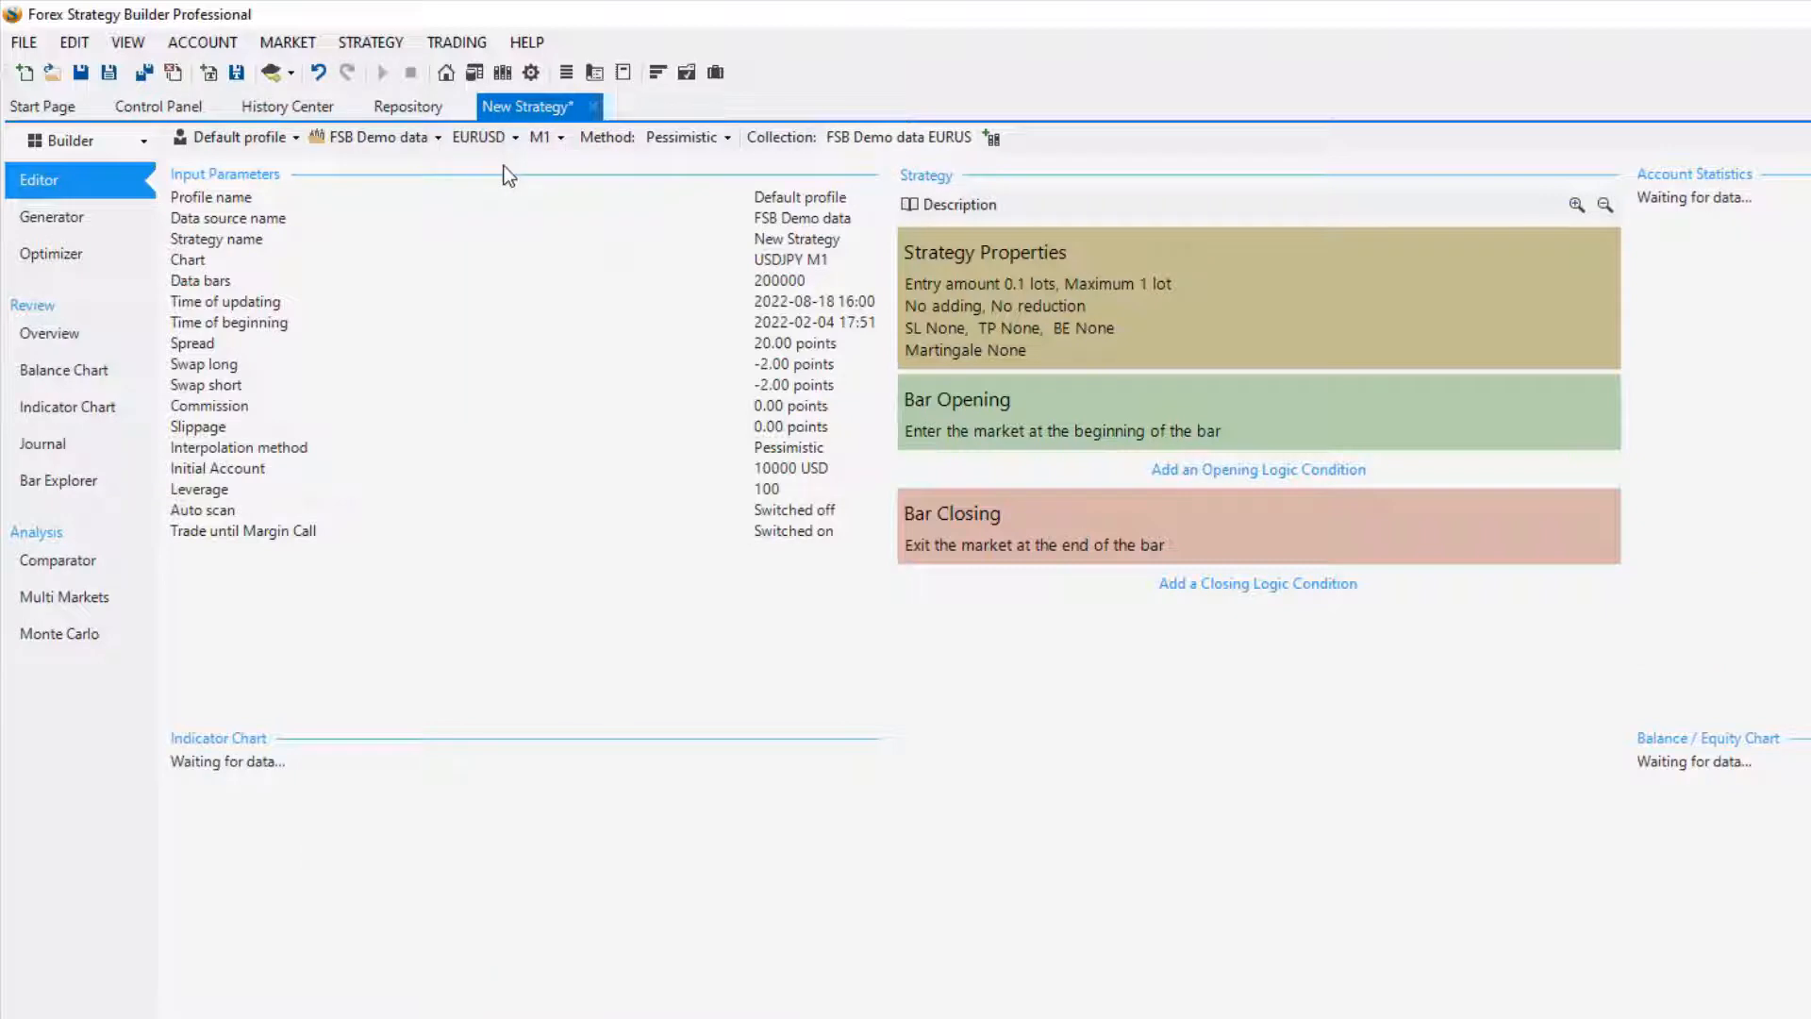
left_click(545, 136)
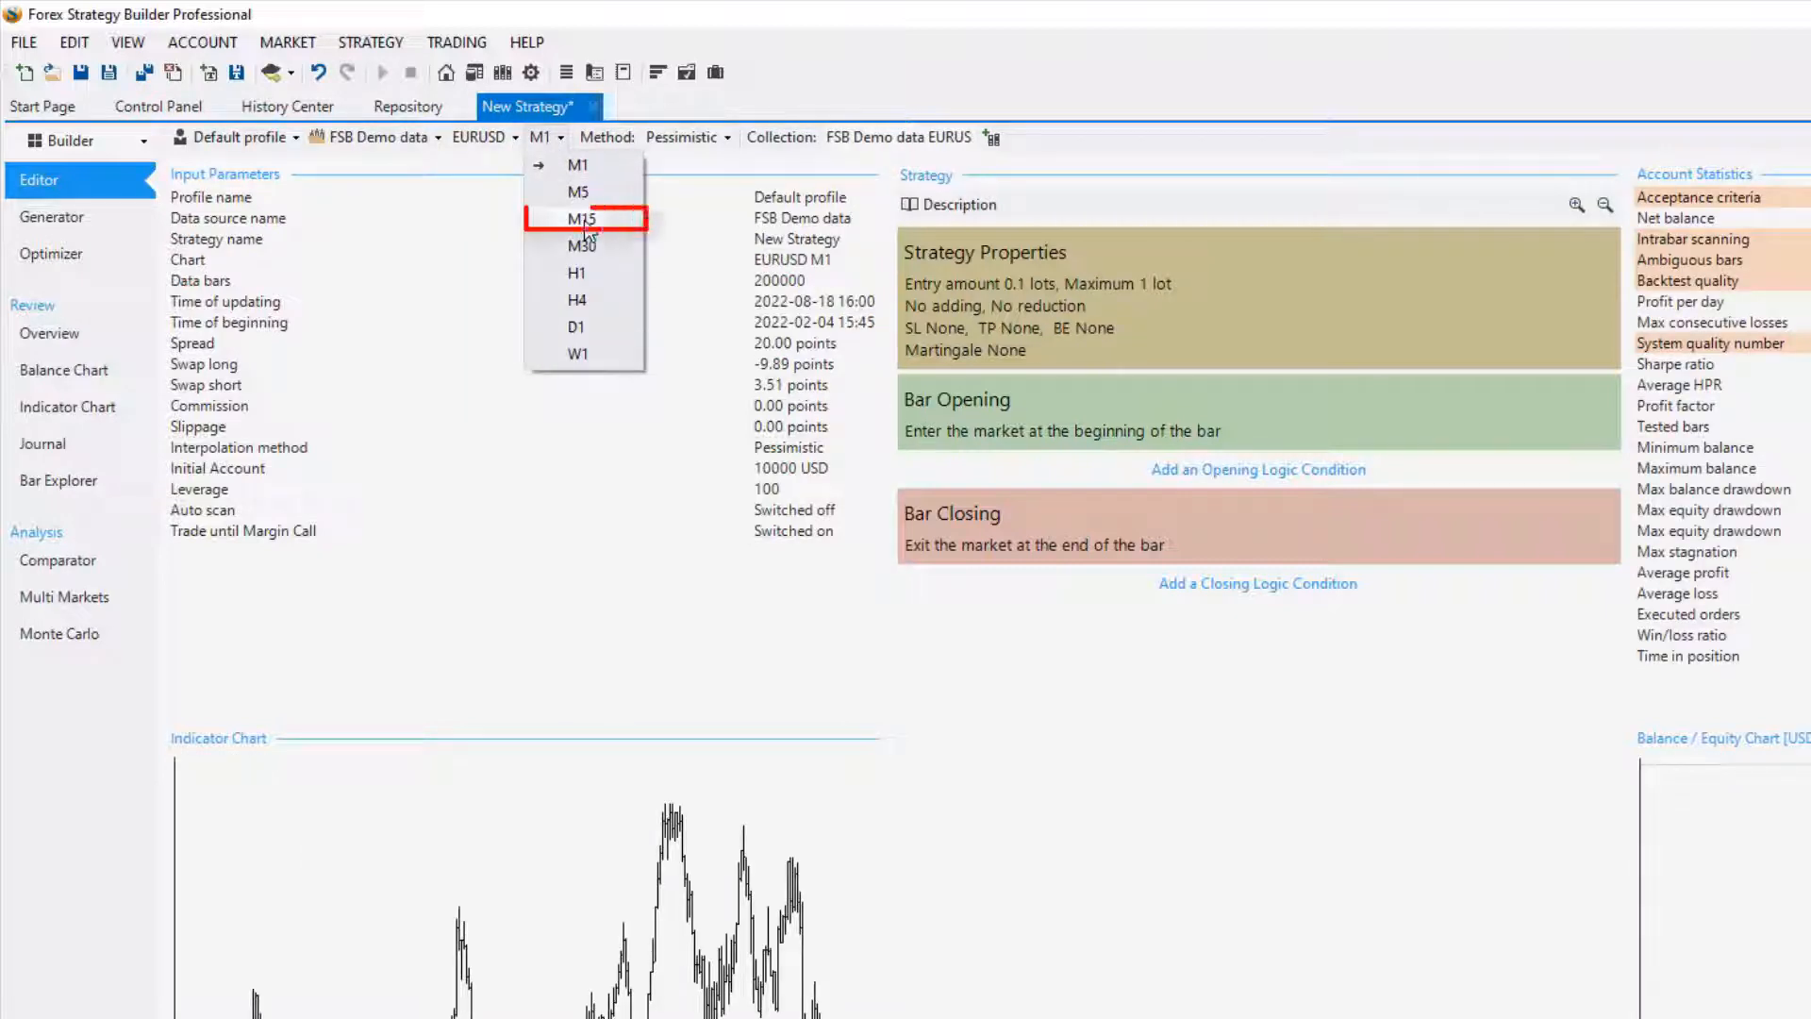
left_click(582, 218)
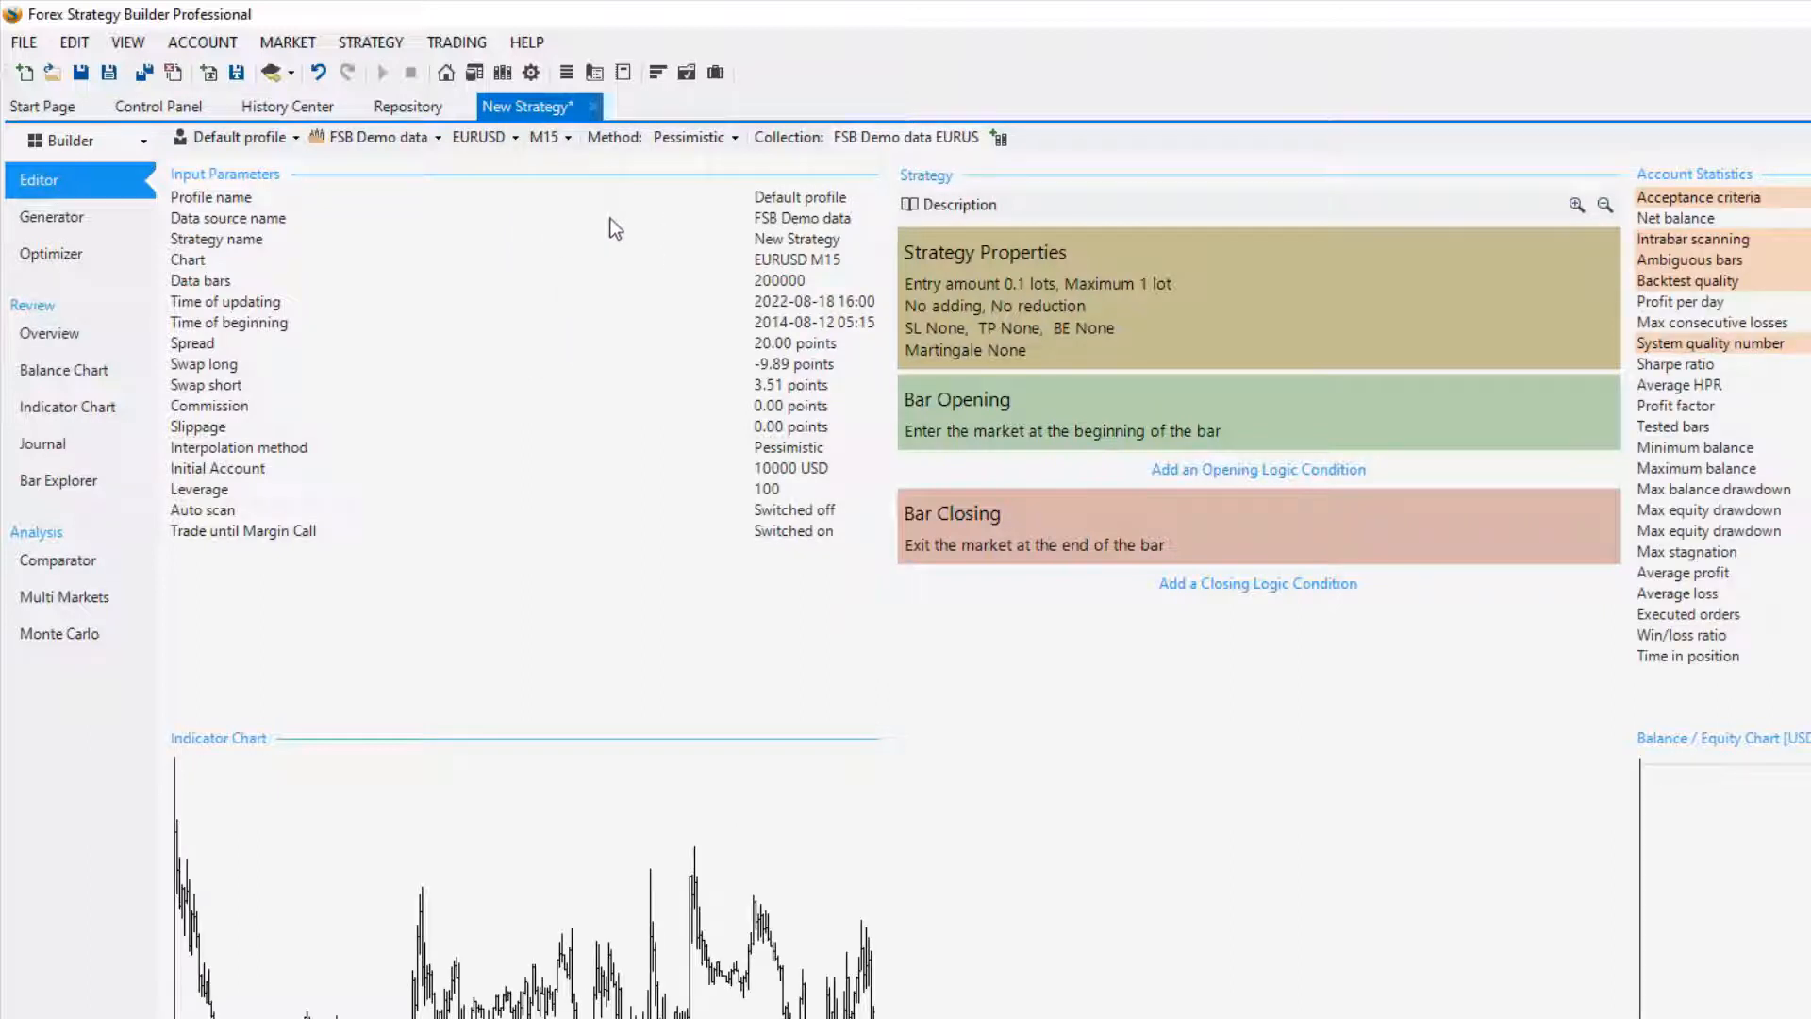
mouse_move(849, 144)
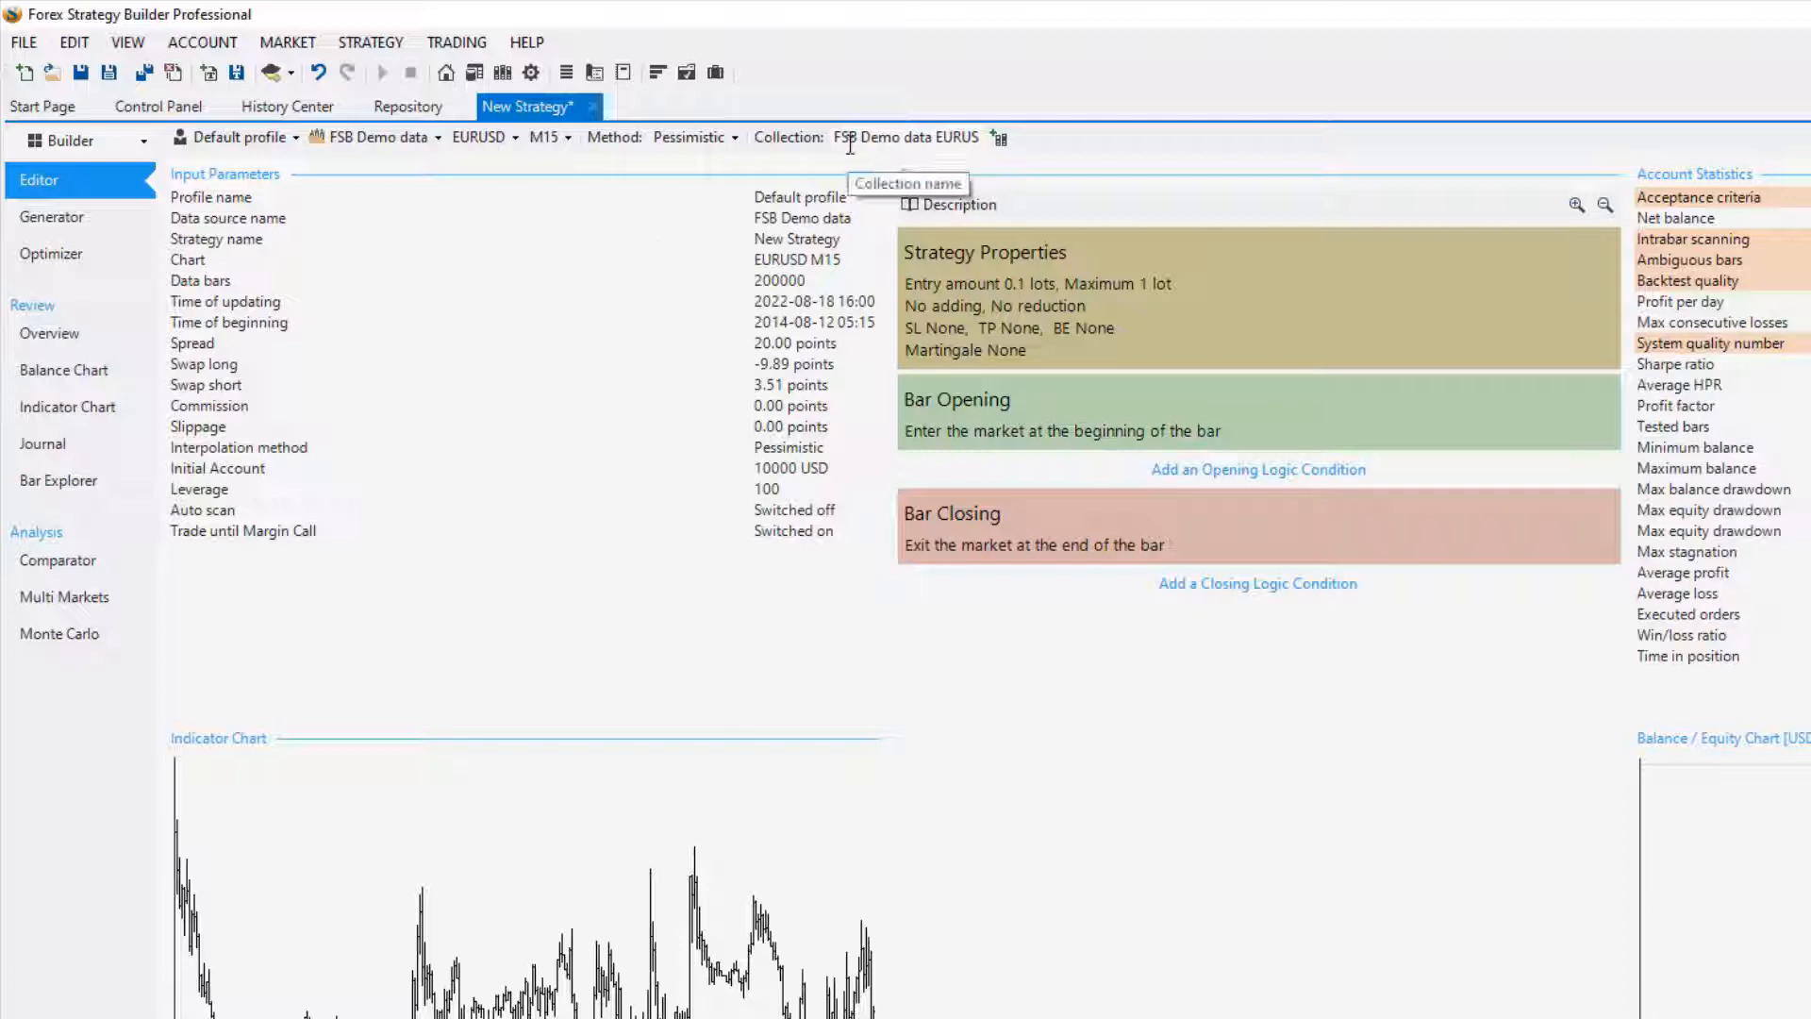
mouse_move(999, 140)
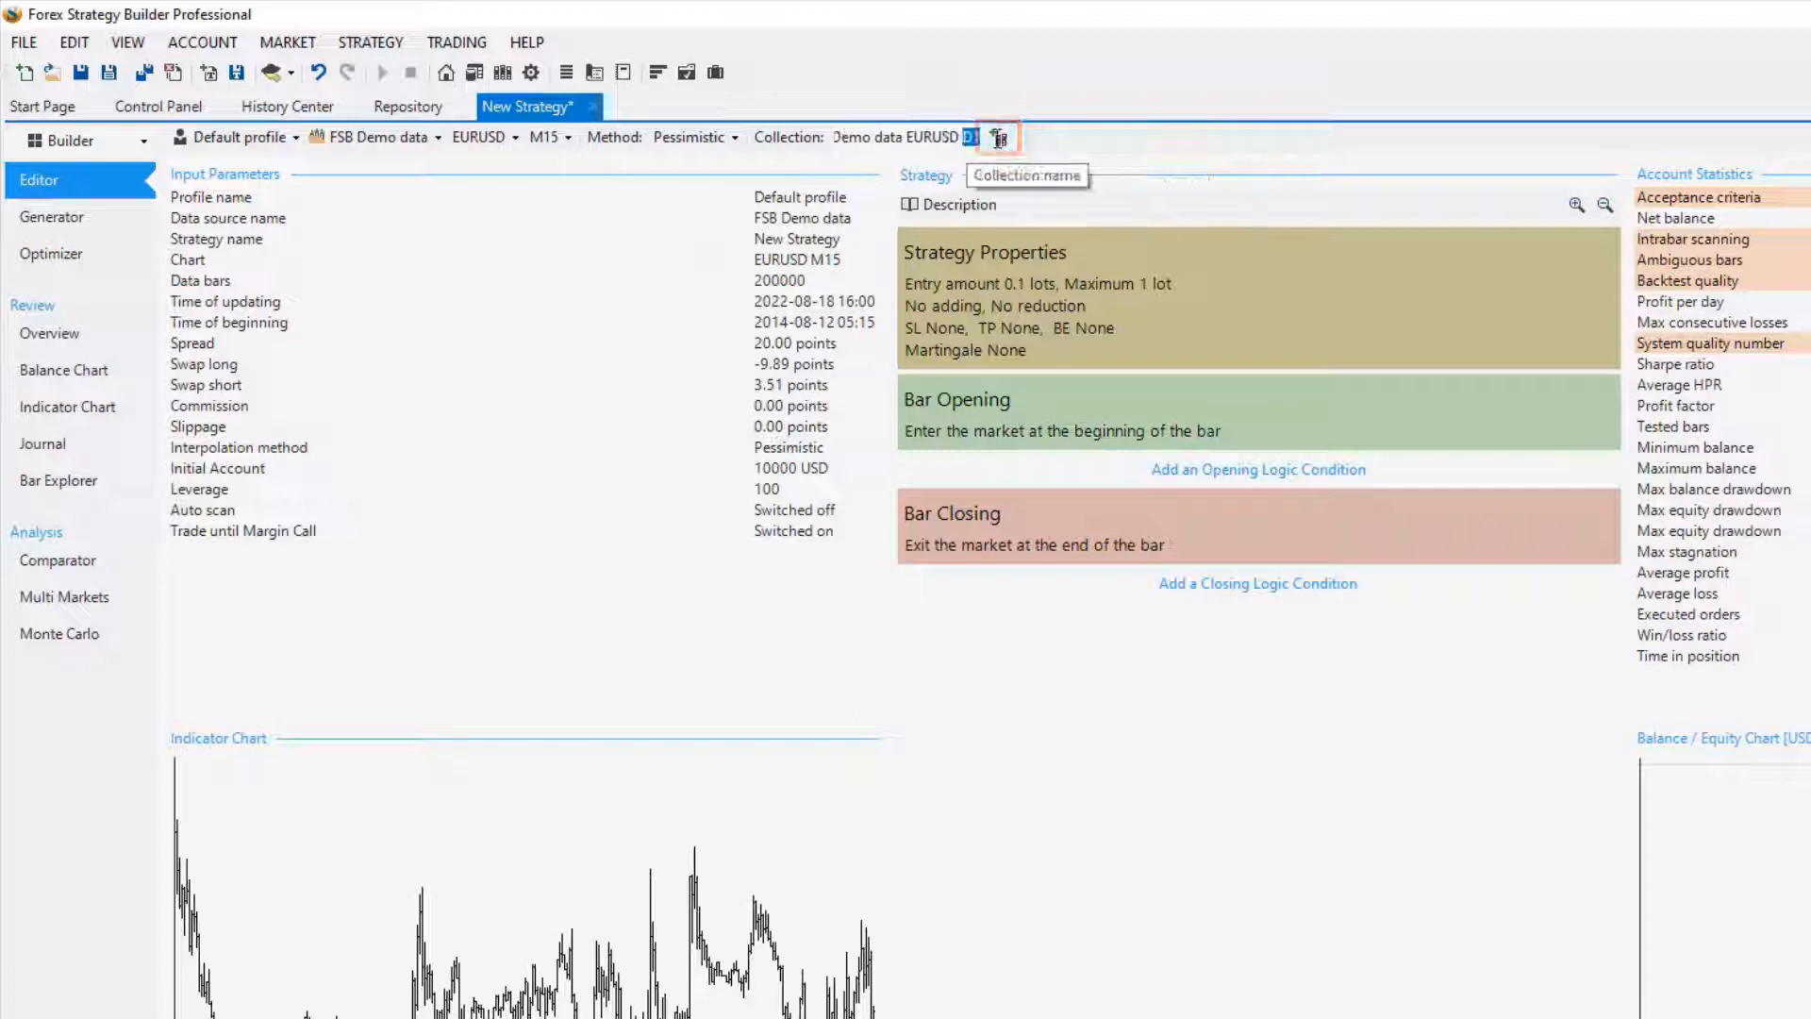
mouse_move(998, 136)
type("M15")
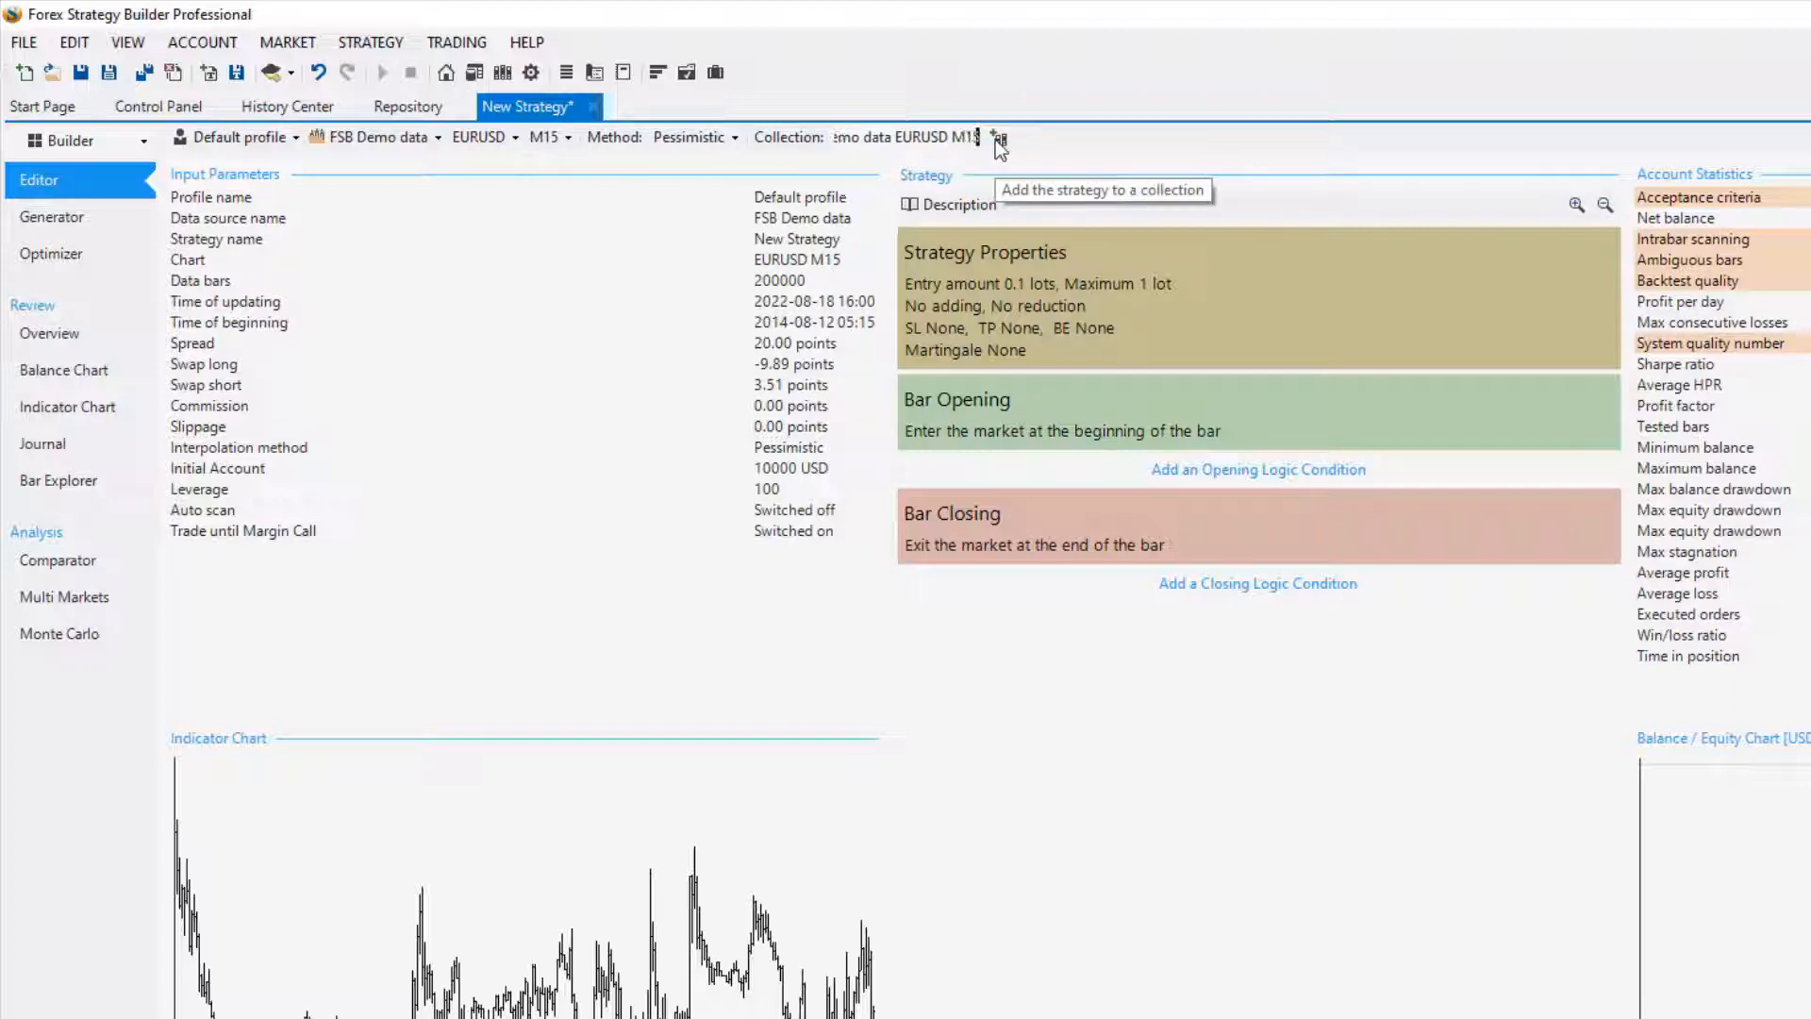
mouse_move(1172, 683)
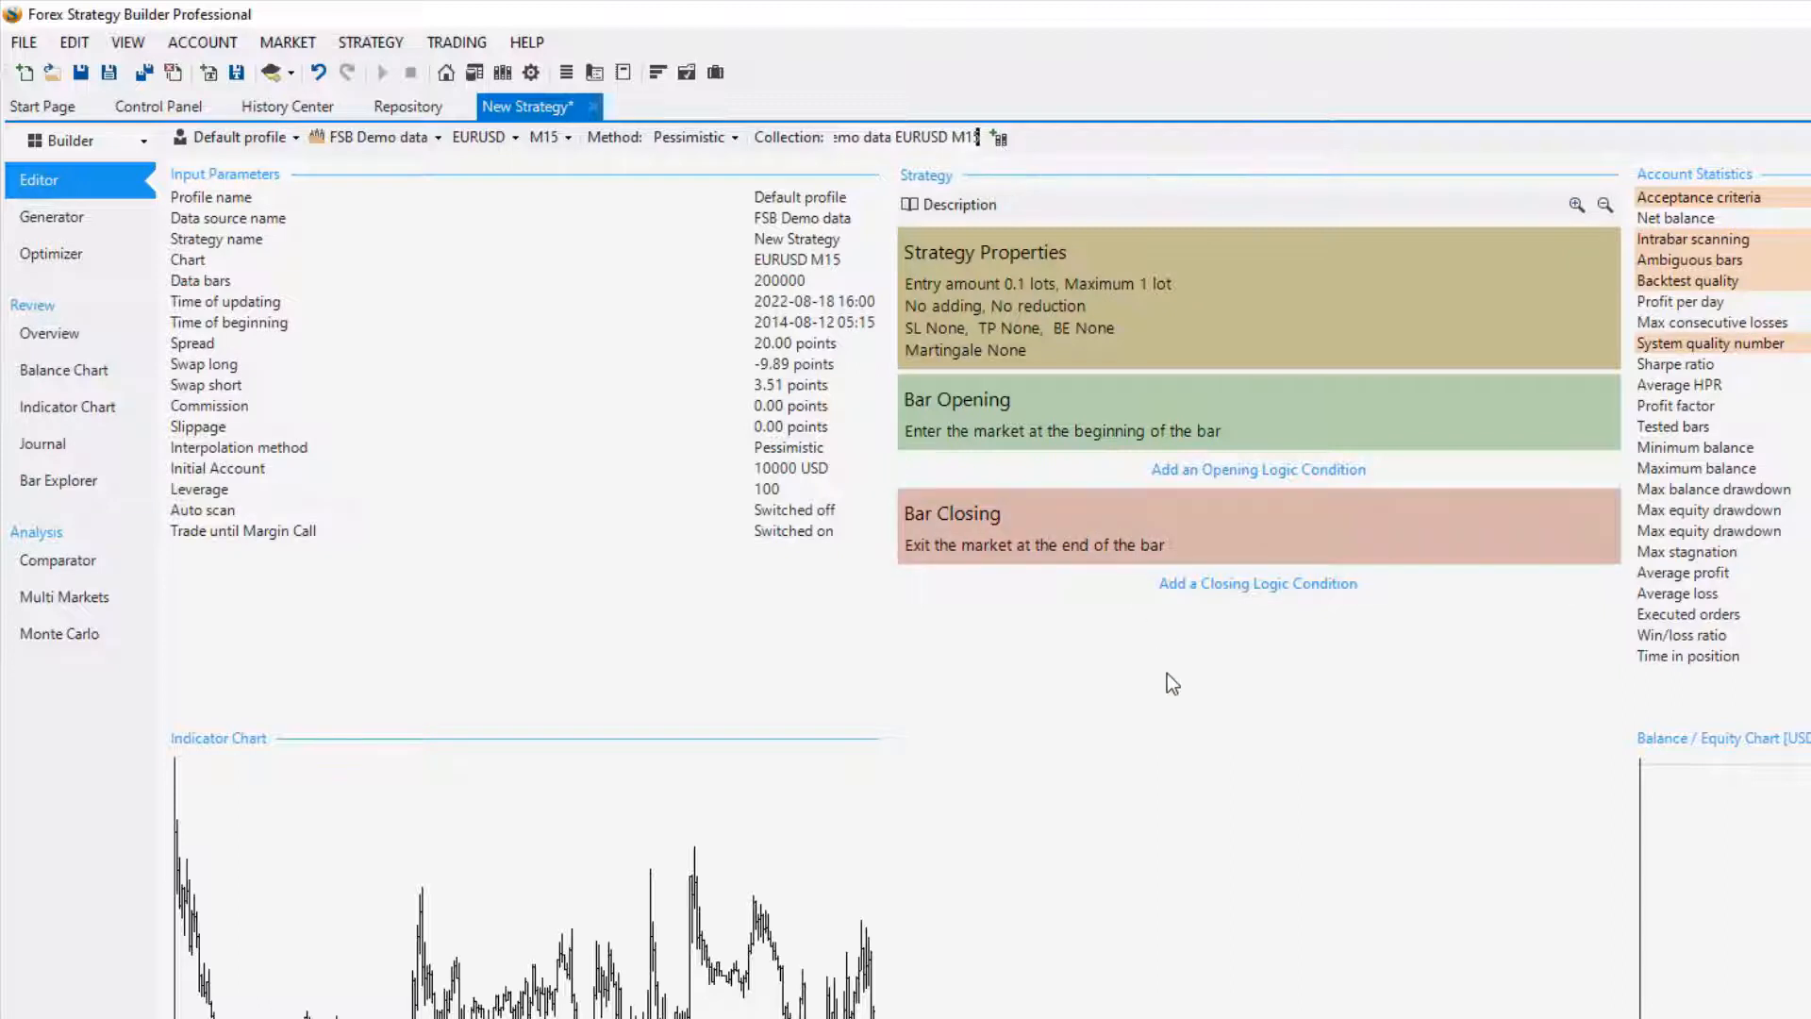
mouse_move(1045, 191)
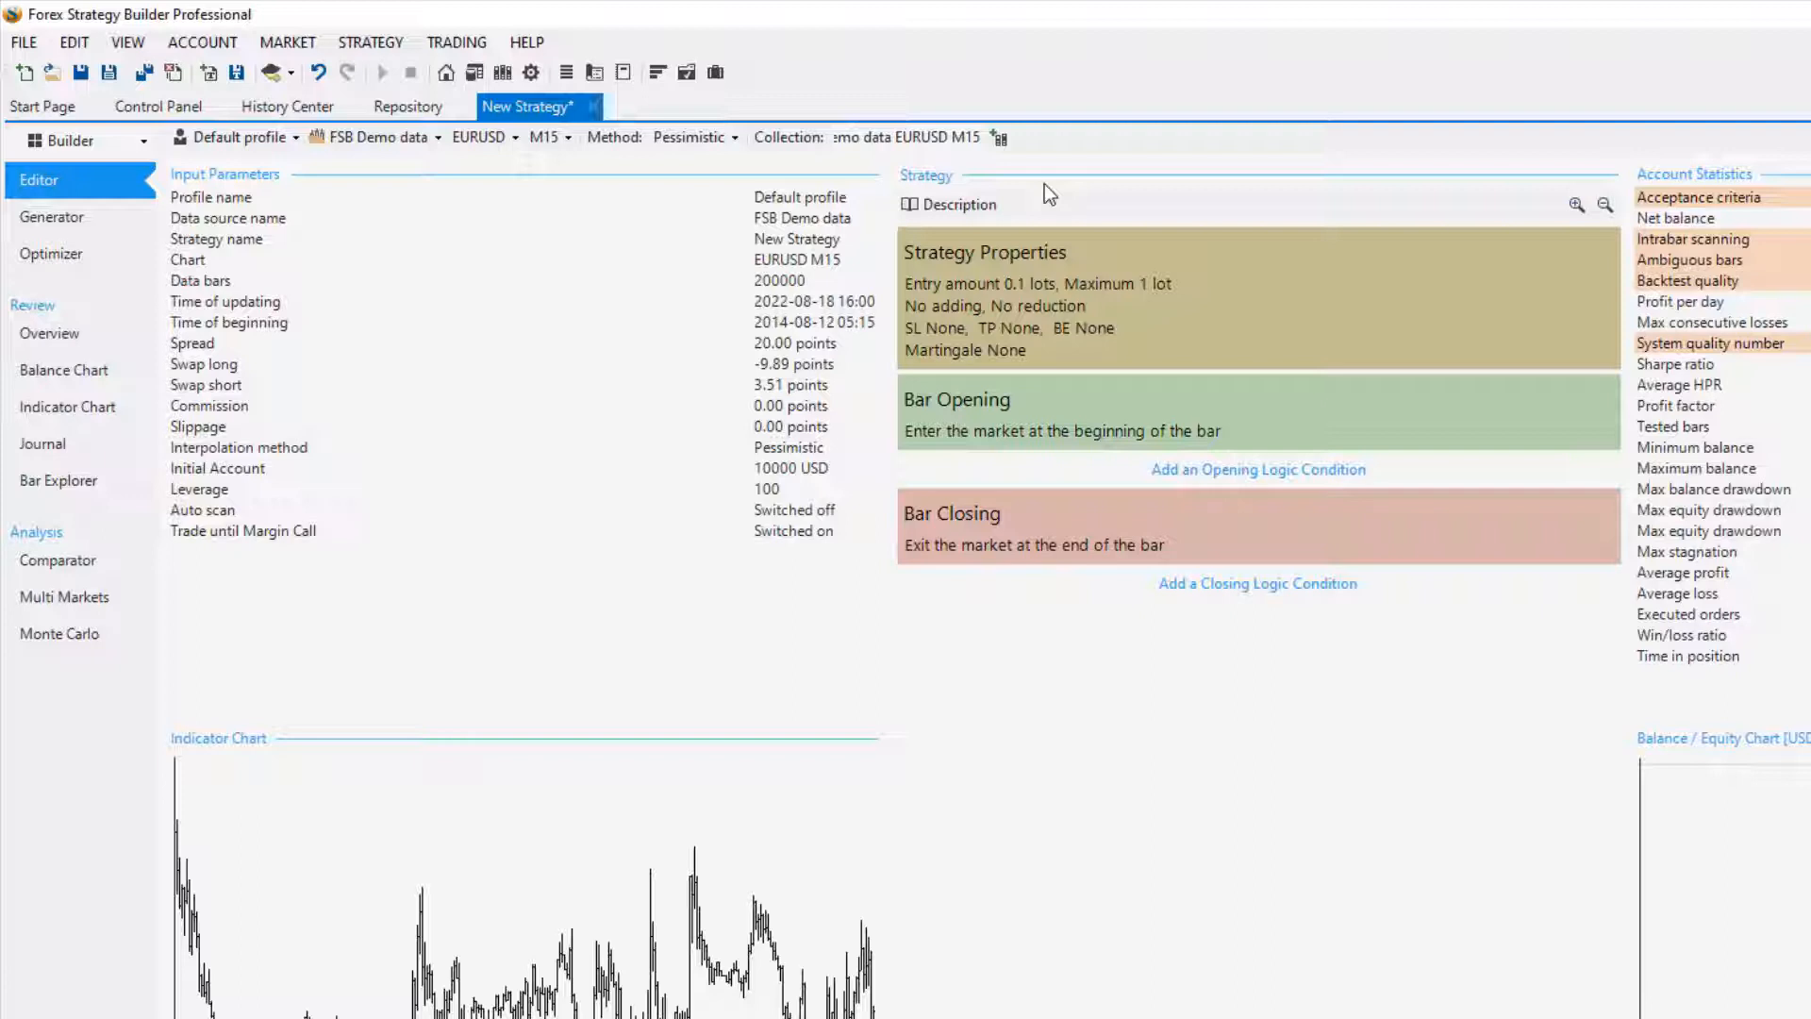
mouse_move(916, 136)
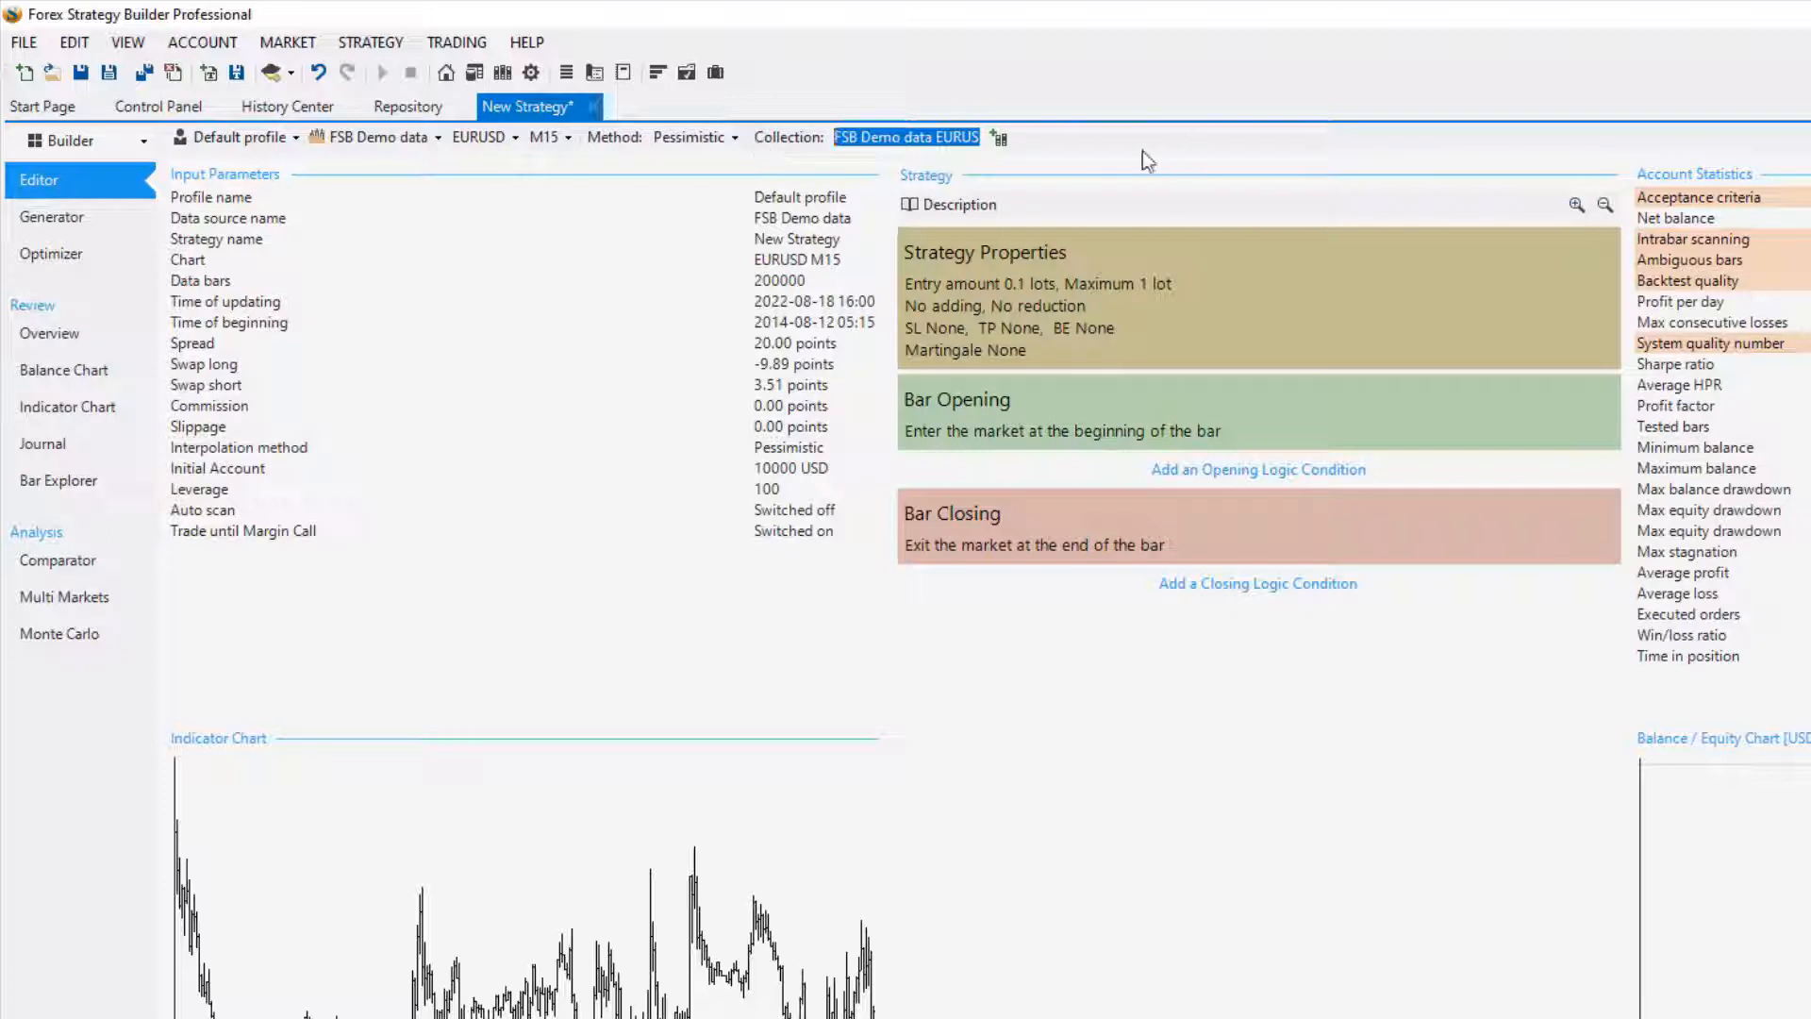
mouse_move(1097, 156)
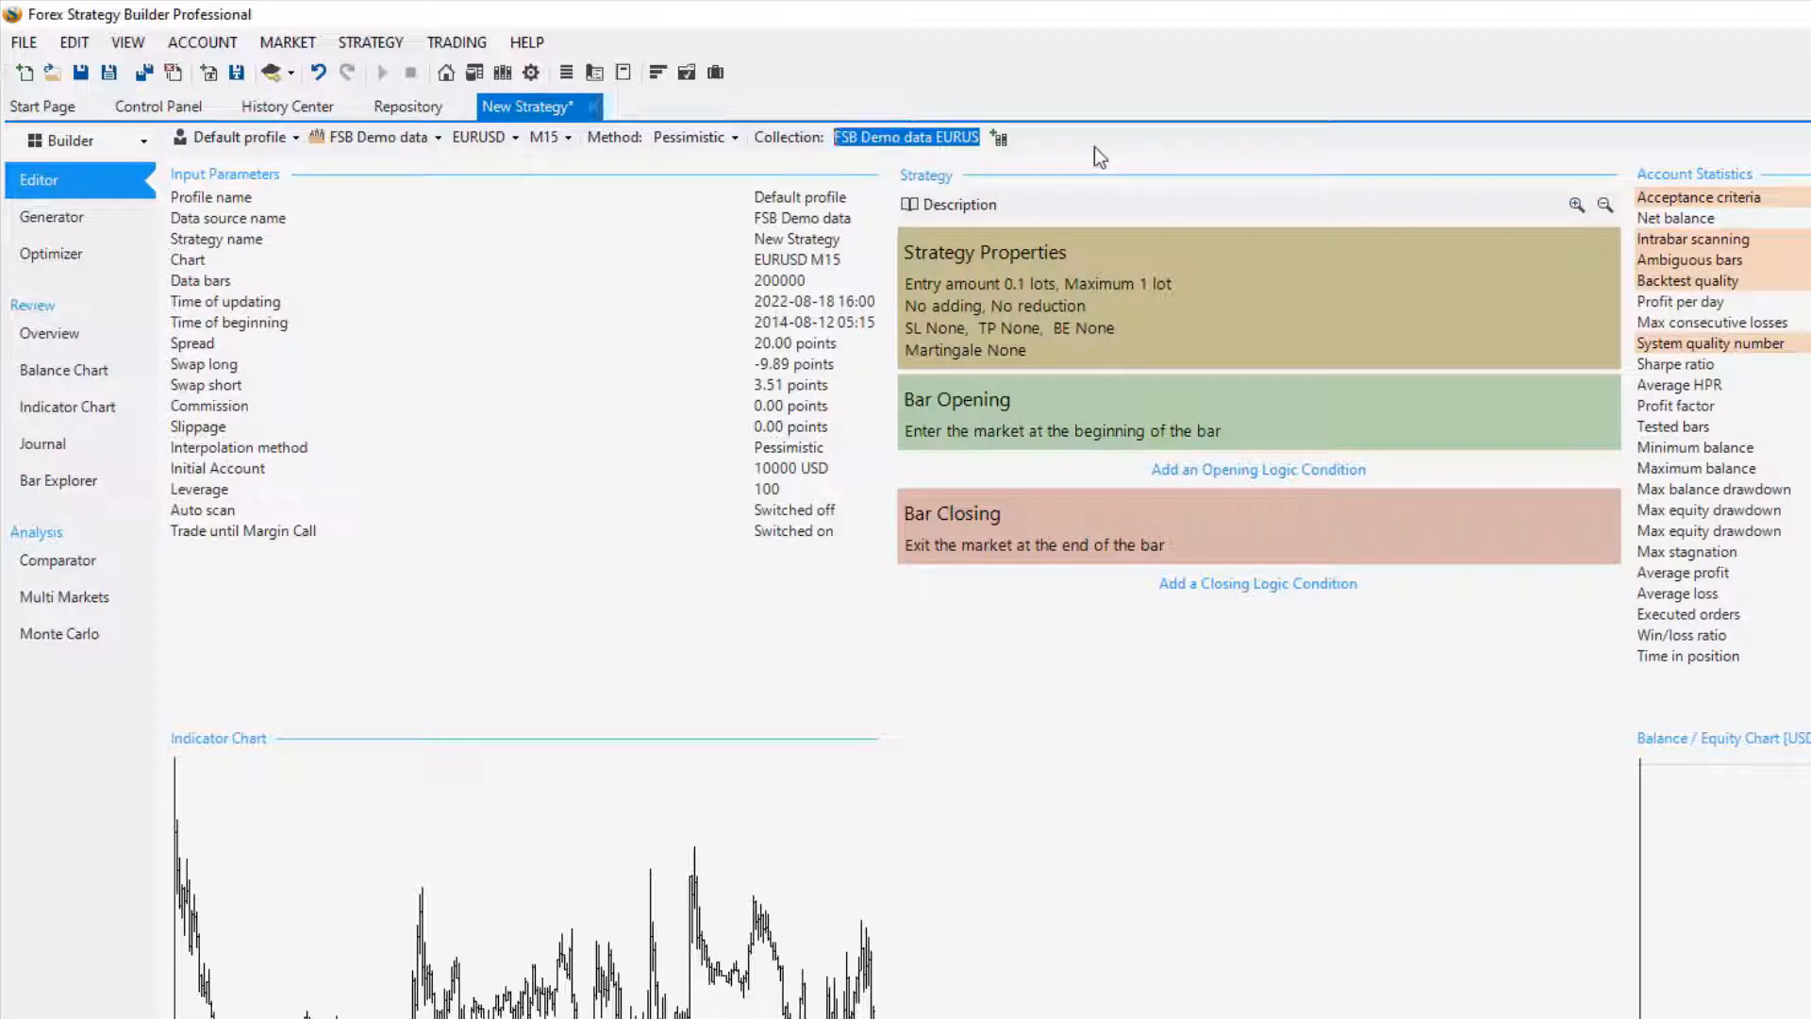
mouse_move(843, 138)
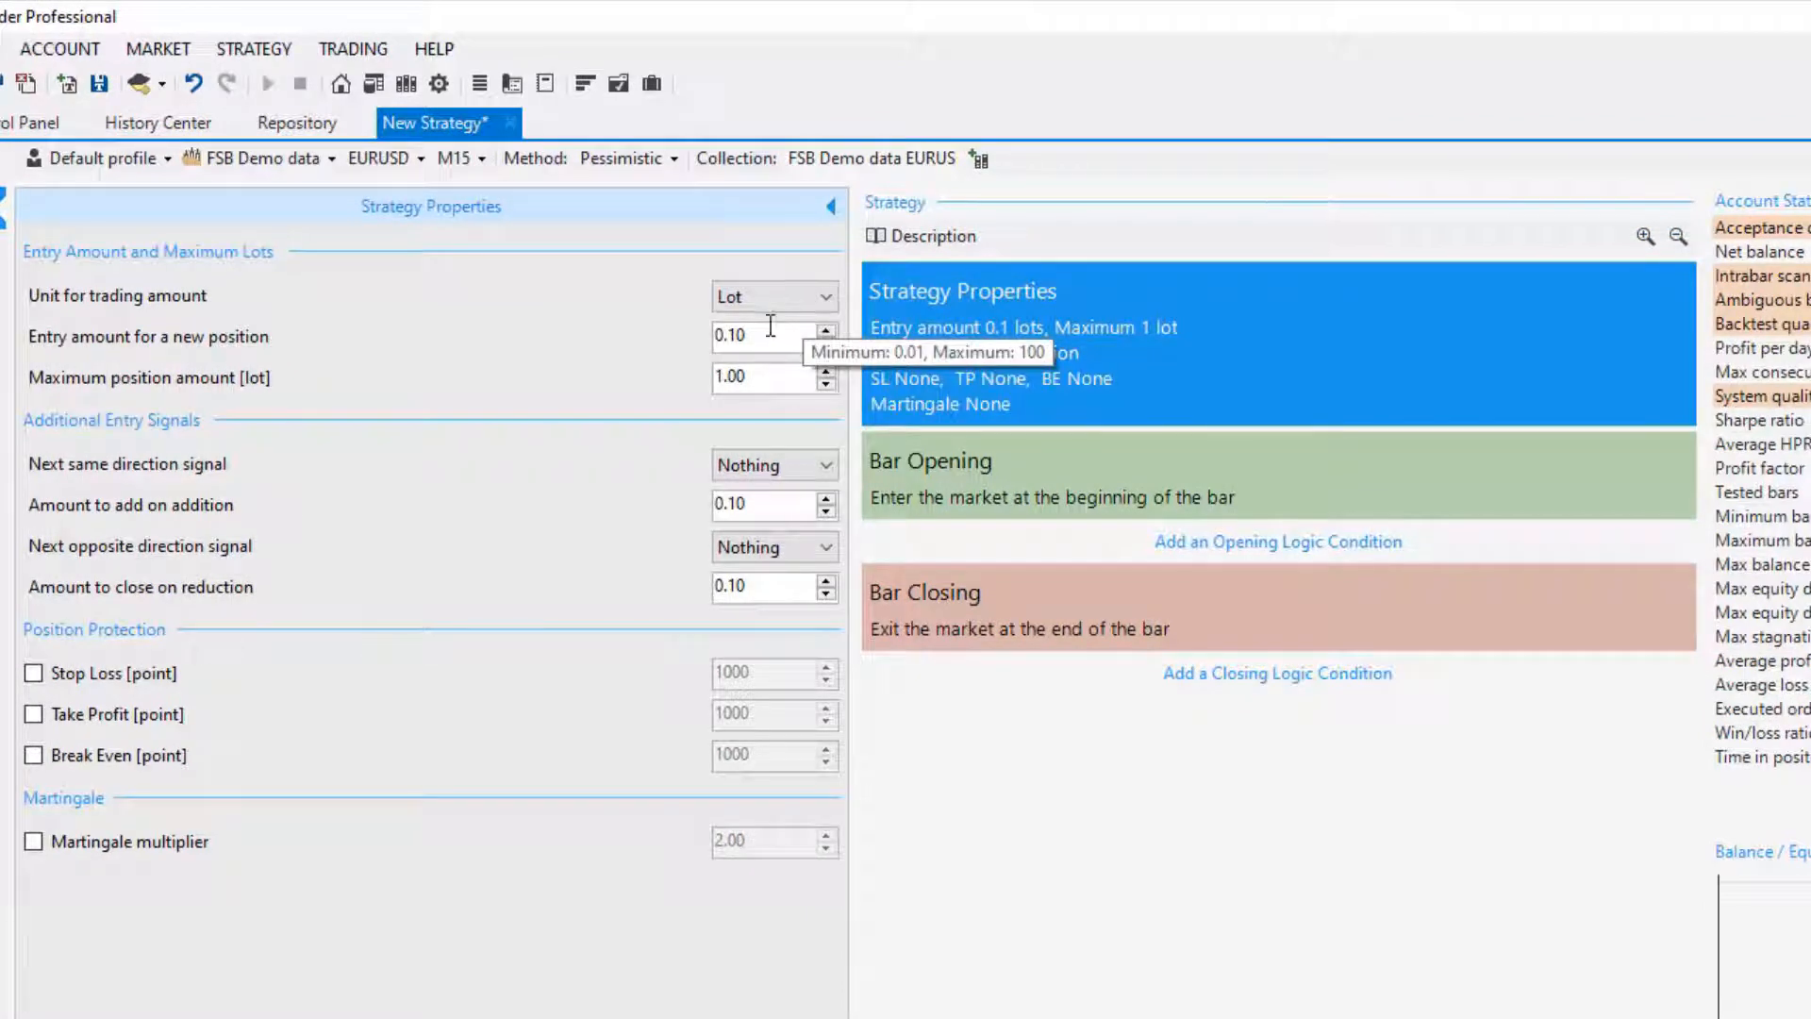
mouse_move(629, 491)
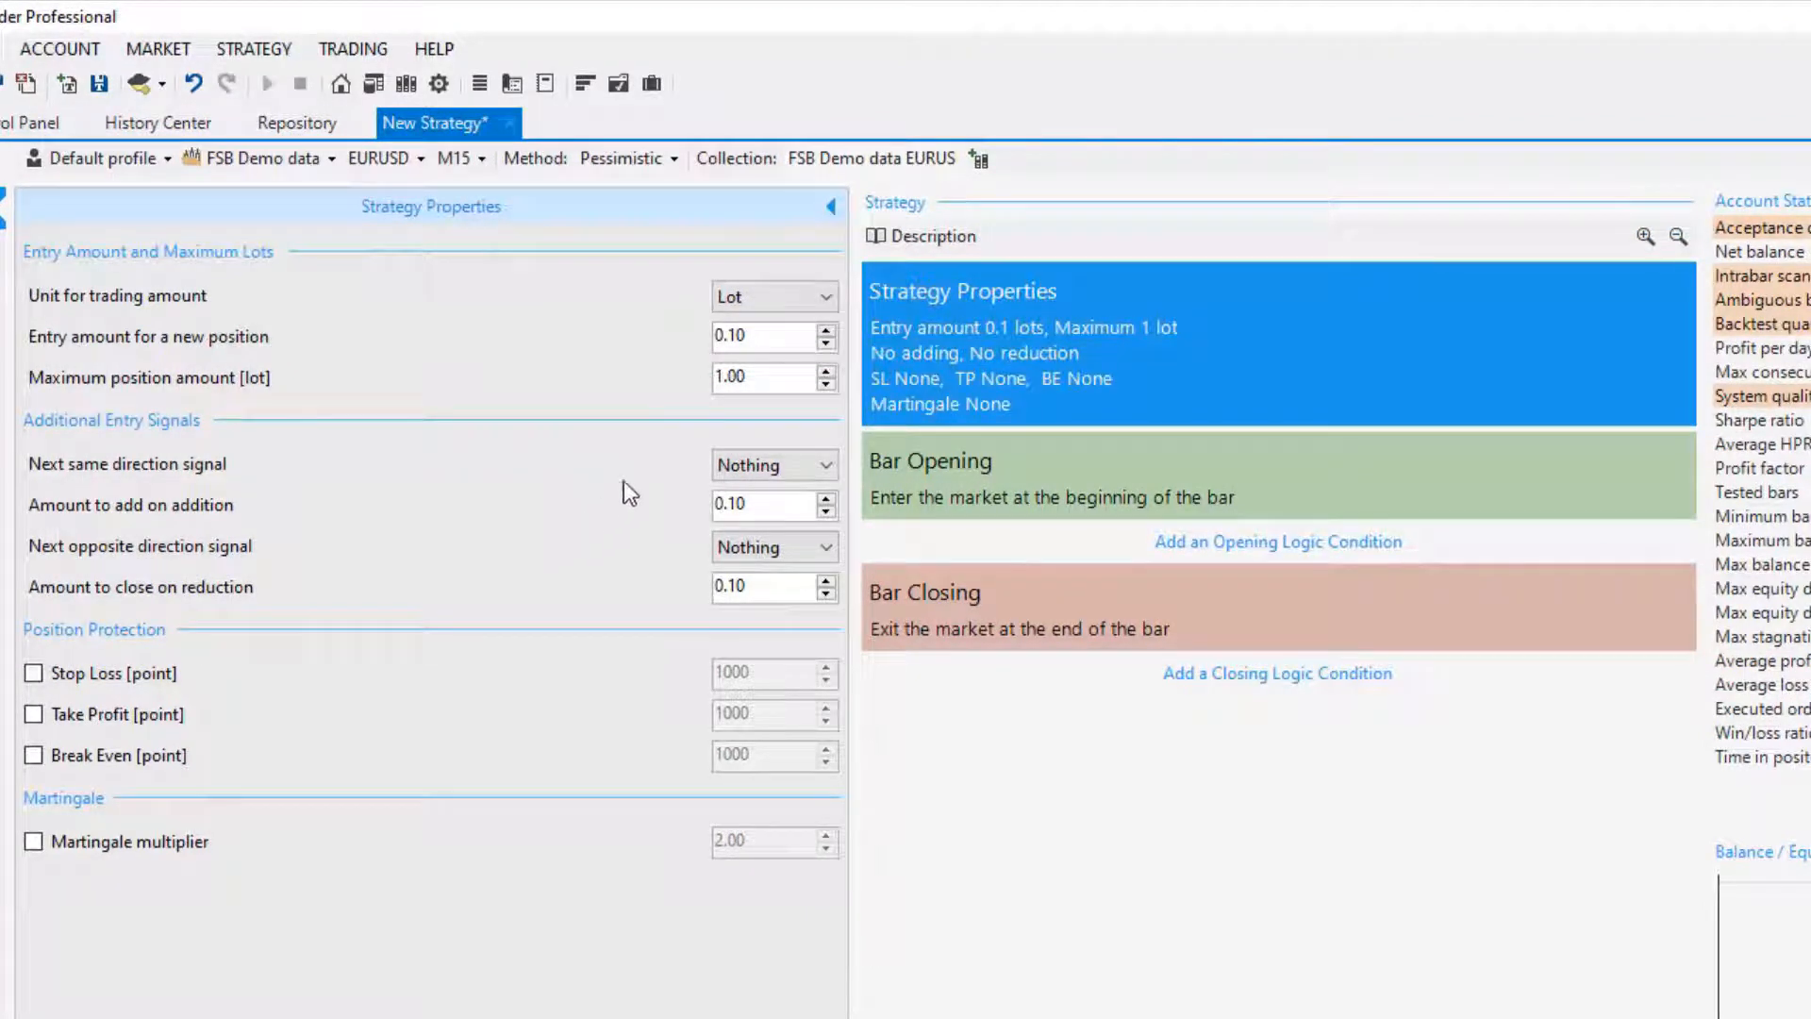
Step: Keep Lot as trading unit, 0.1-lot entry, and set maximum position to 0.40 lots
left_click(822, 297)
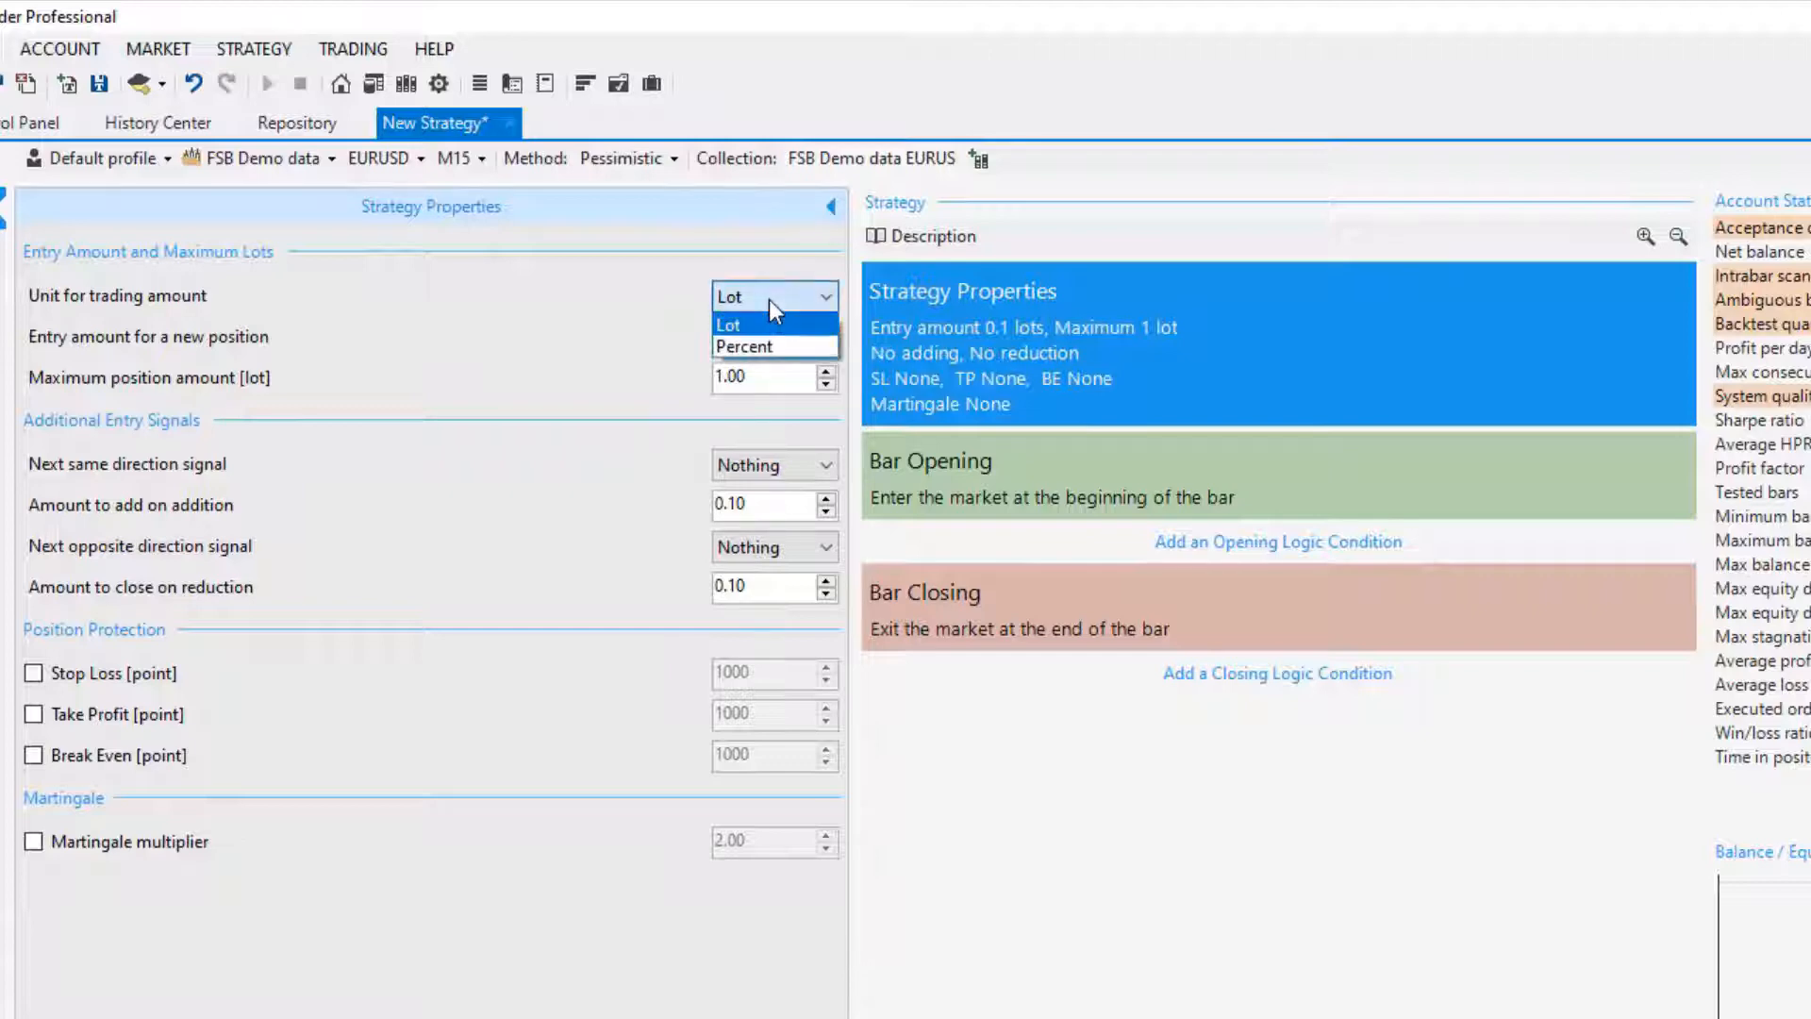
left_click(729, 323)
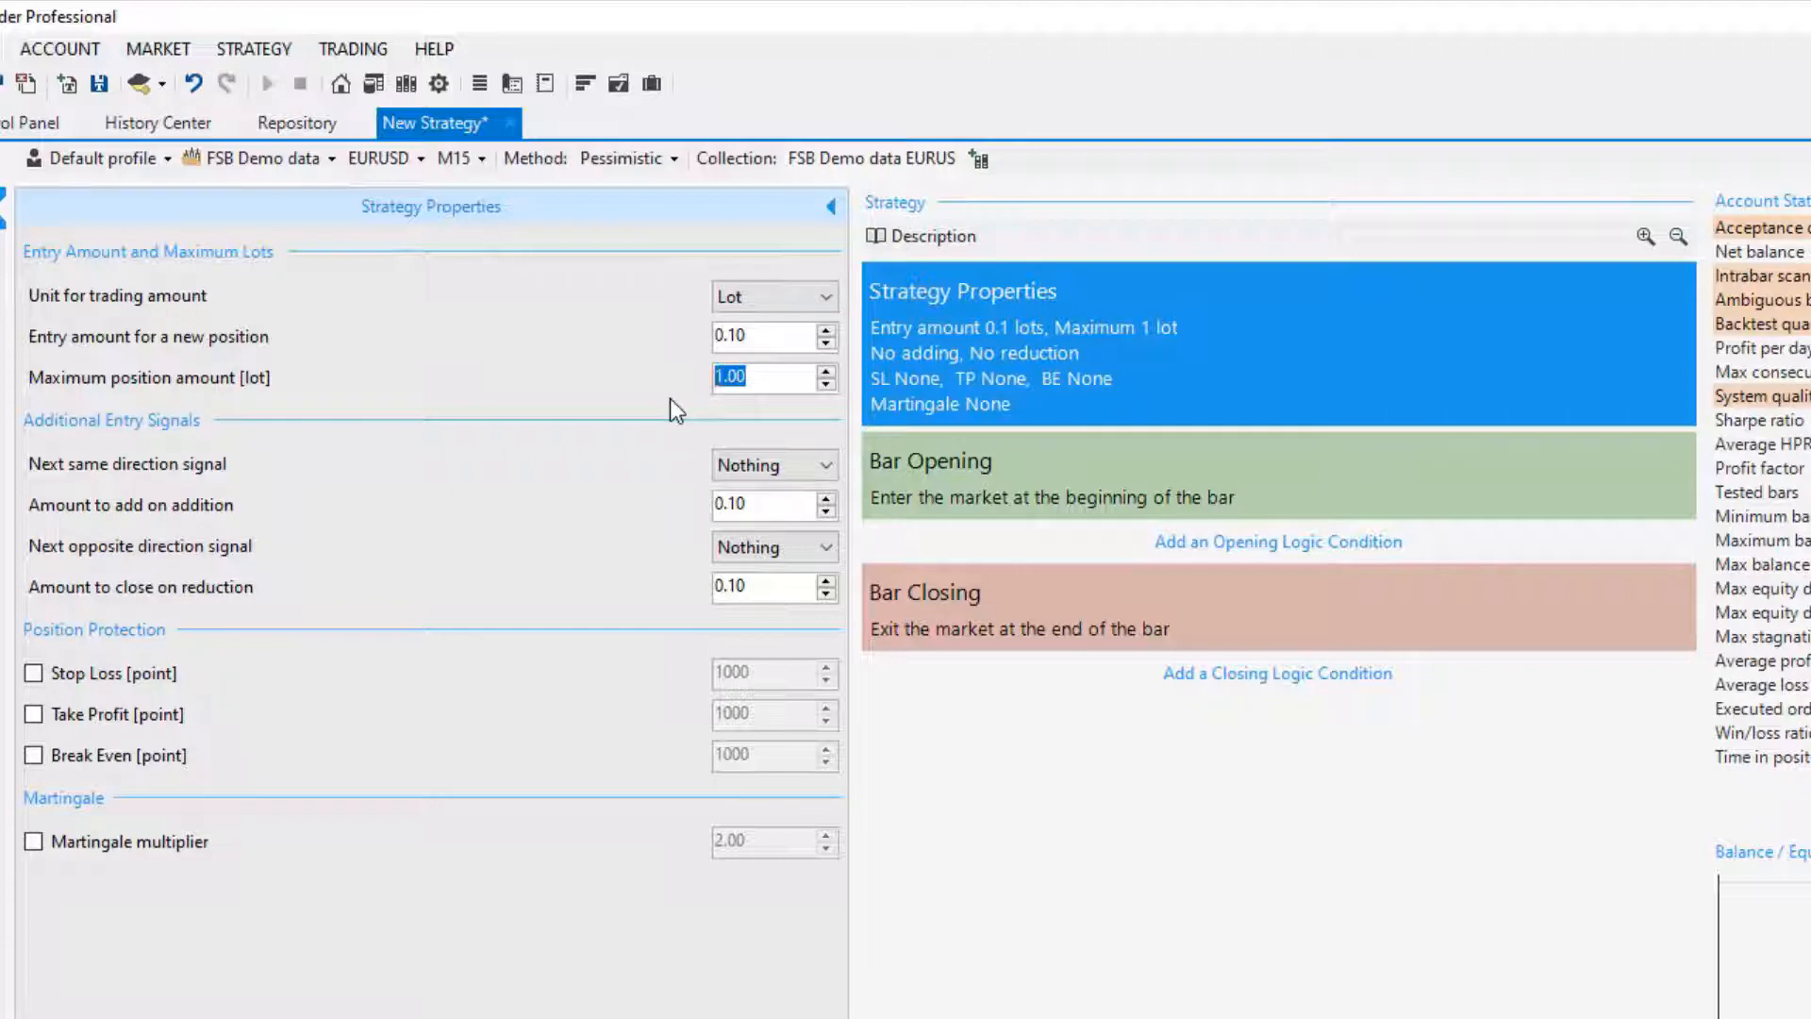
type("0.40")
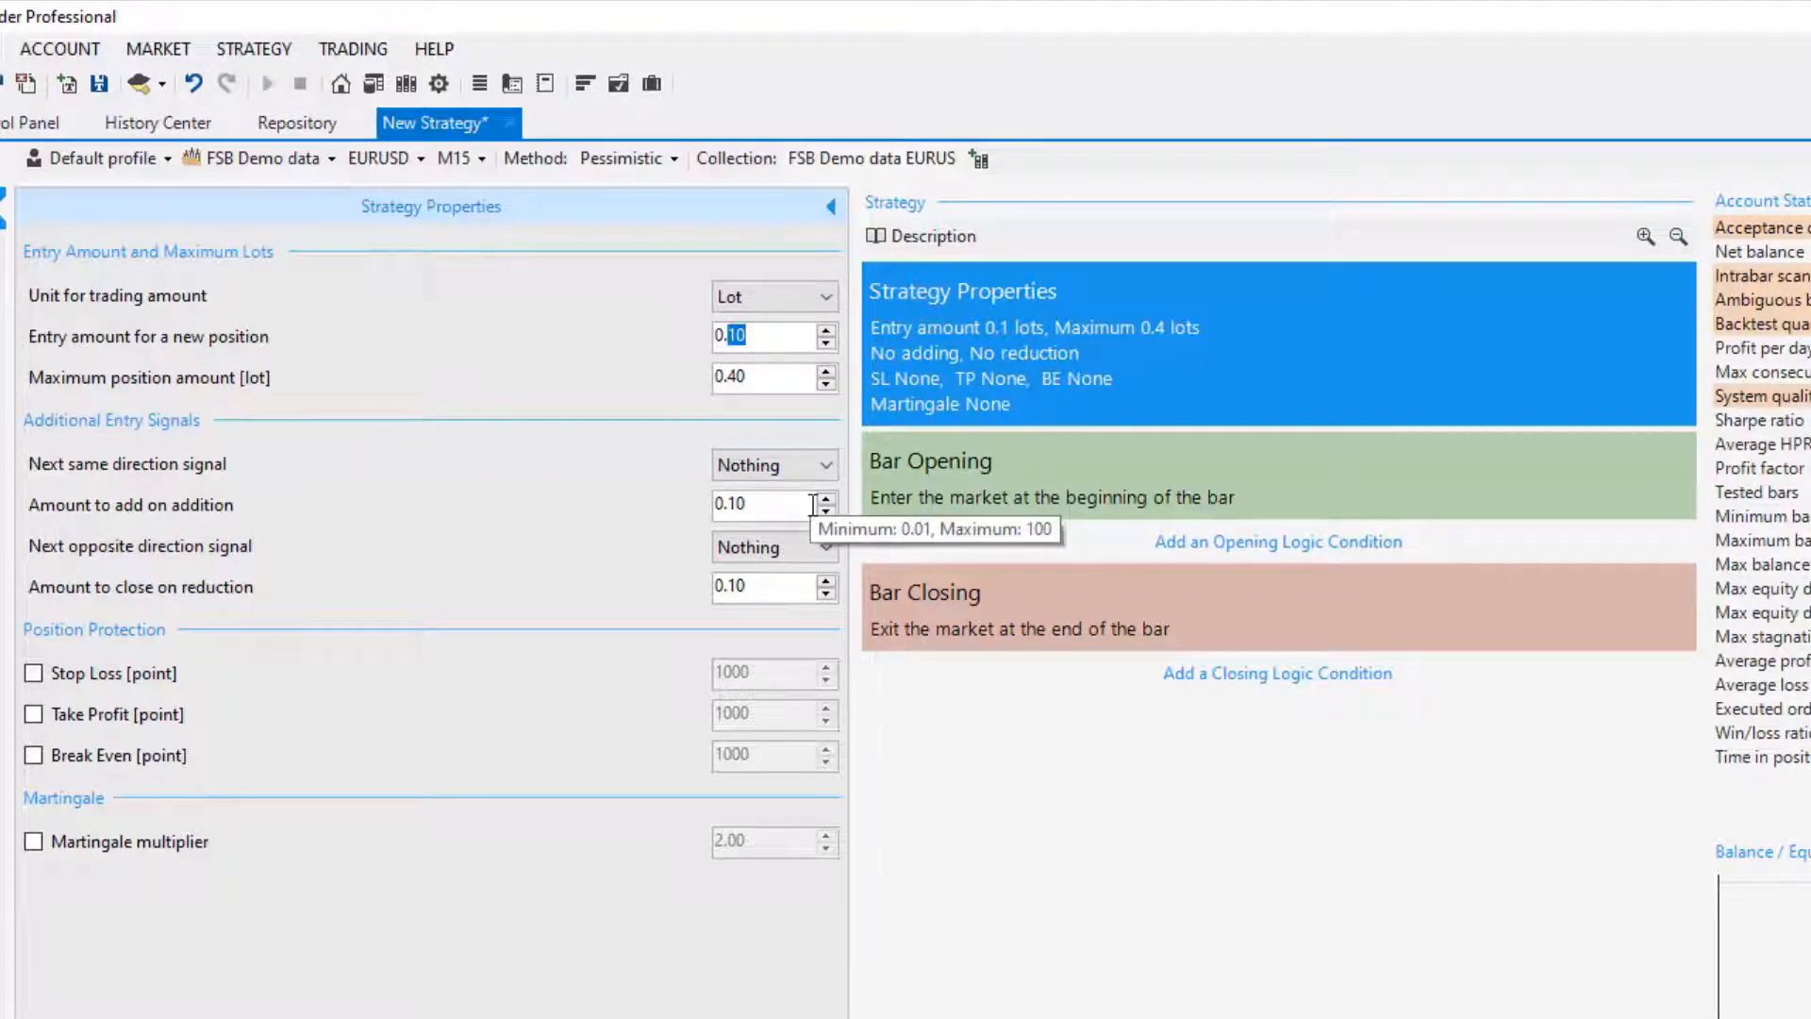
left_click(825, 342)
type("0.04")
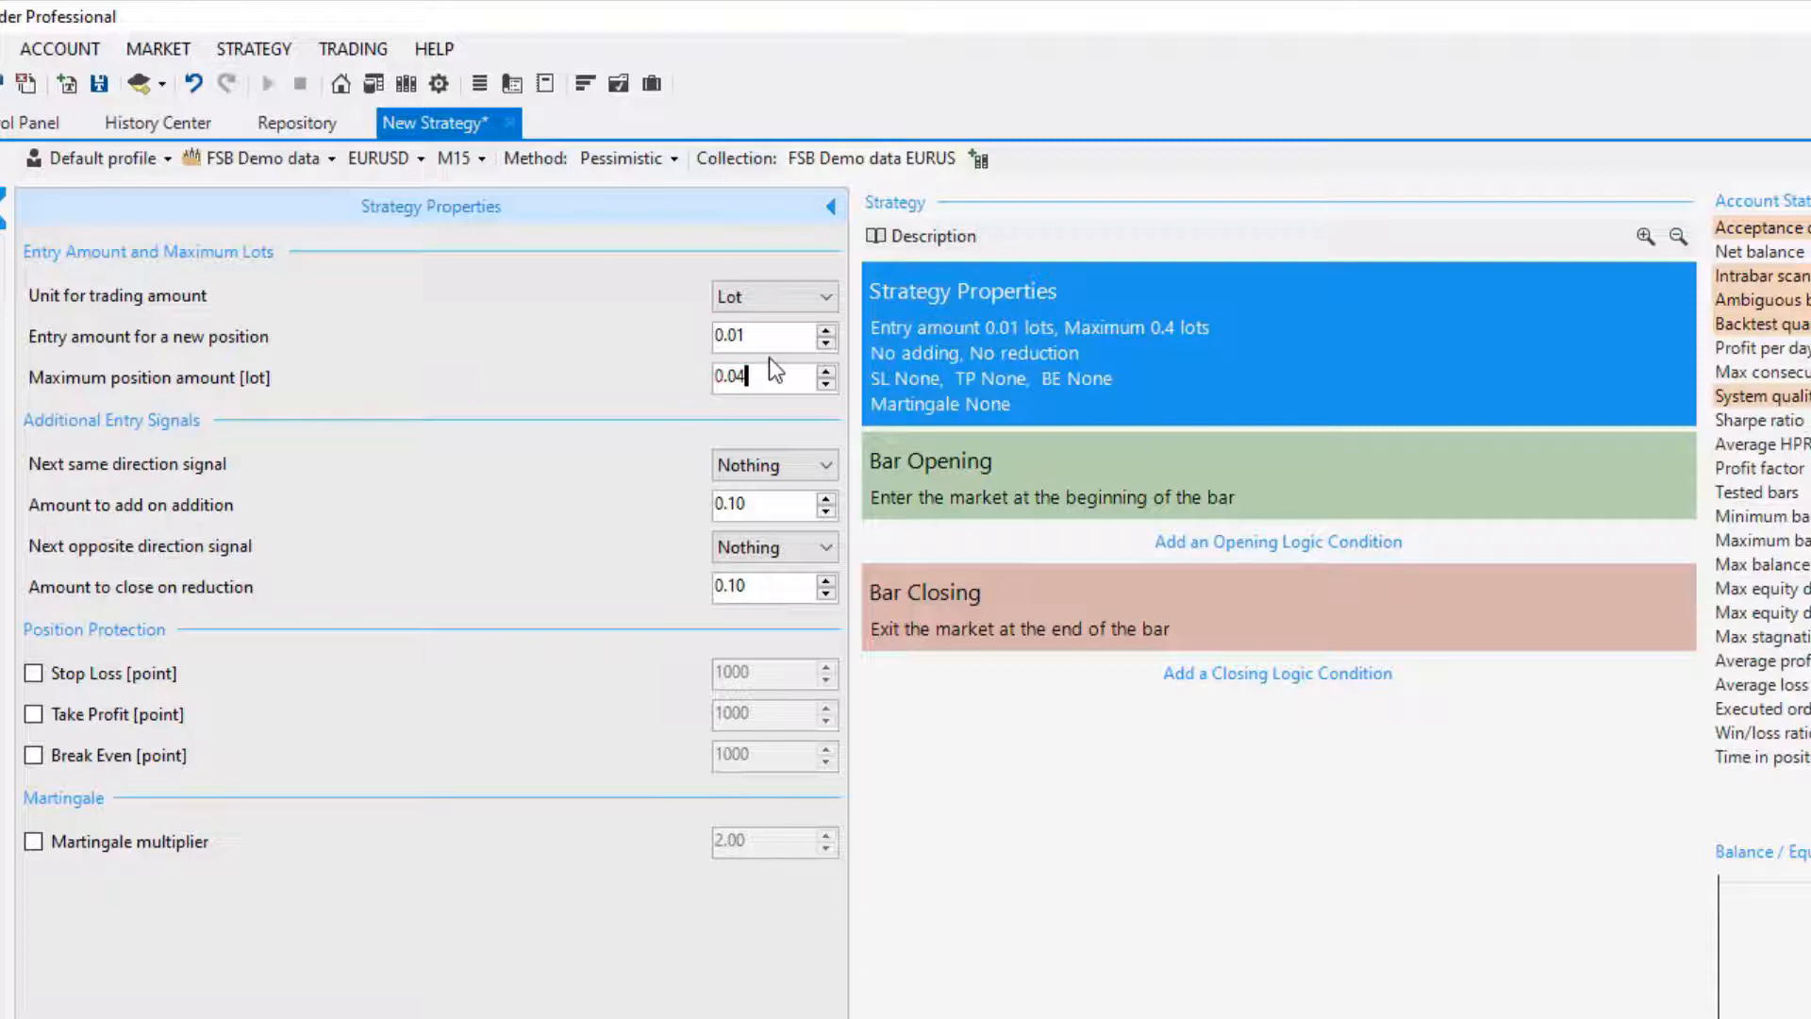
left_click(768, 335)
type("0.1")
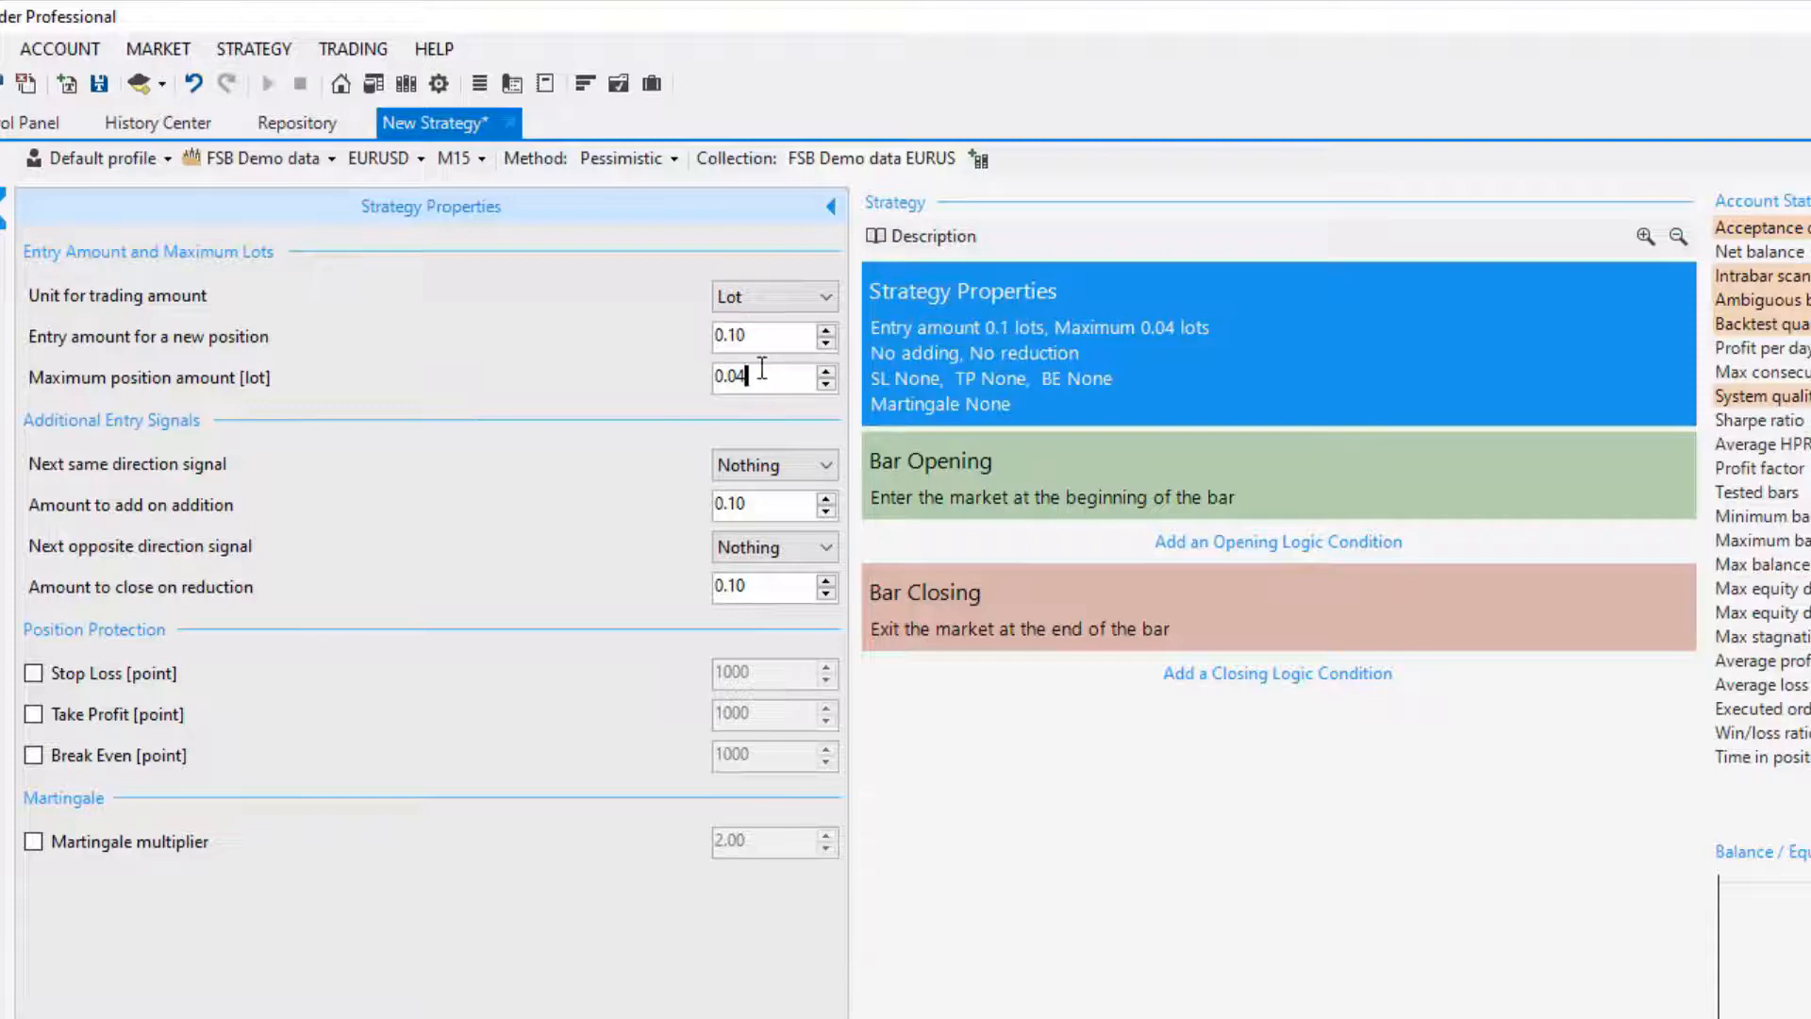
double_click(730, 376)
type("0.4")
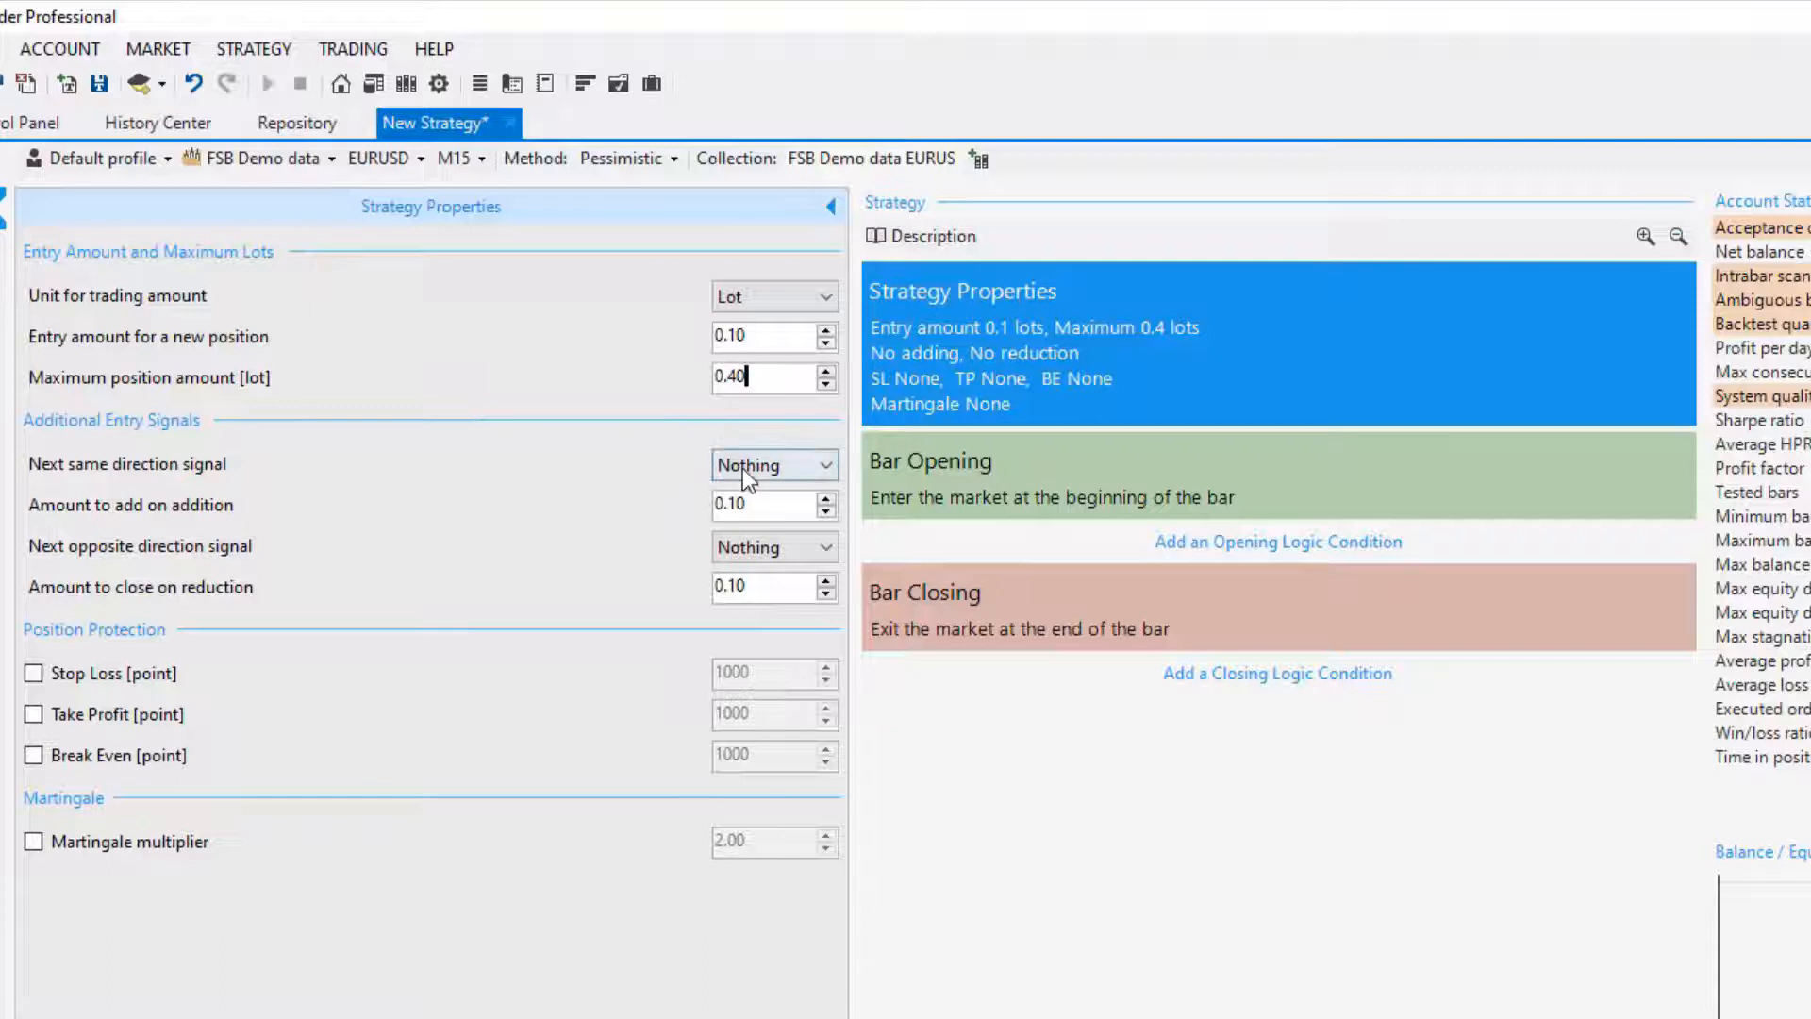
left_click(775, 464)
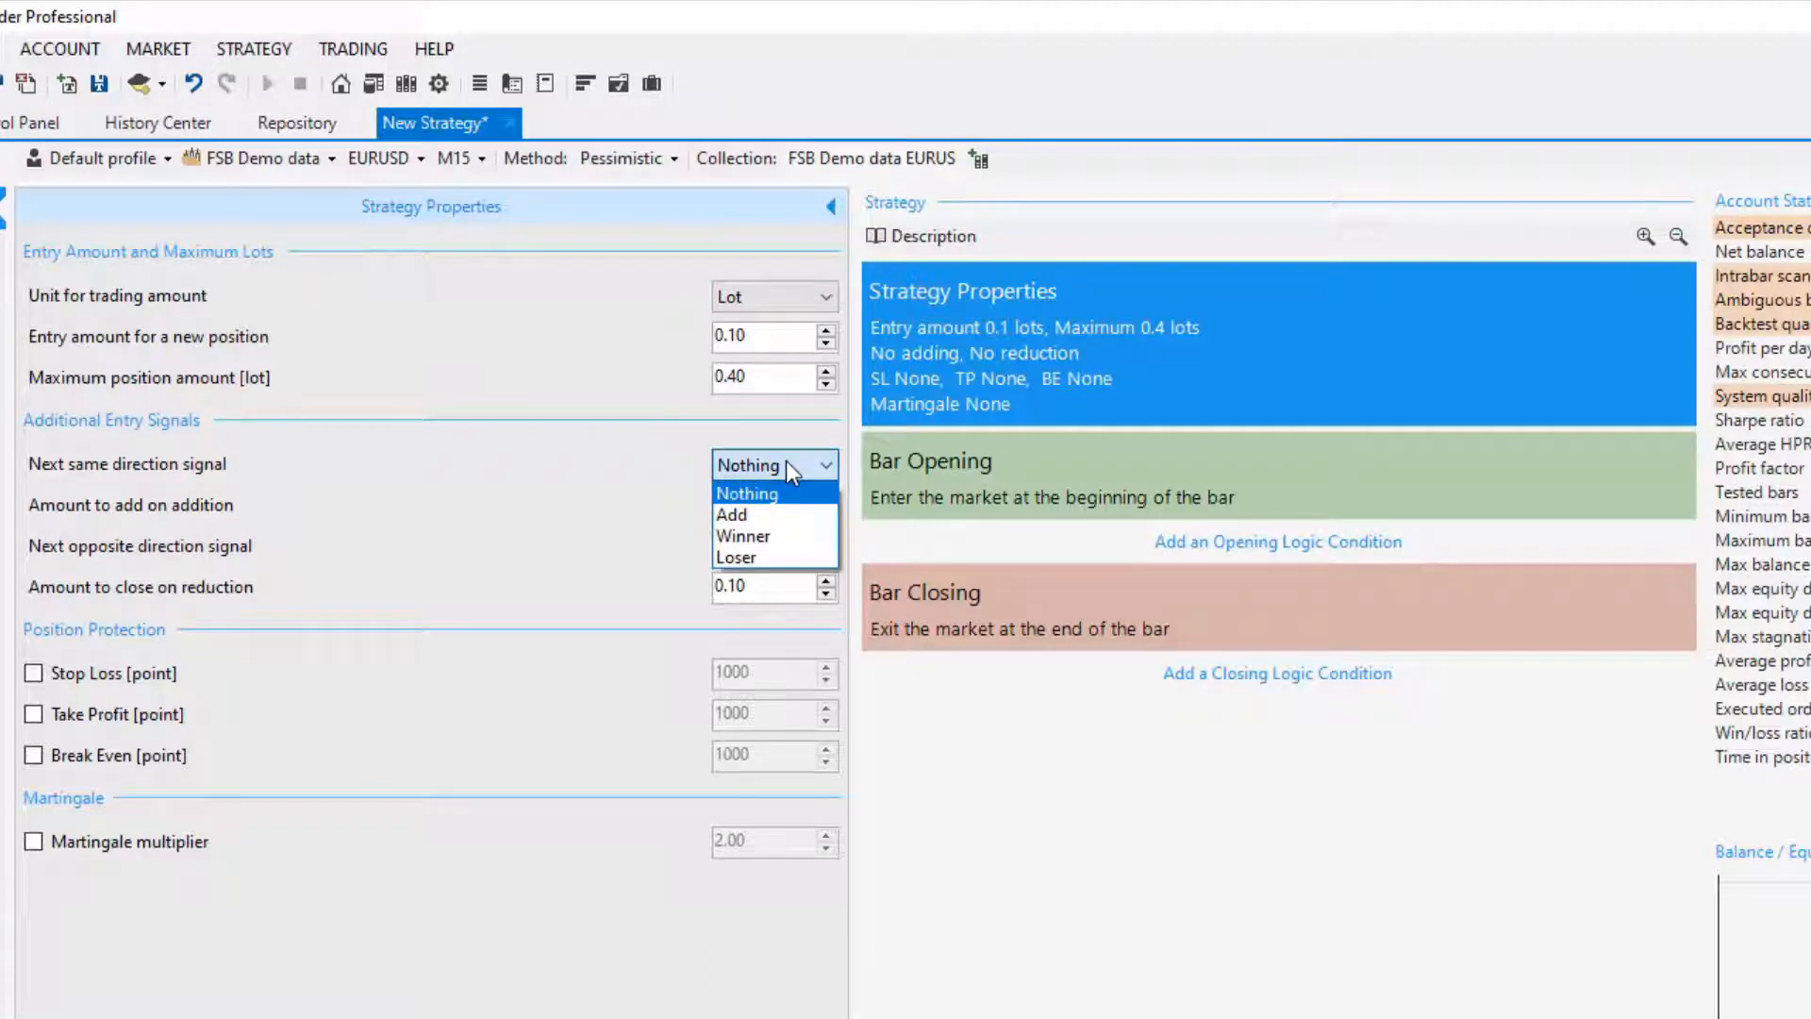
mouse_move(756, 514)
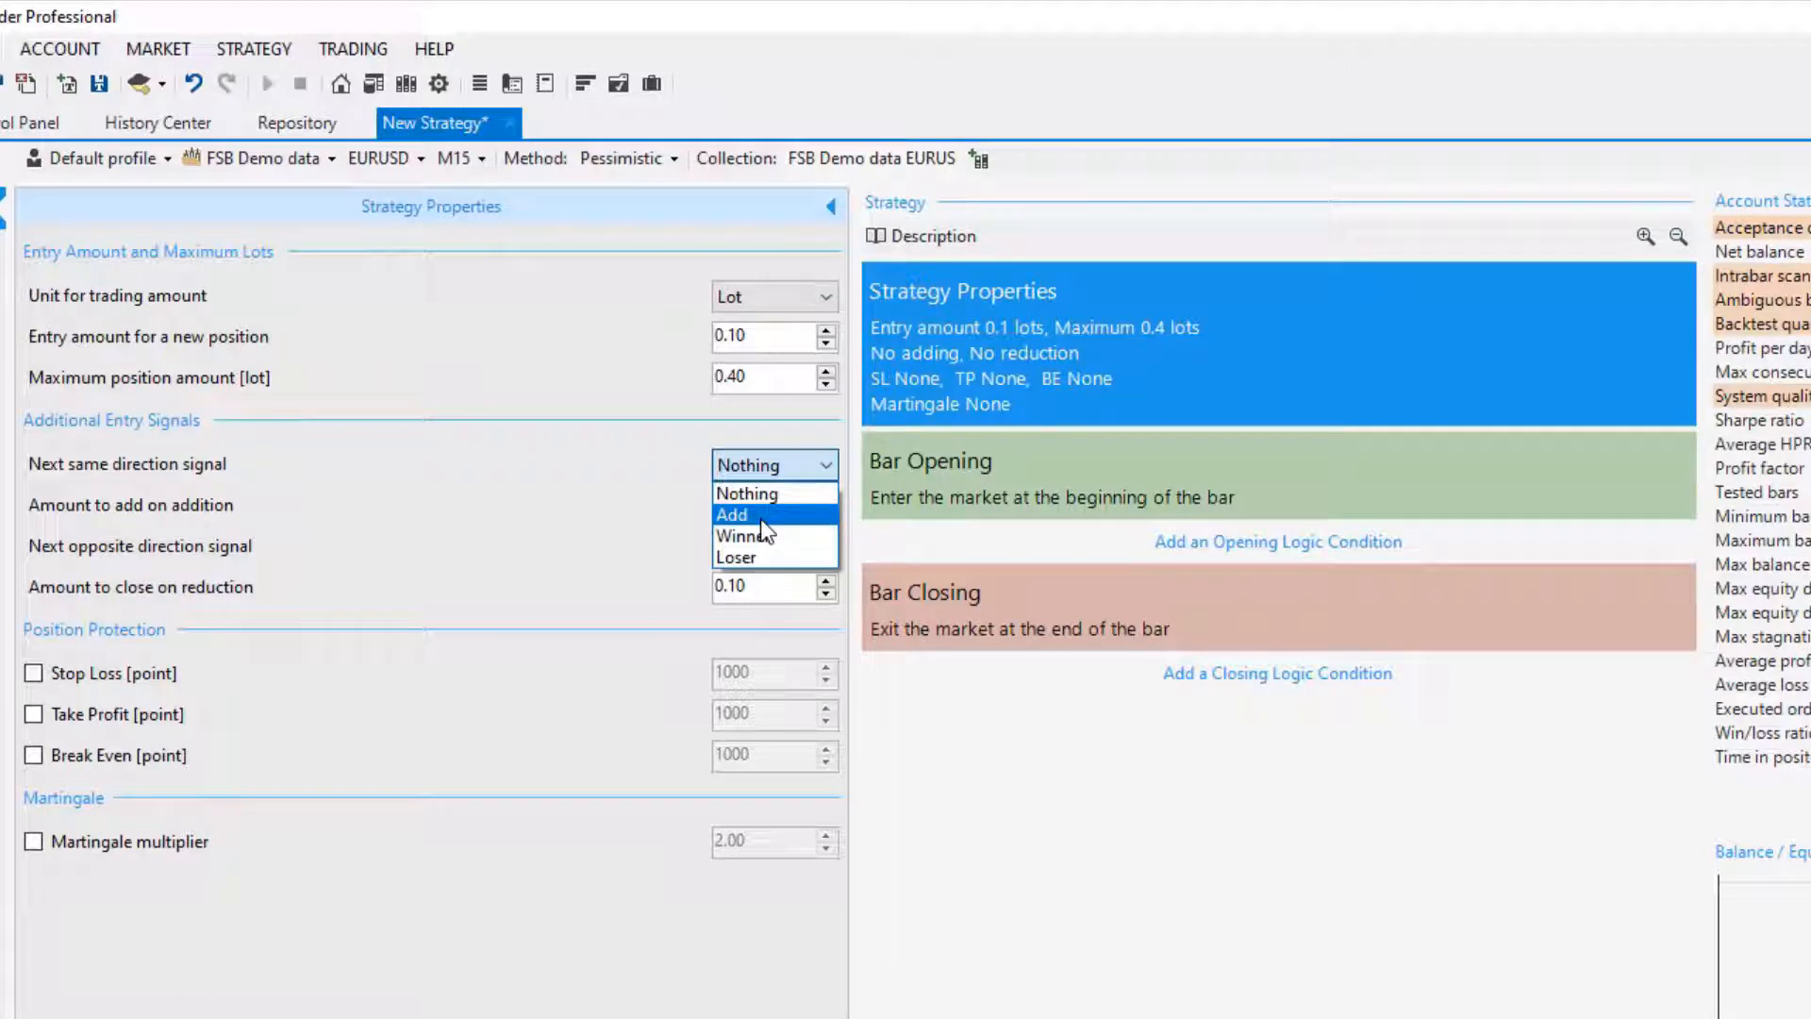
mouse_move(407, 508)
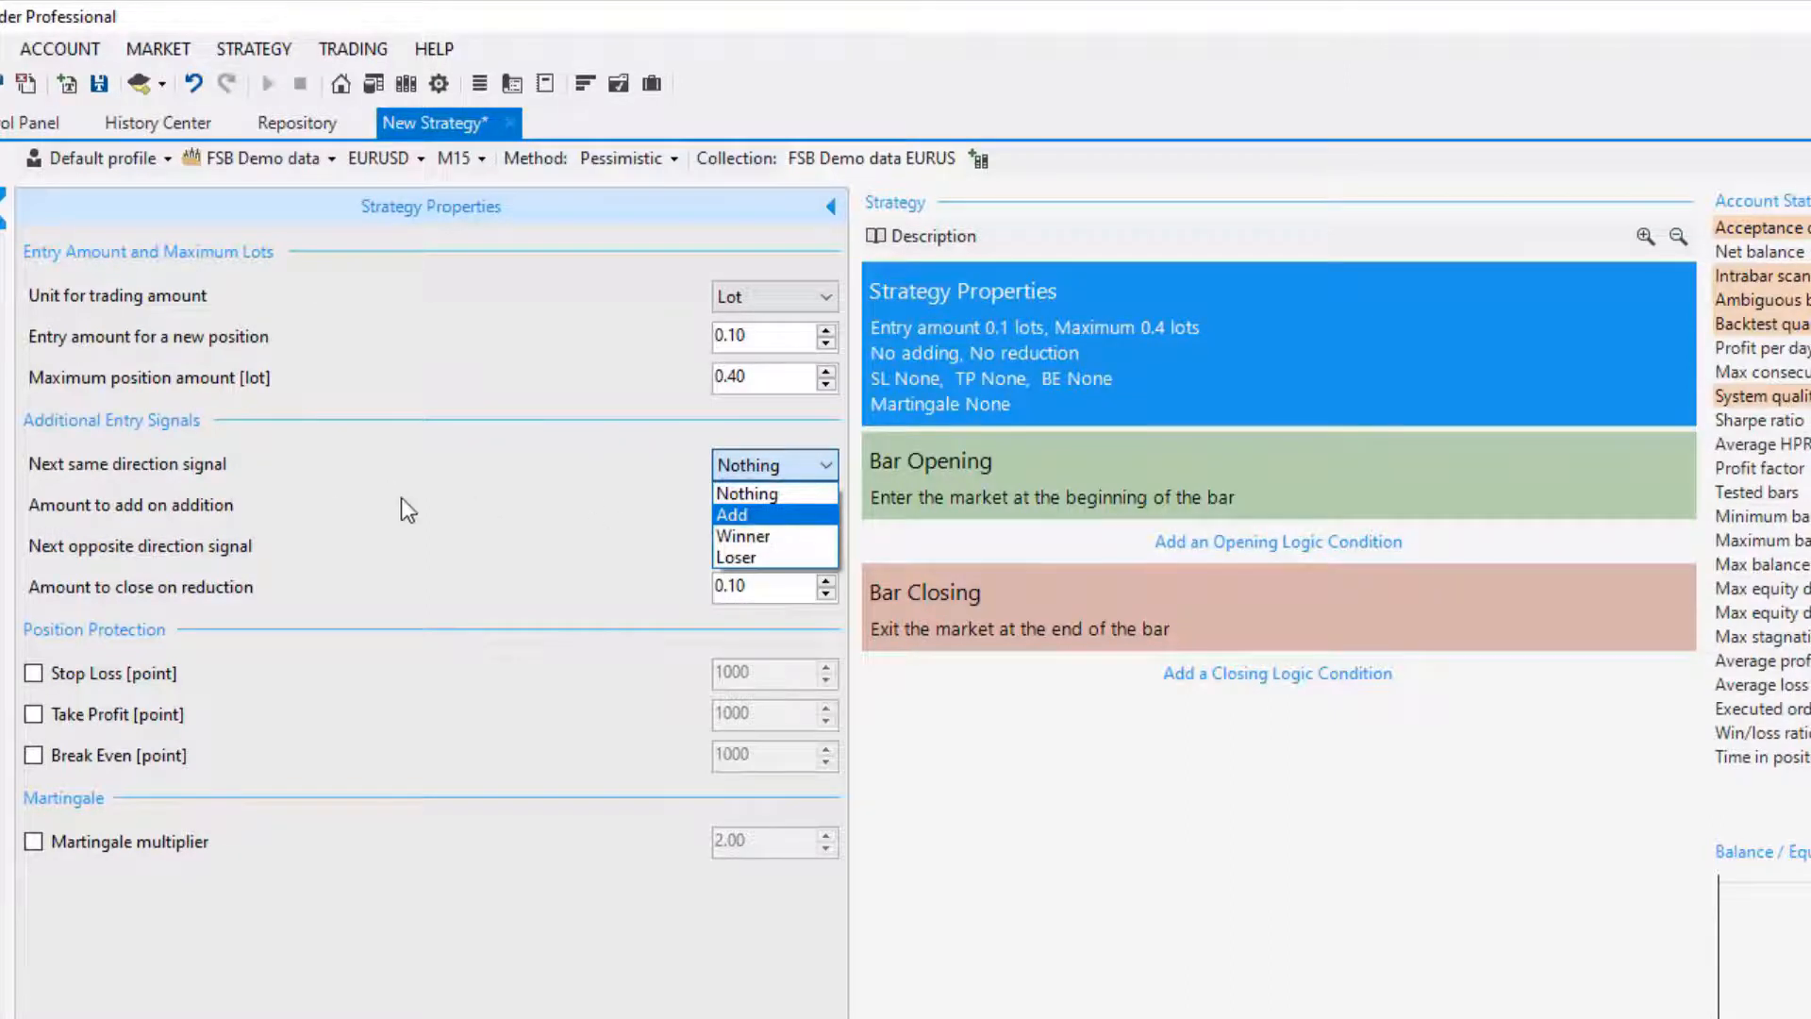
mouse_move(791, 535)
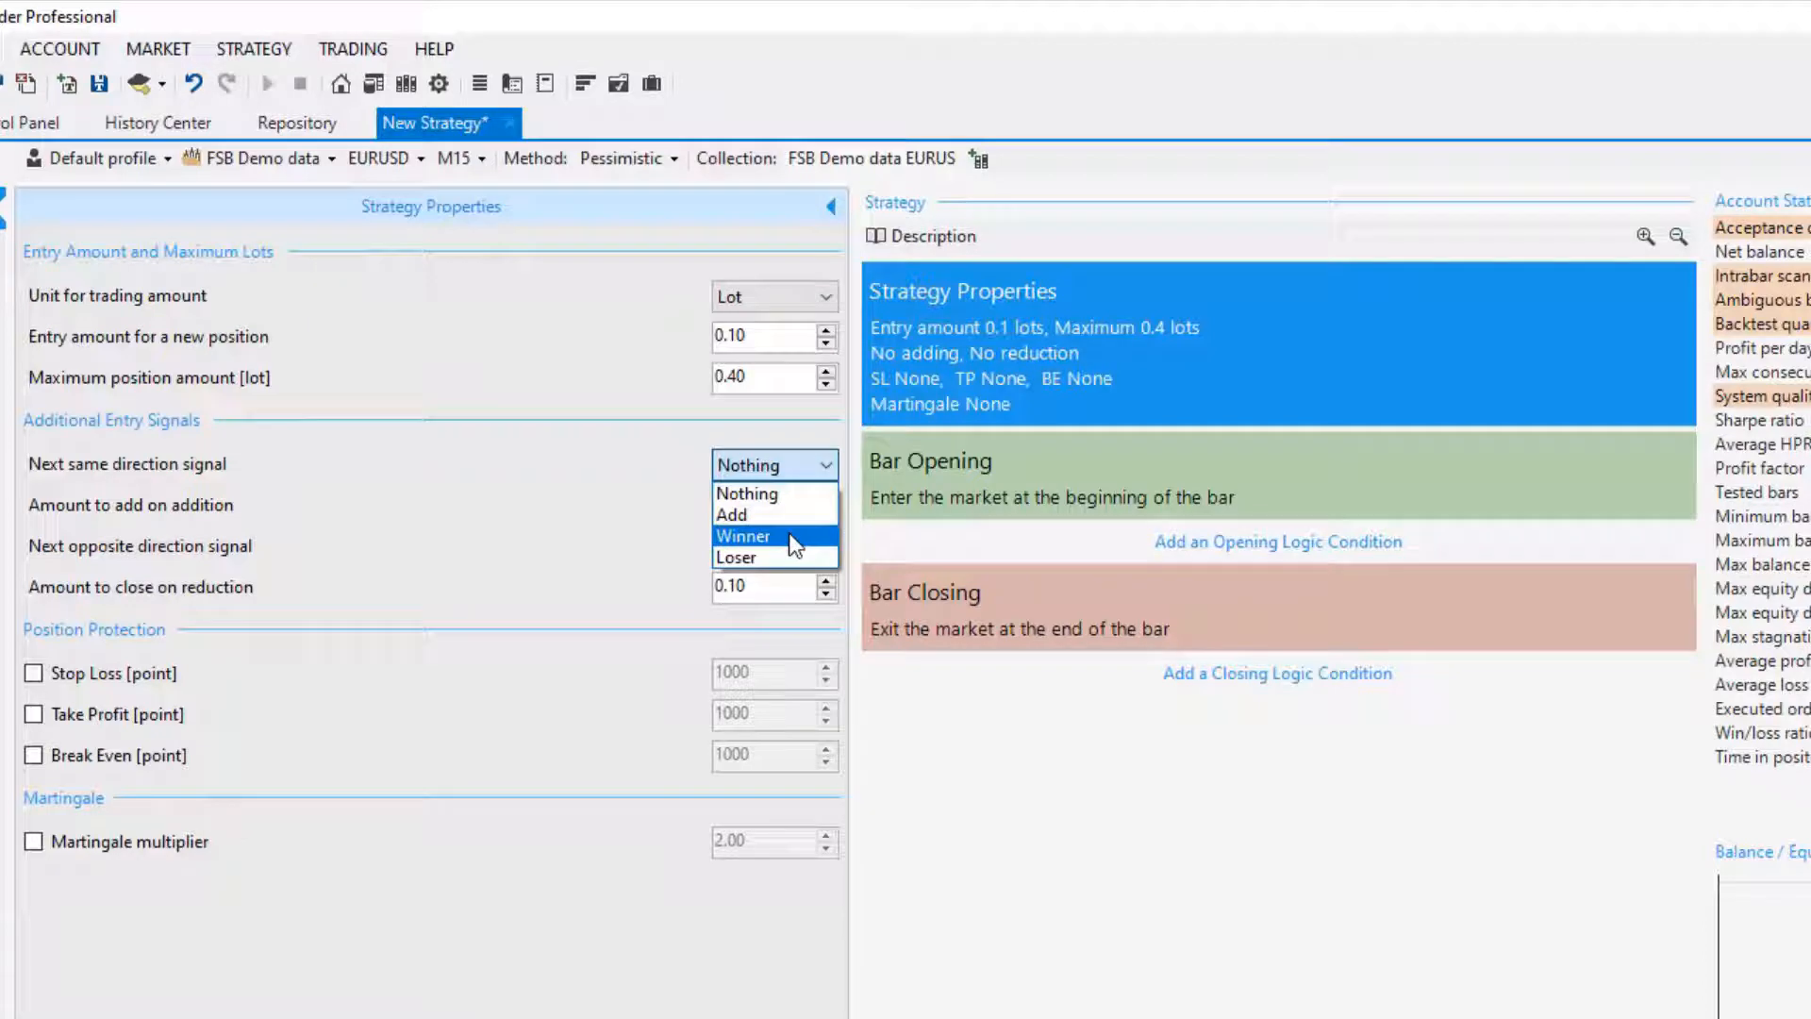
mouse_move(789, 545)
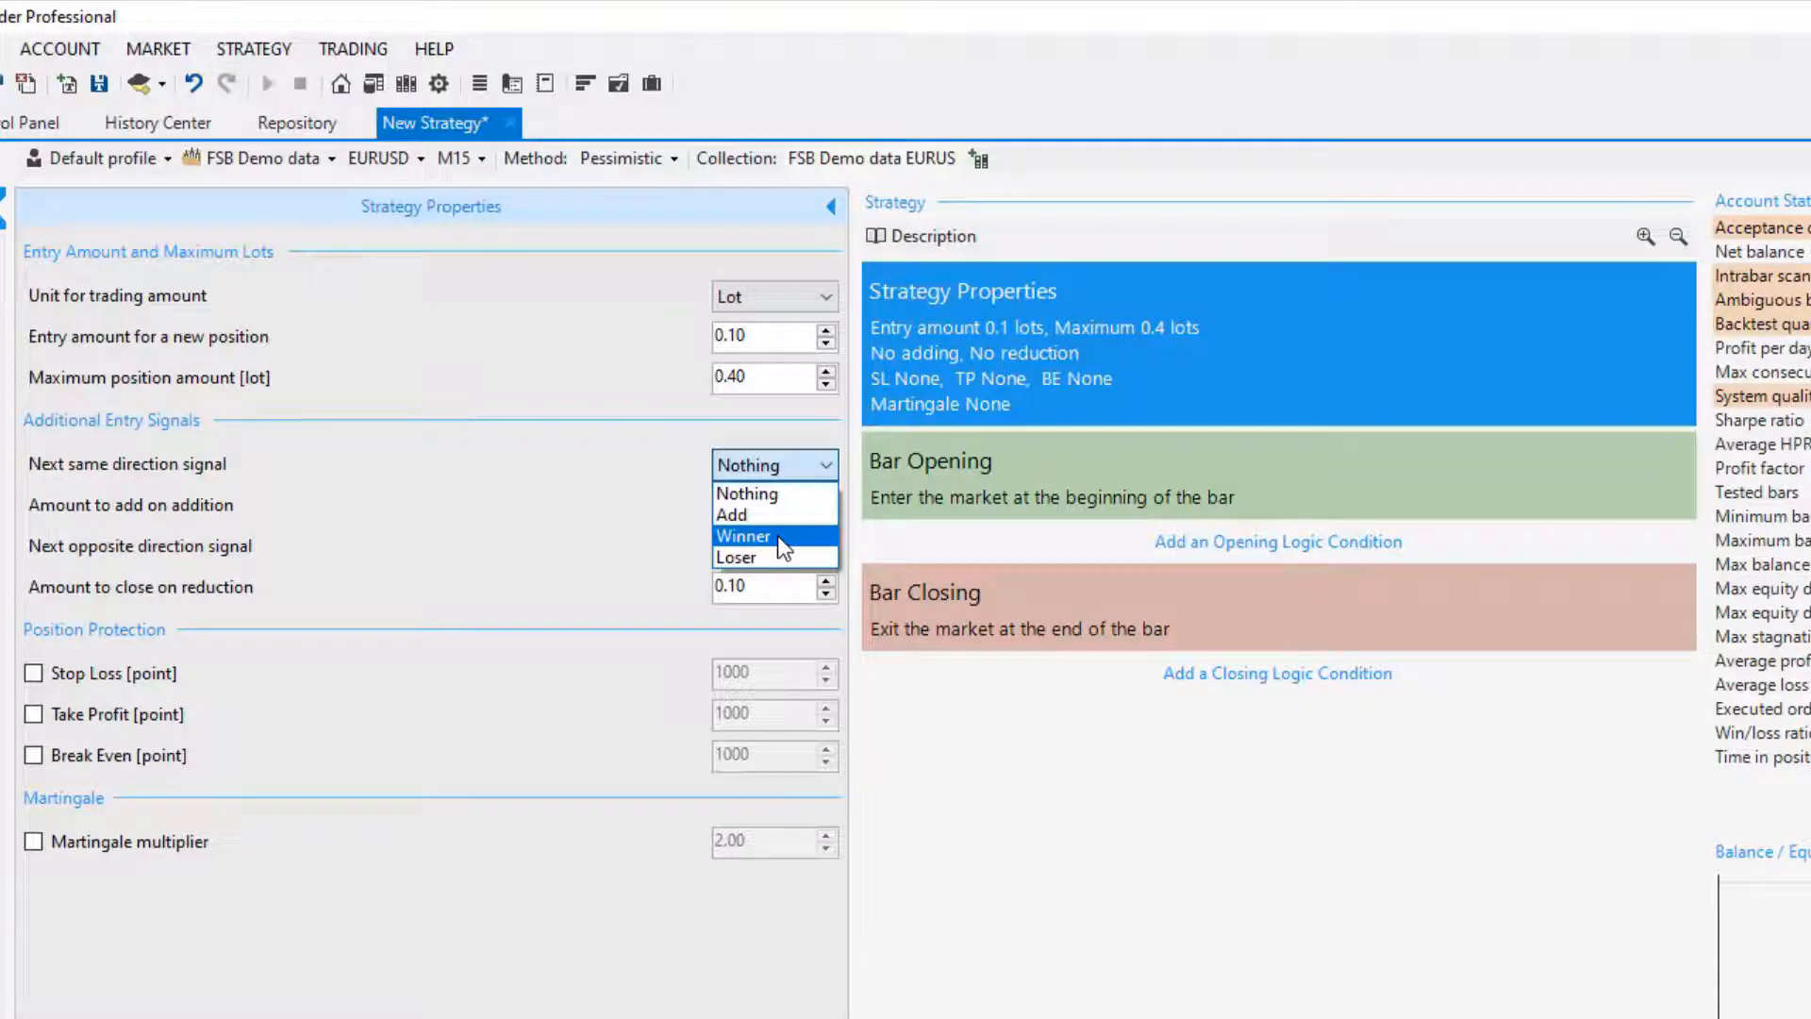
mouse_move(780, 558)
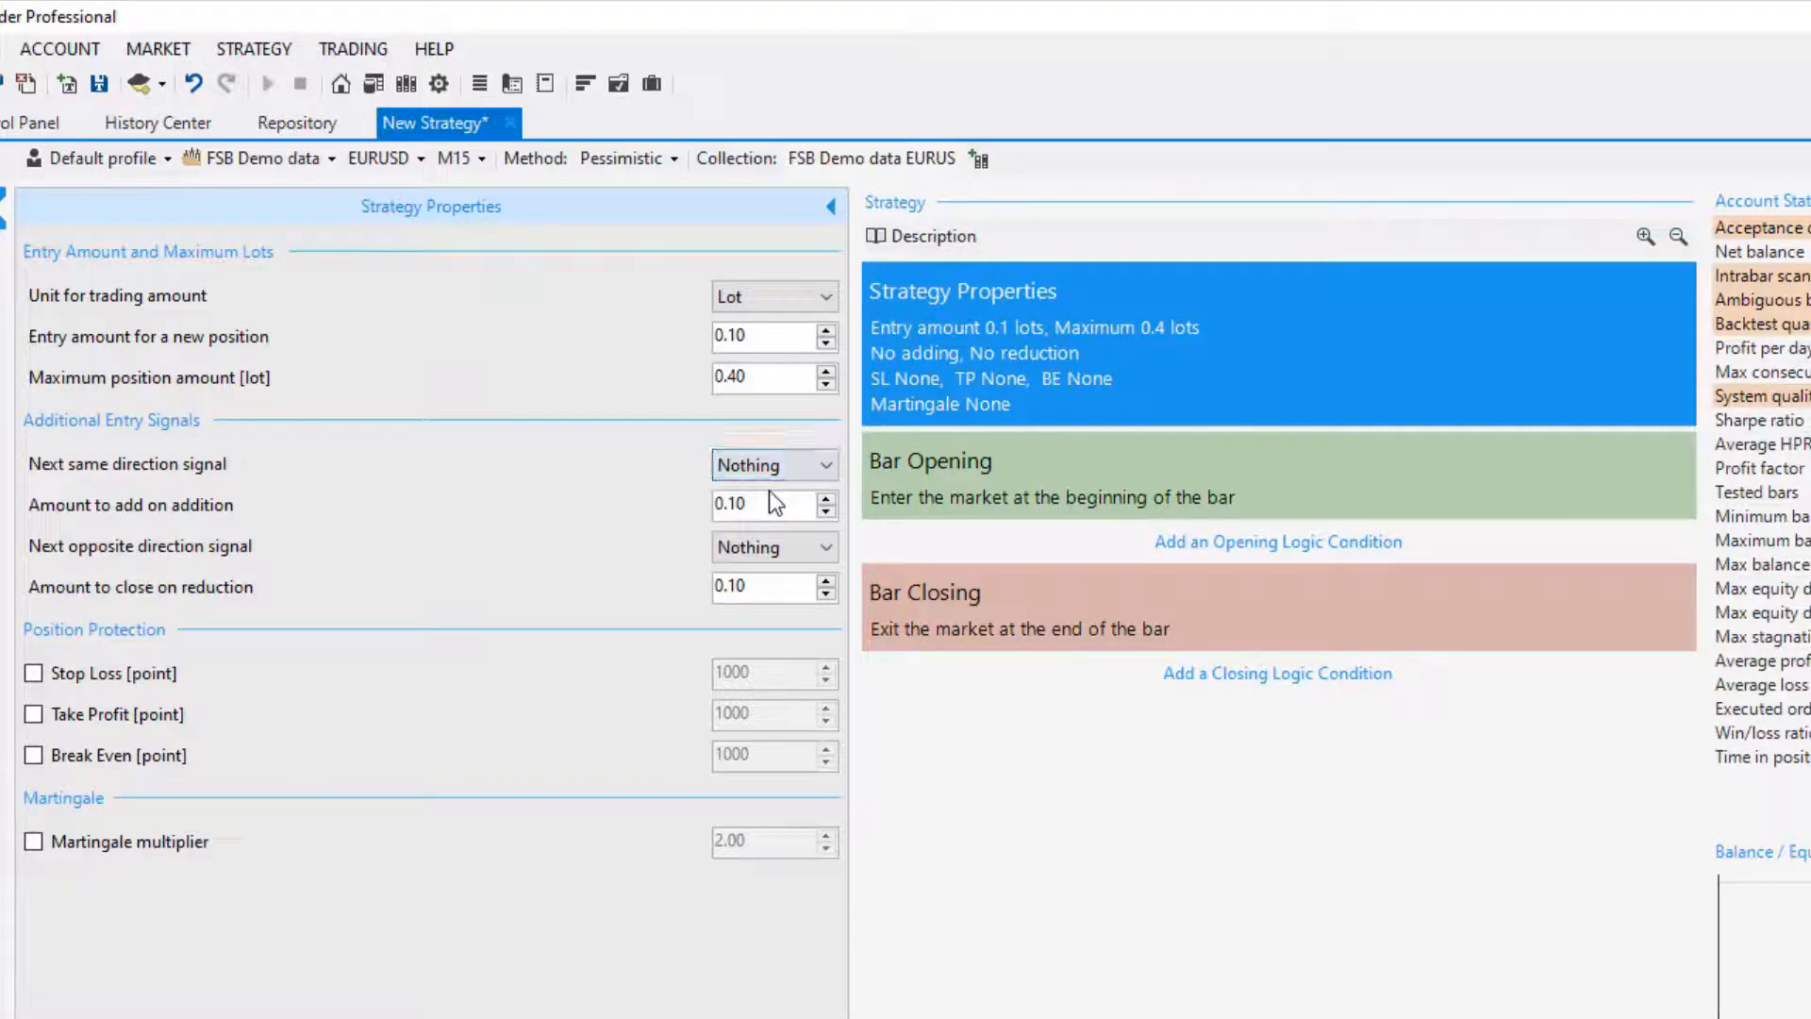
mouse_move(772, 505)
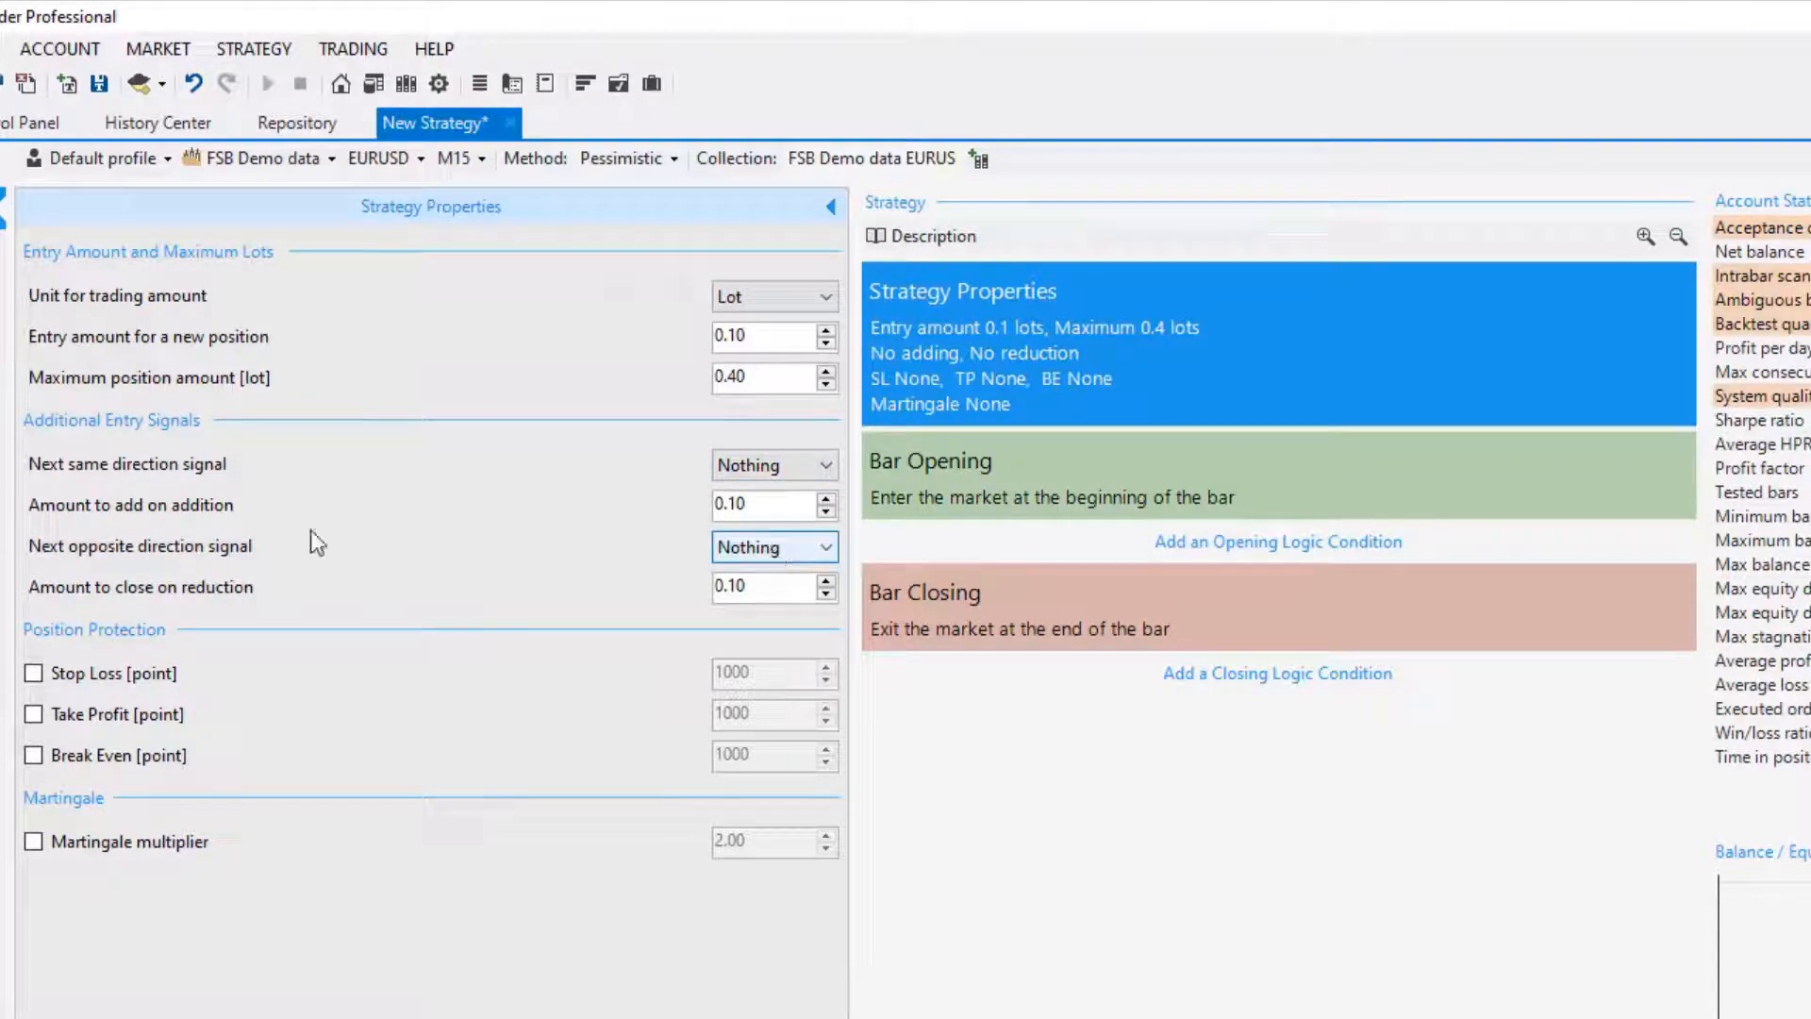
mouse_move(449, 564)
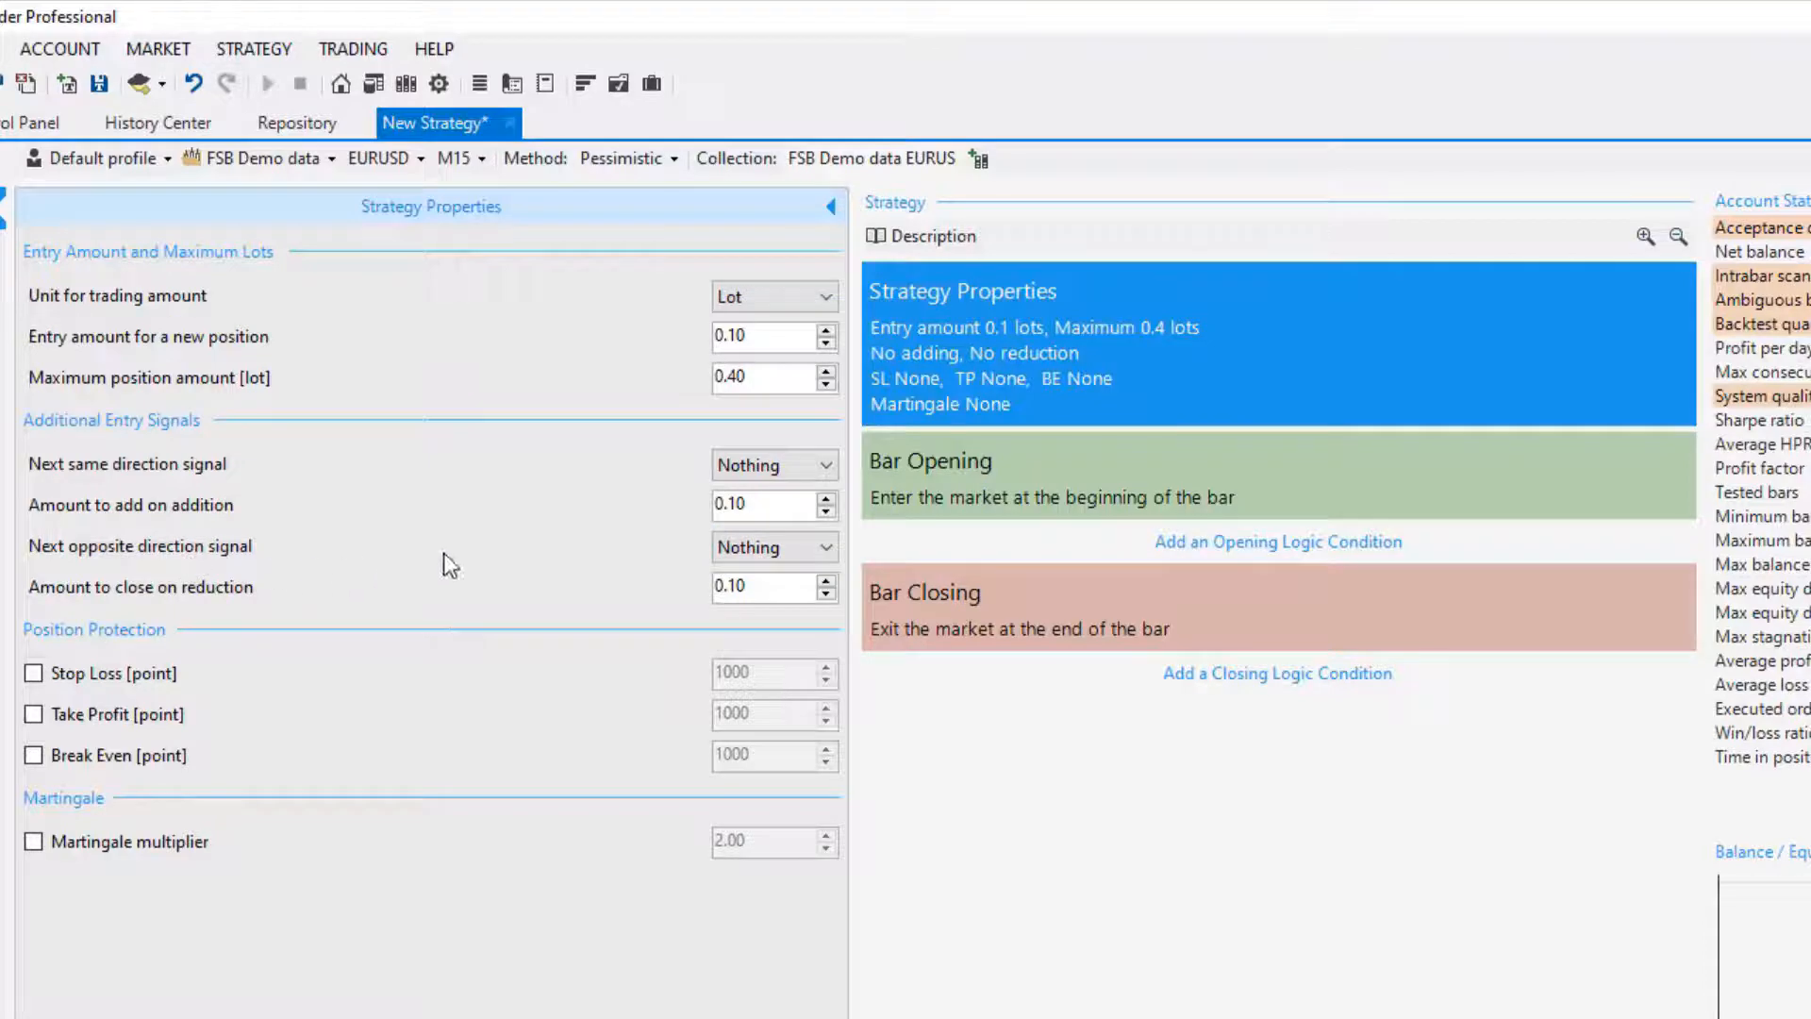
left_click(823, 546)
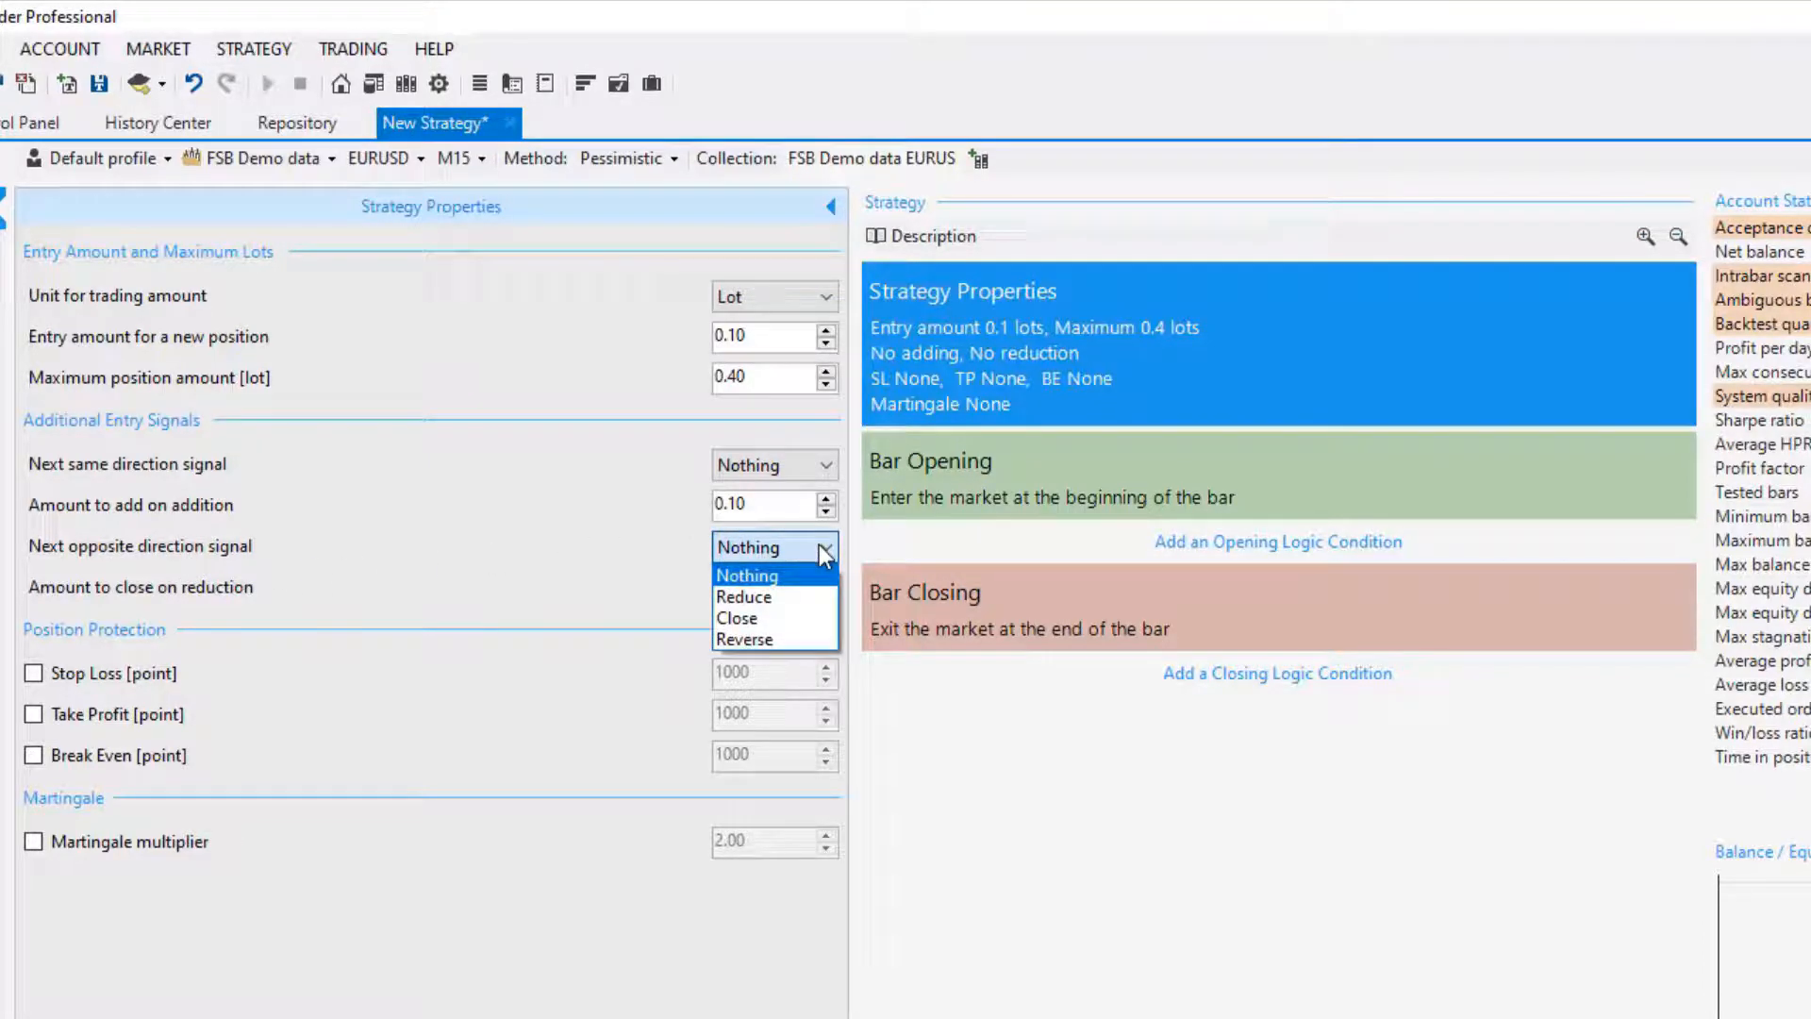
mouse_move(786, 597)
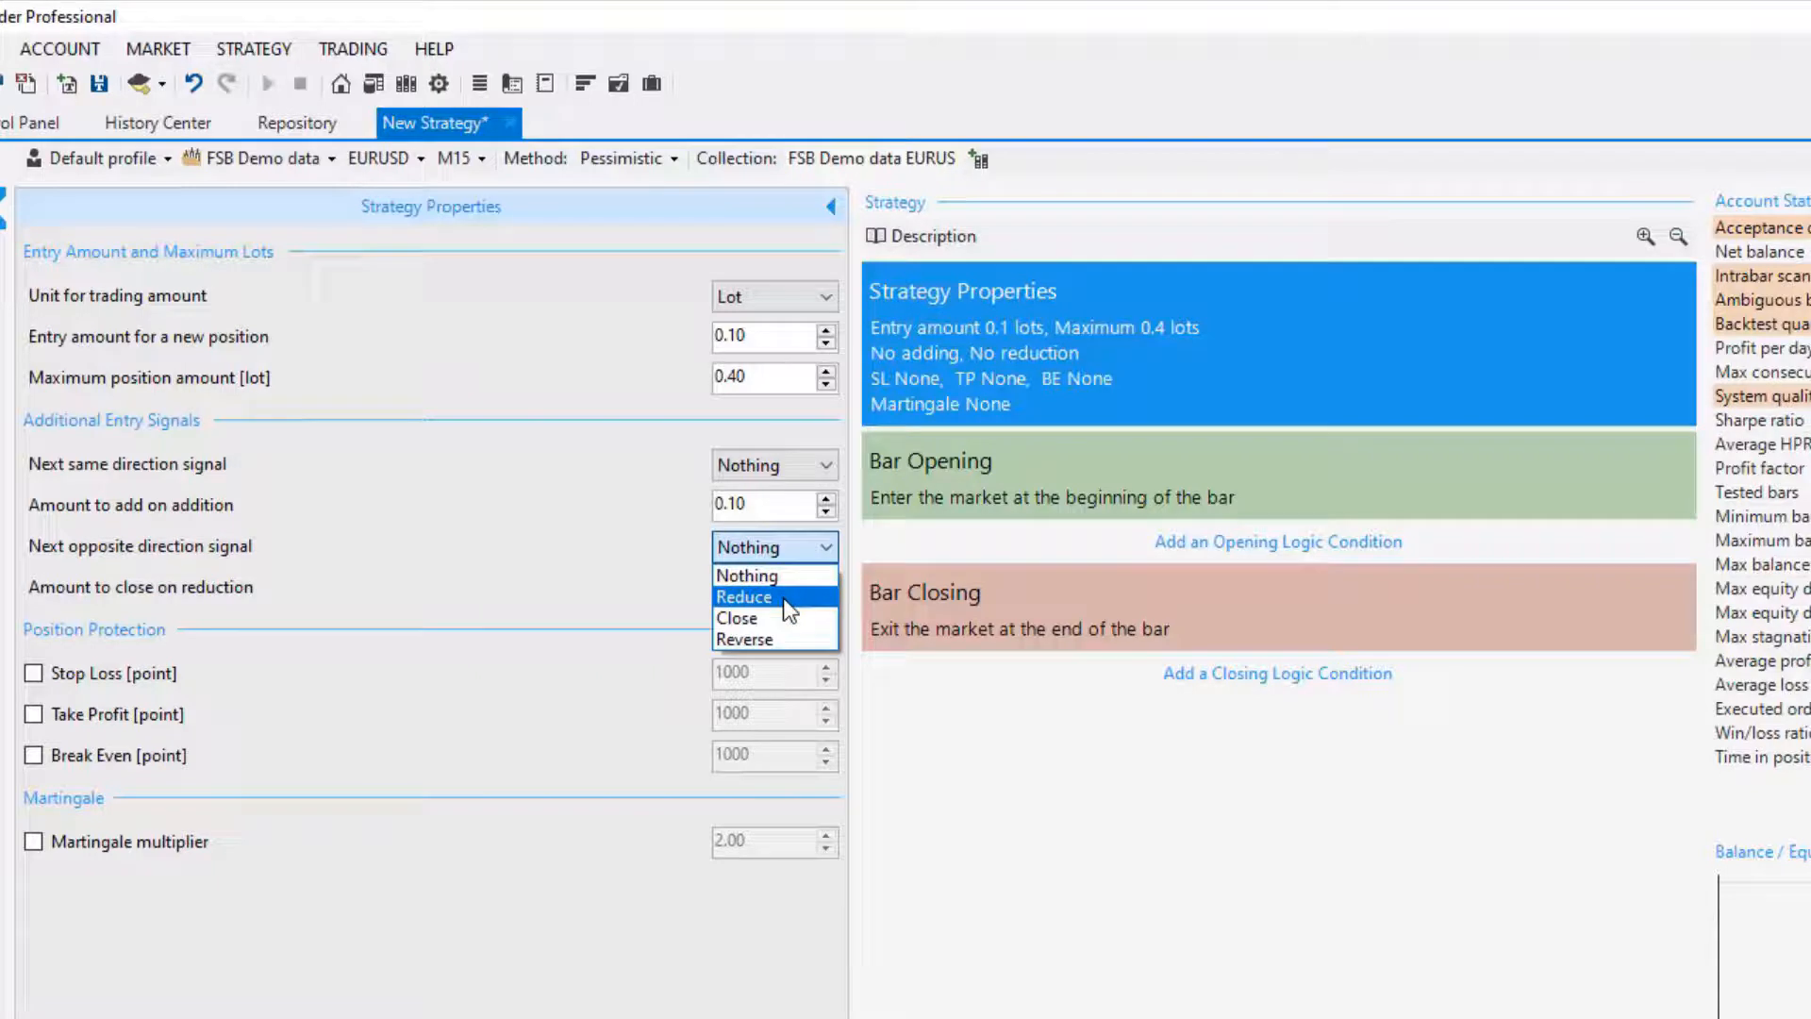
mouse_move(771, 618)
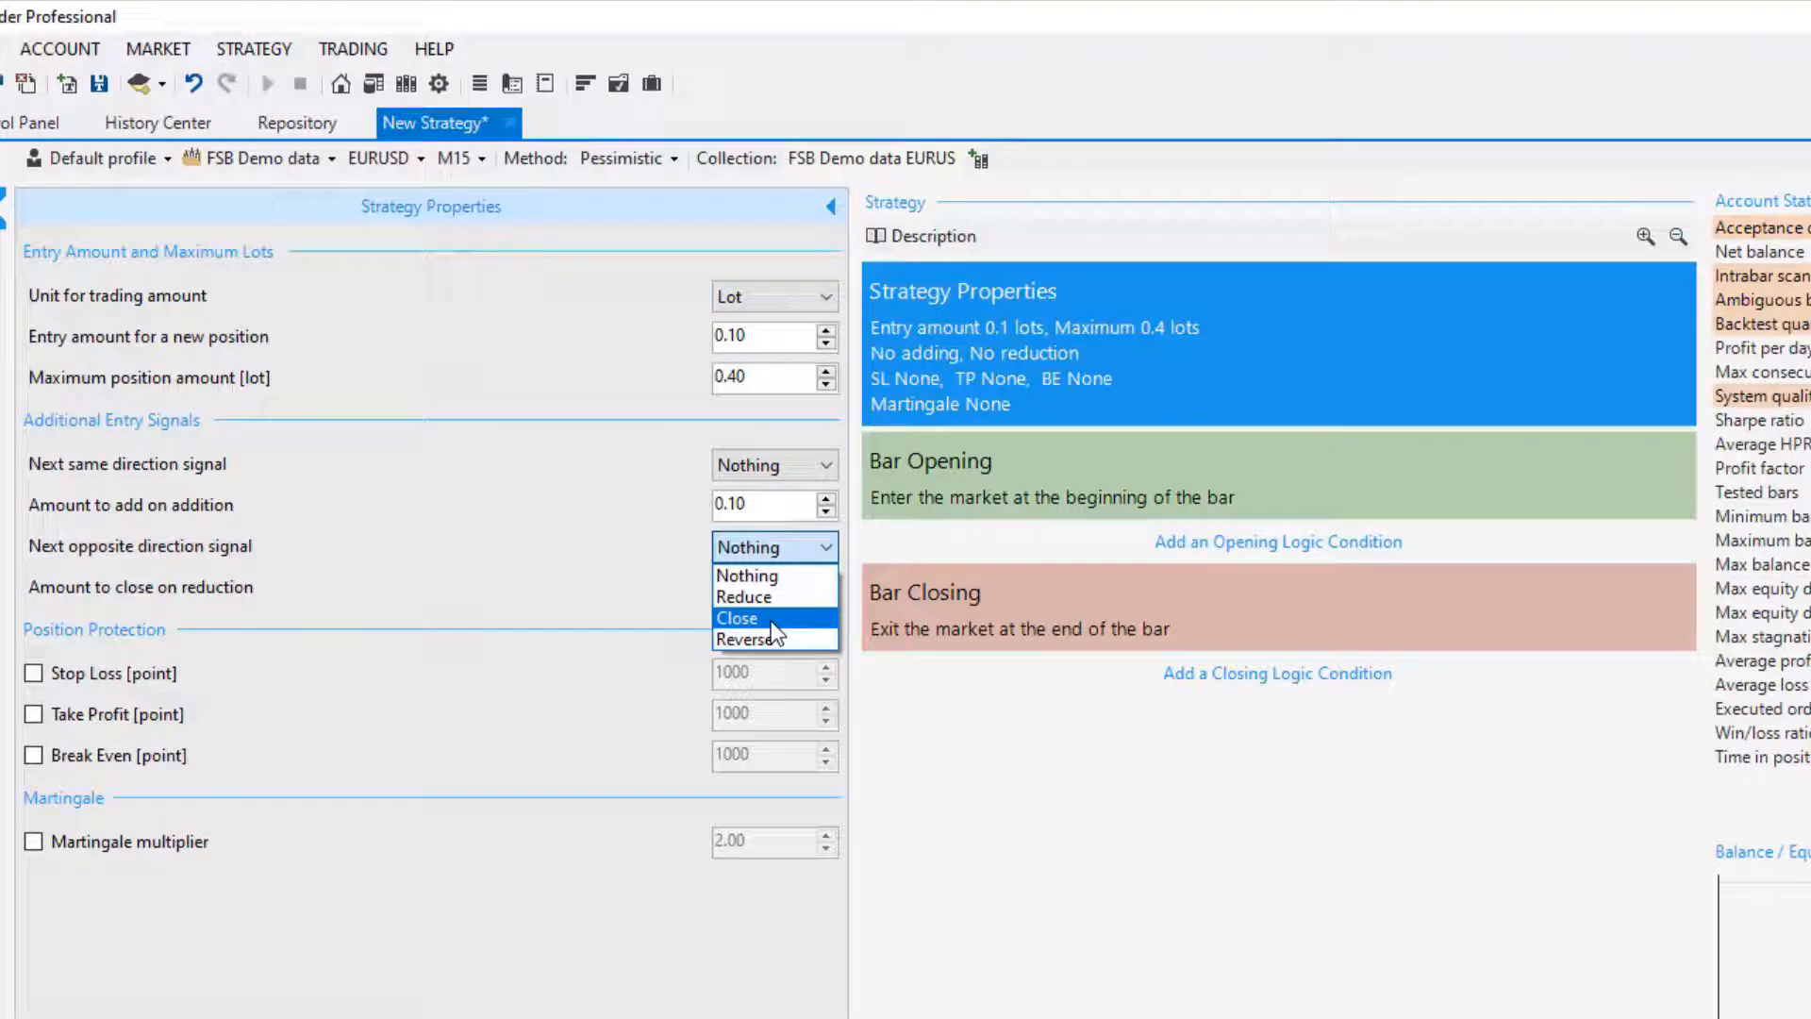
mouse_move(751, 640)
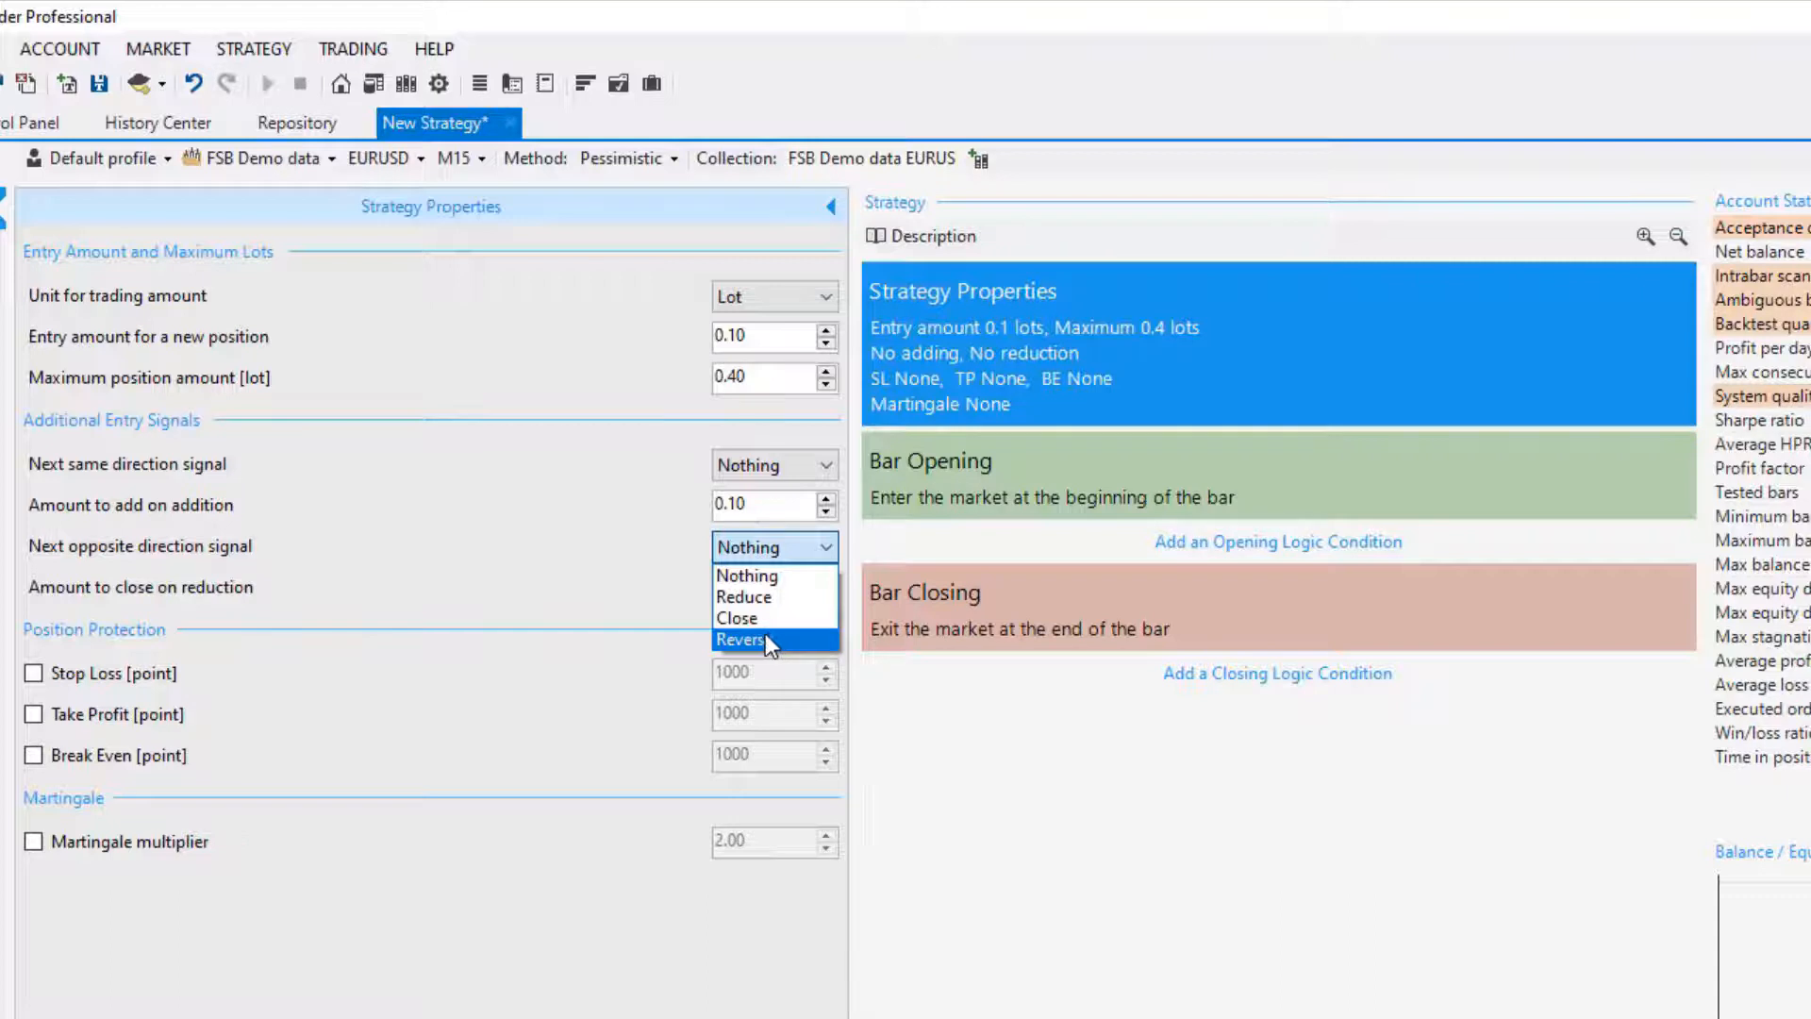
mouse_move(768, 575)
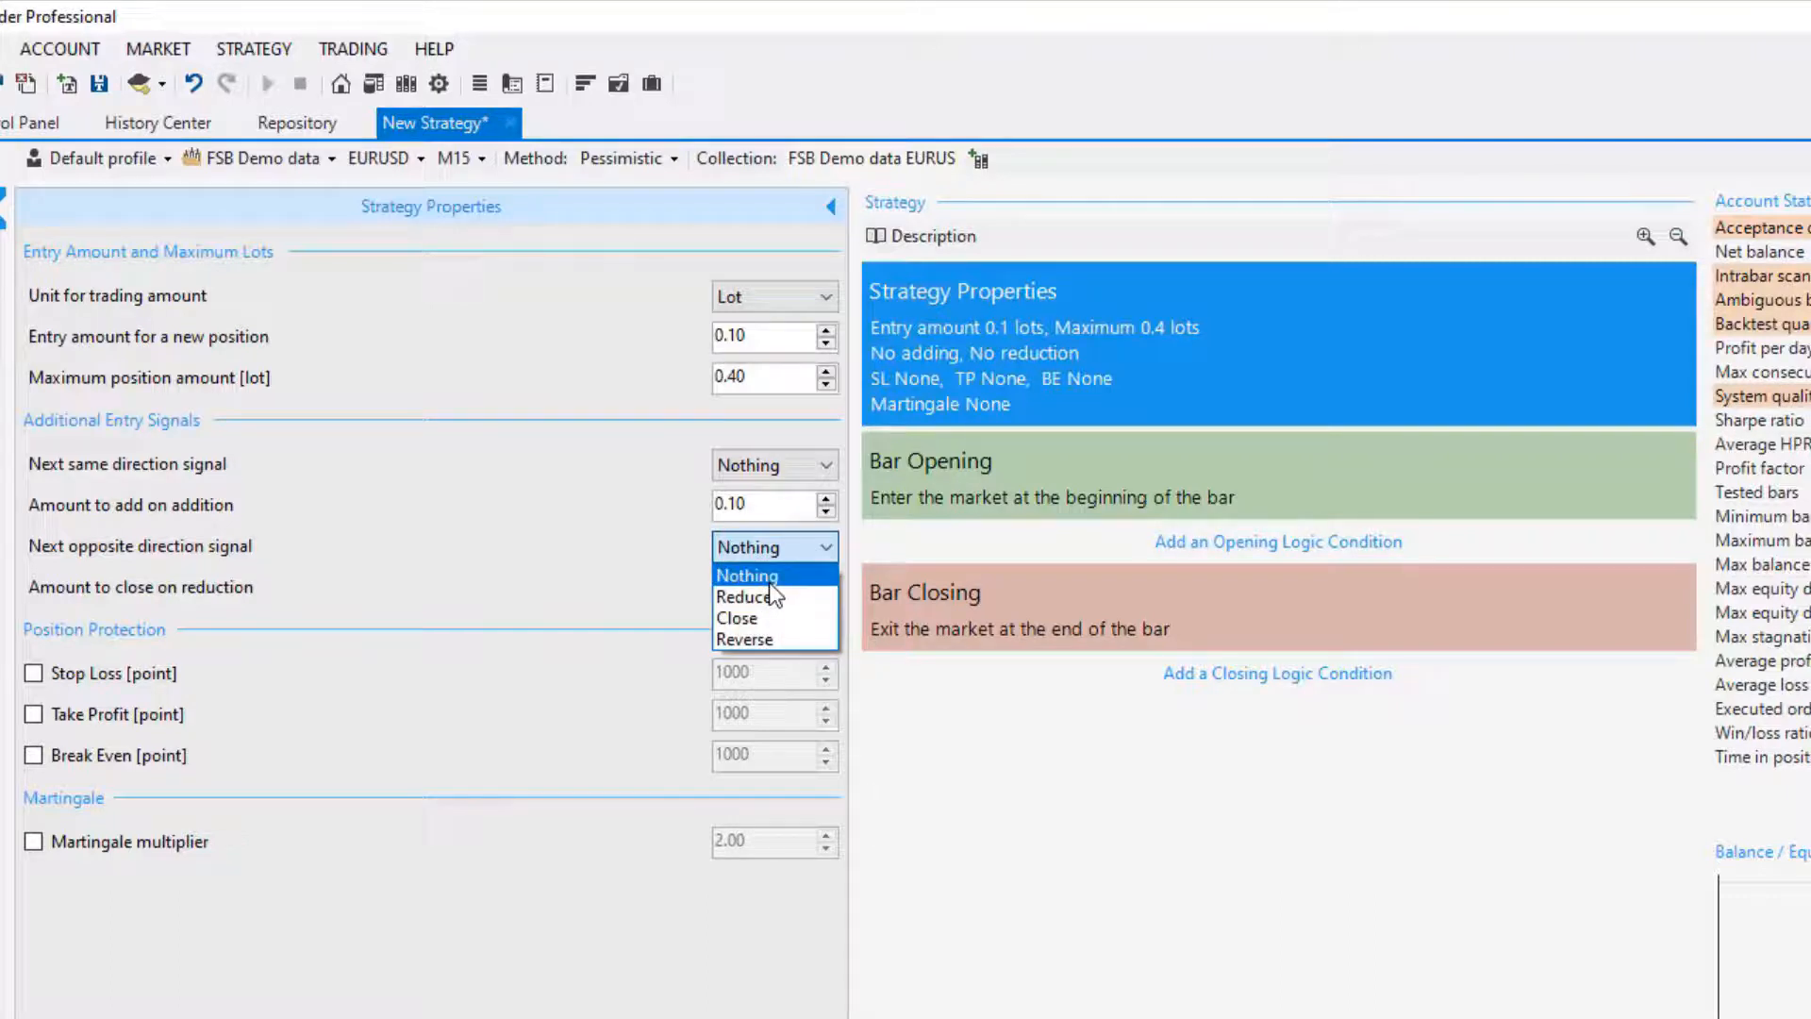
mouse_move(768, 640)
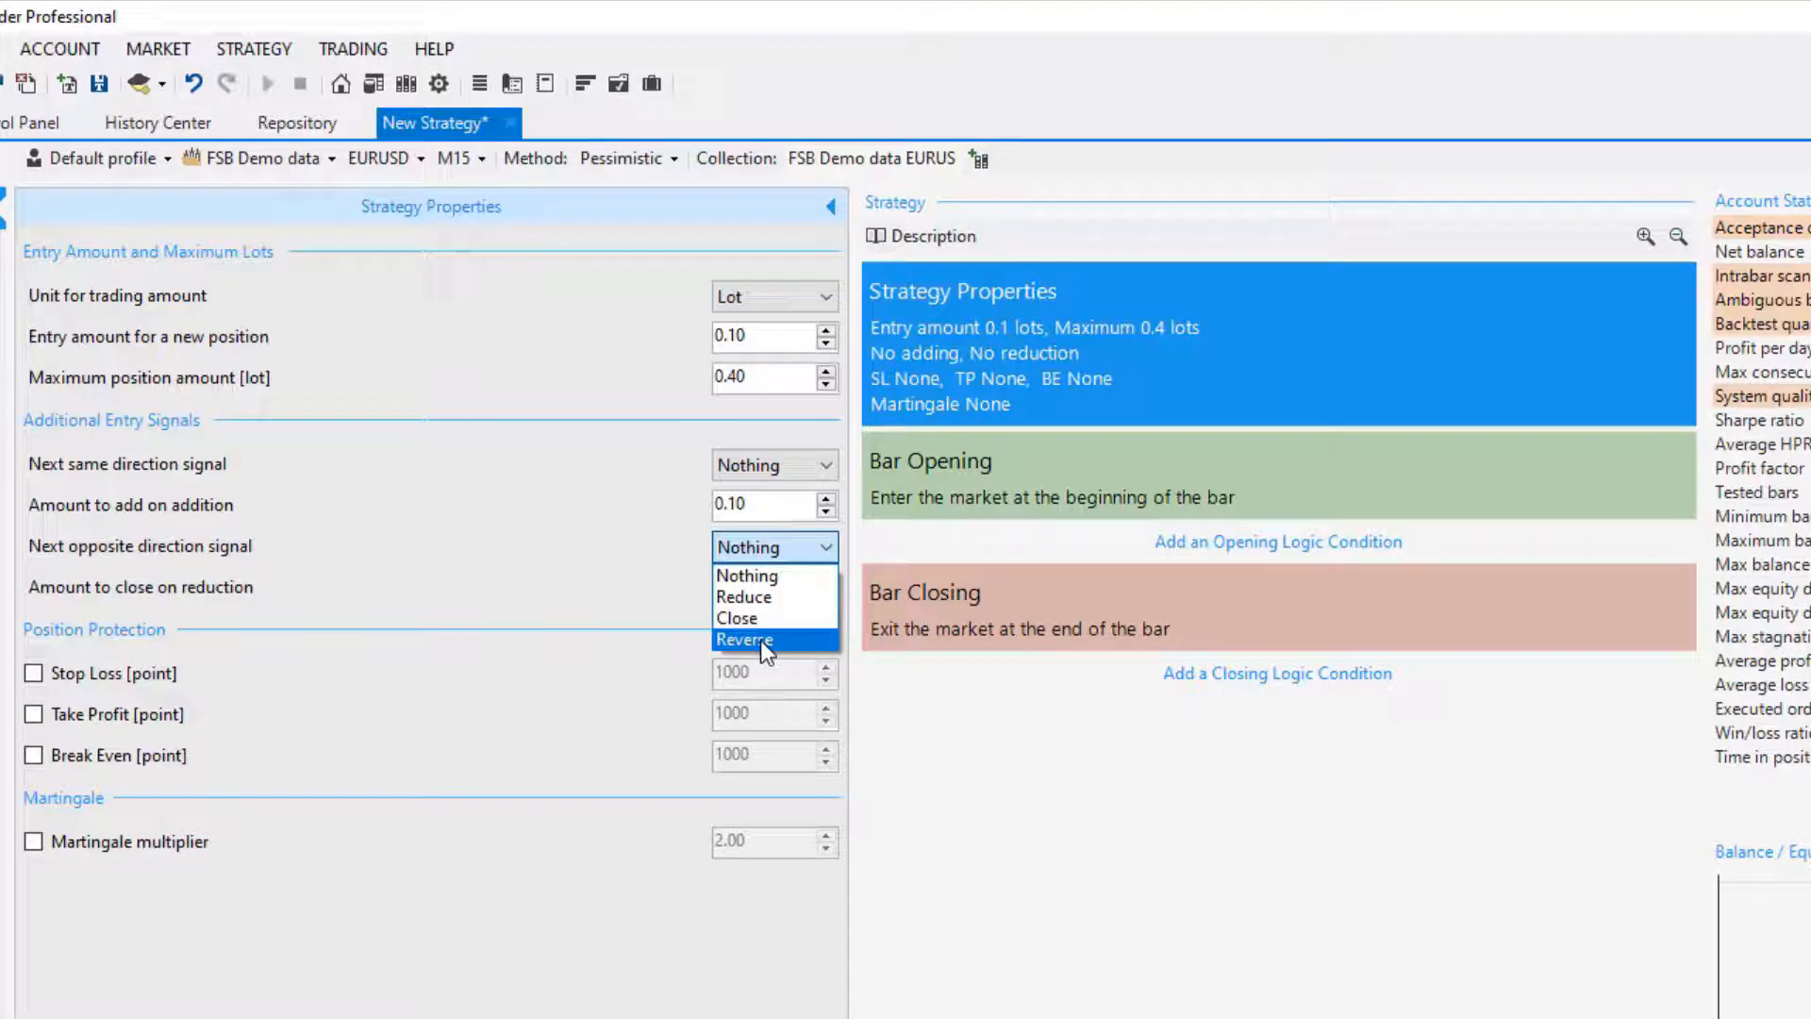
mouse_move(762, 575)
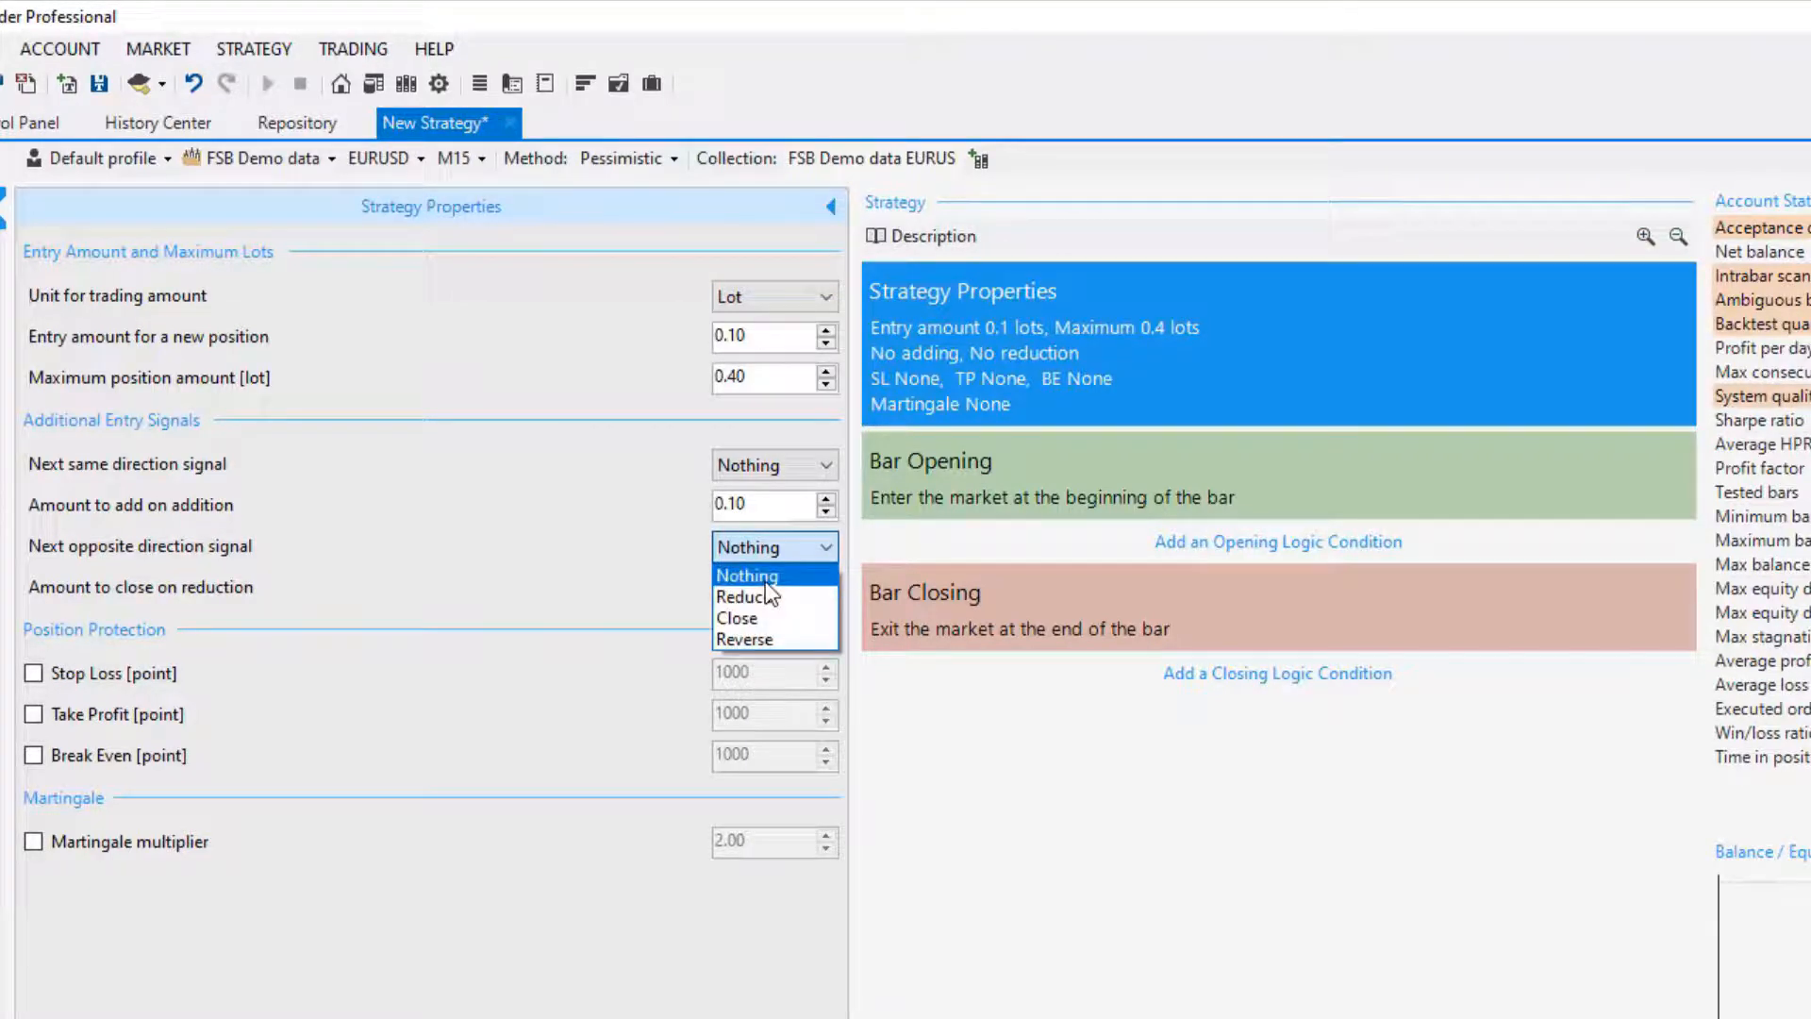
left_click(746, 576)
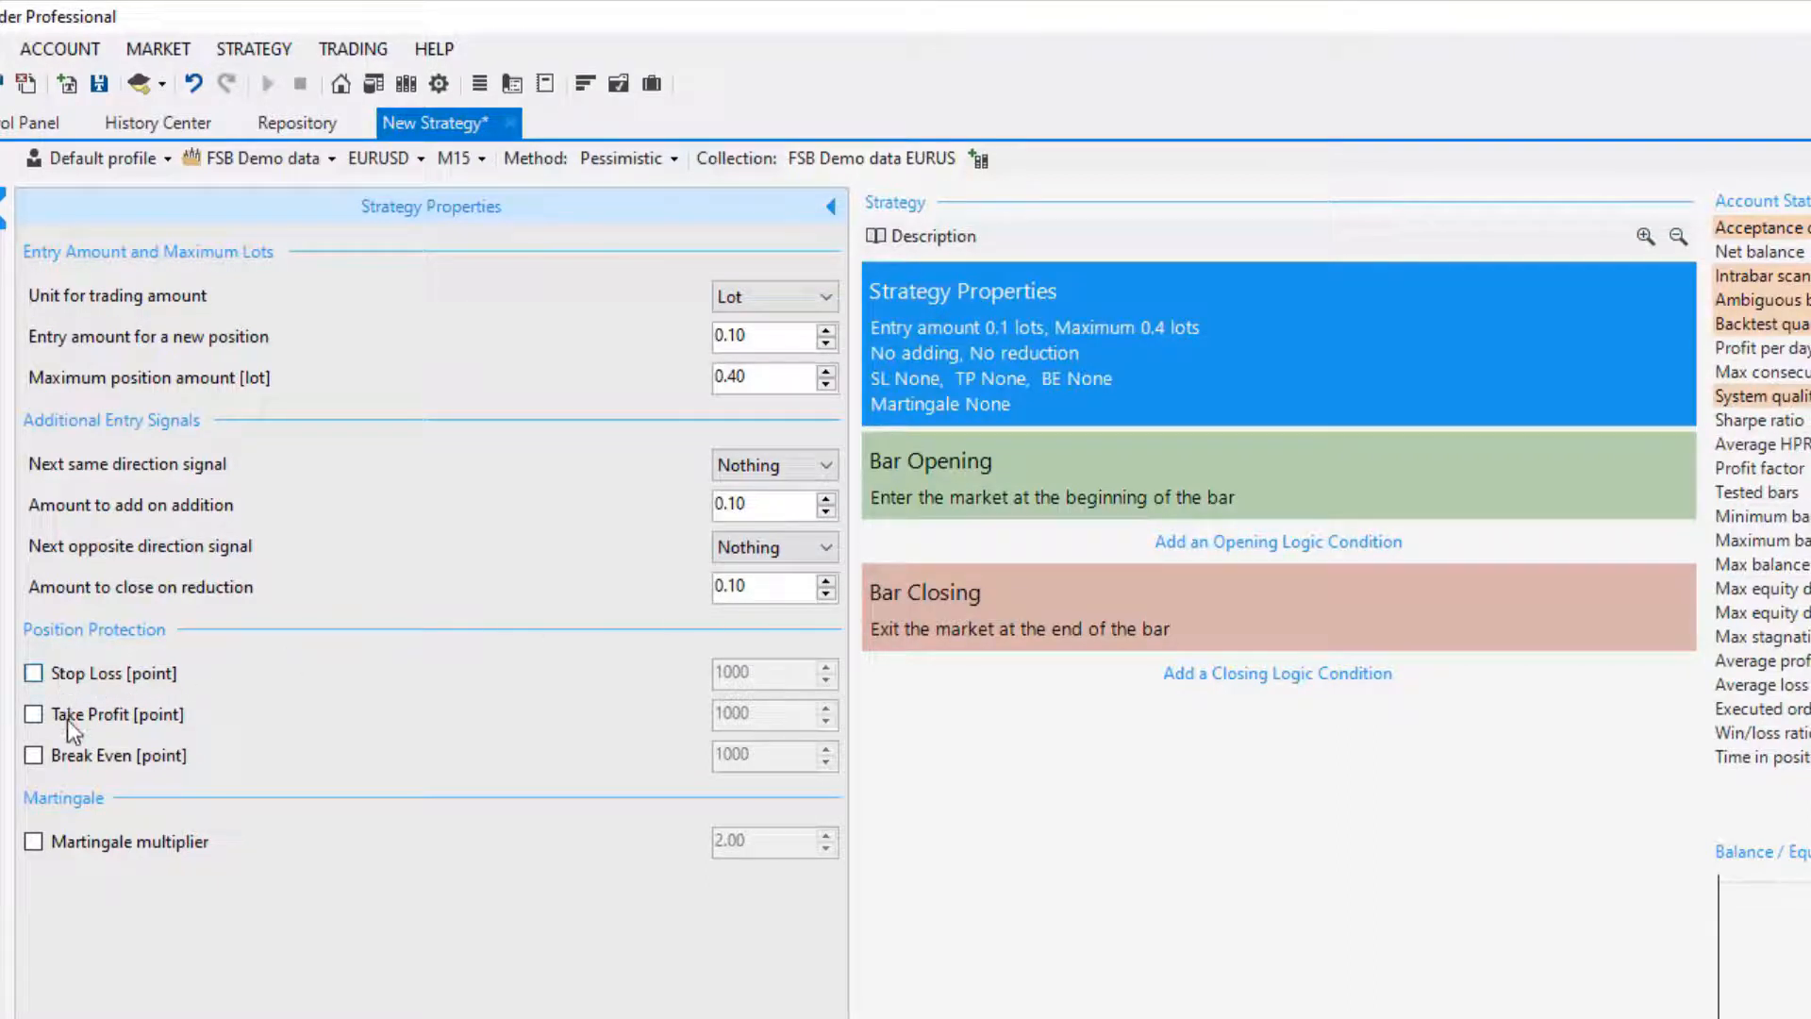
mouse_move(62, 781)
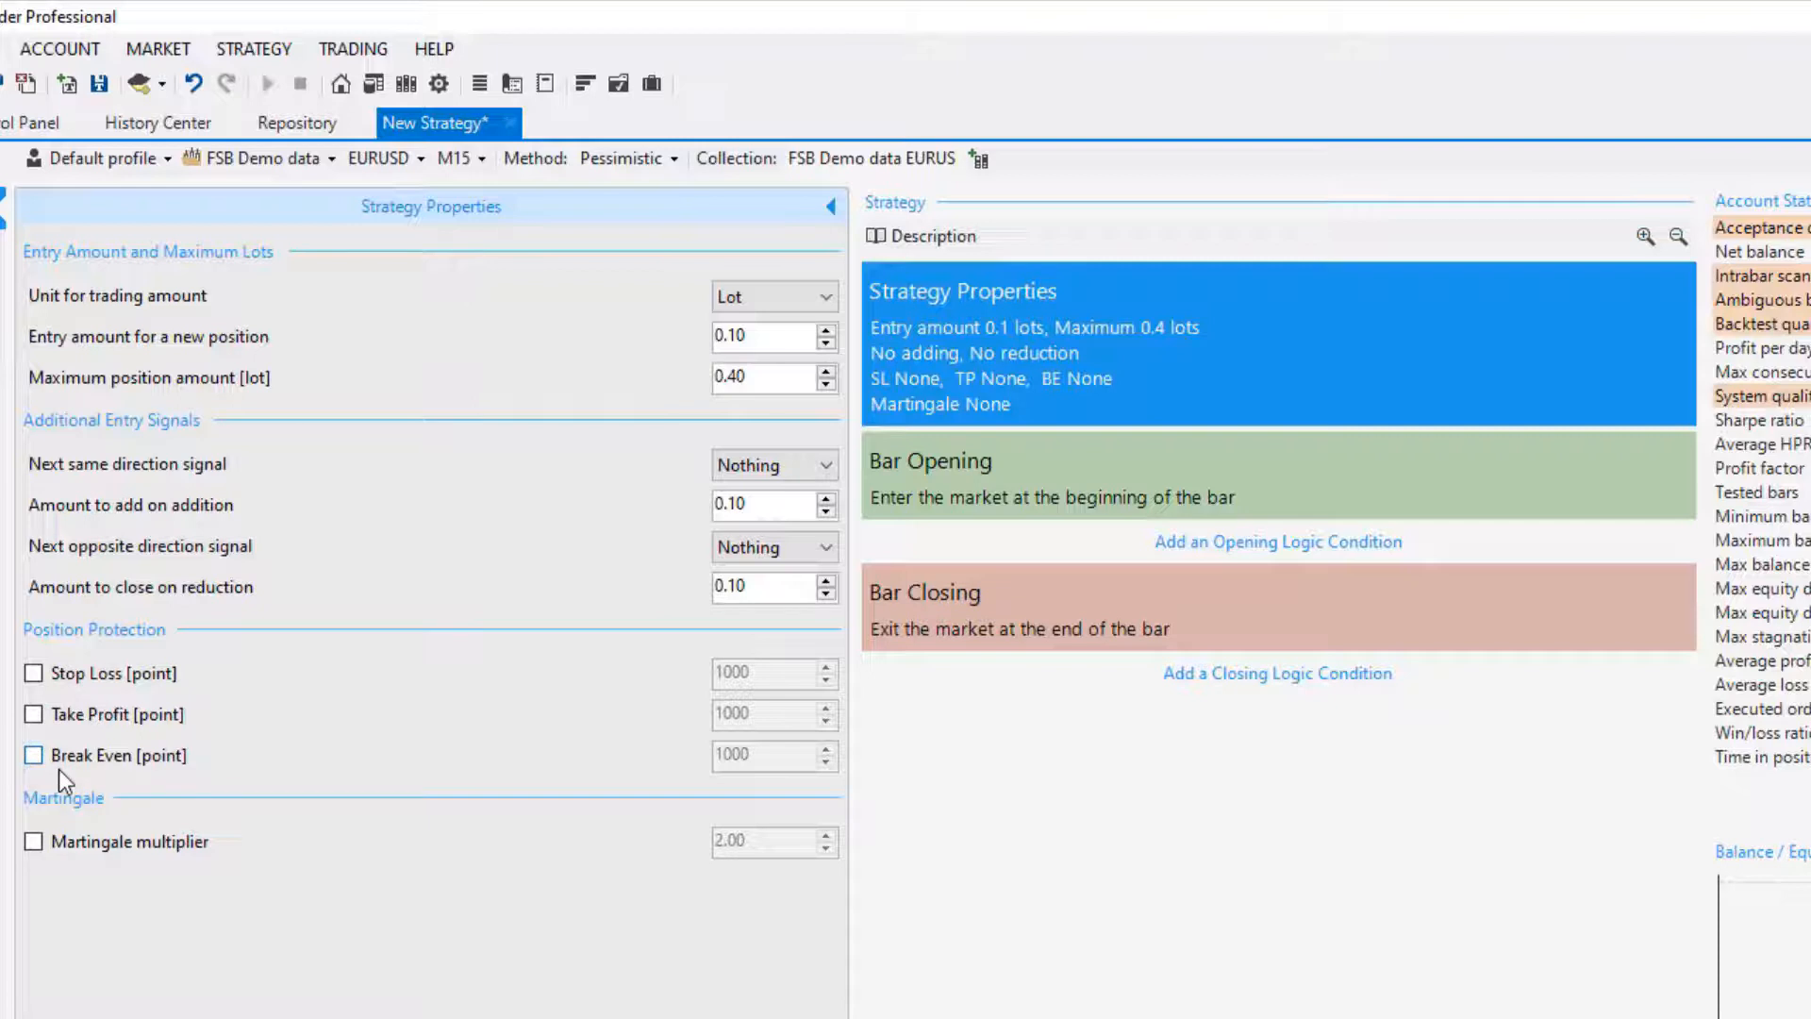
mouse_move(56, 866)
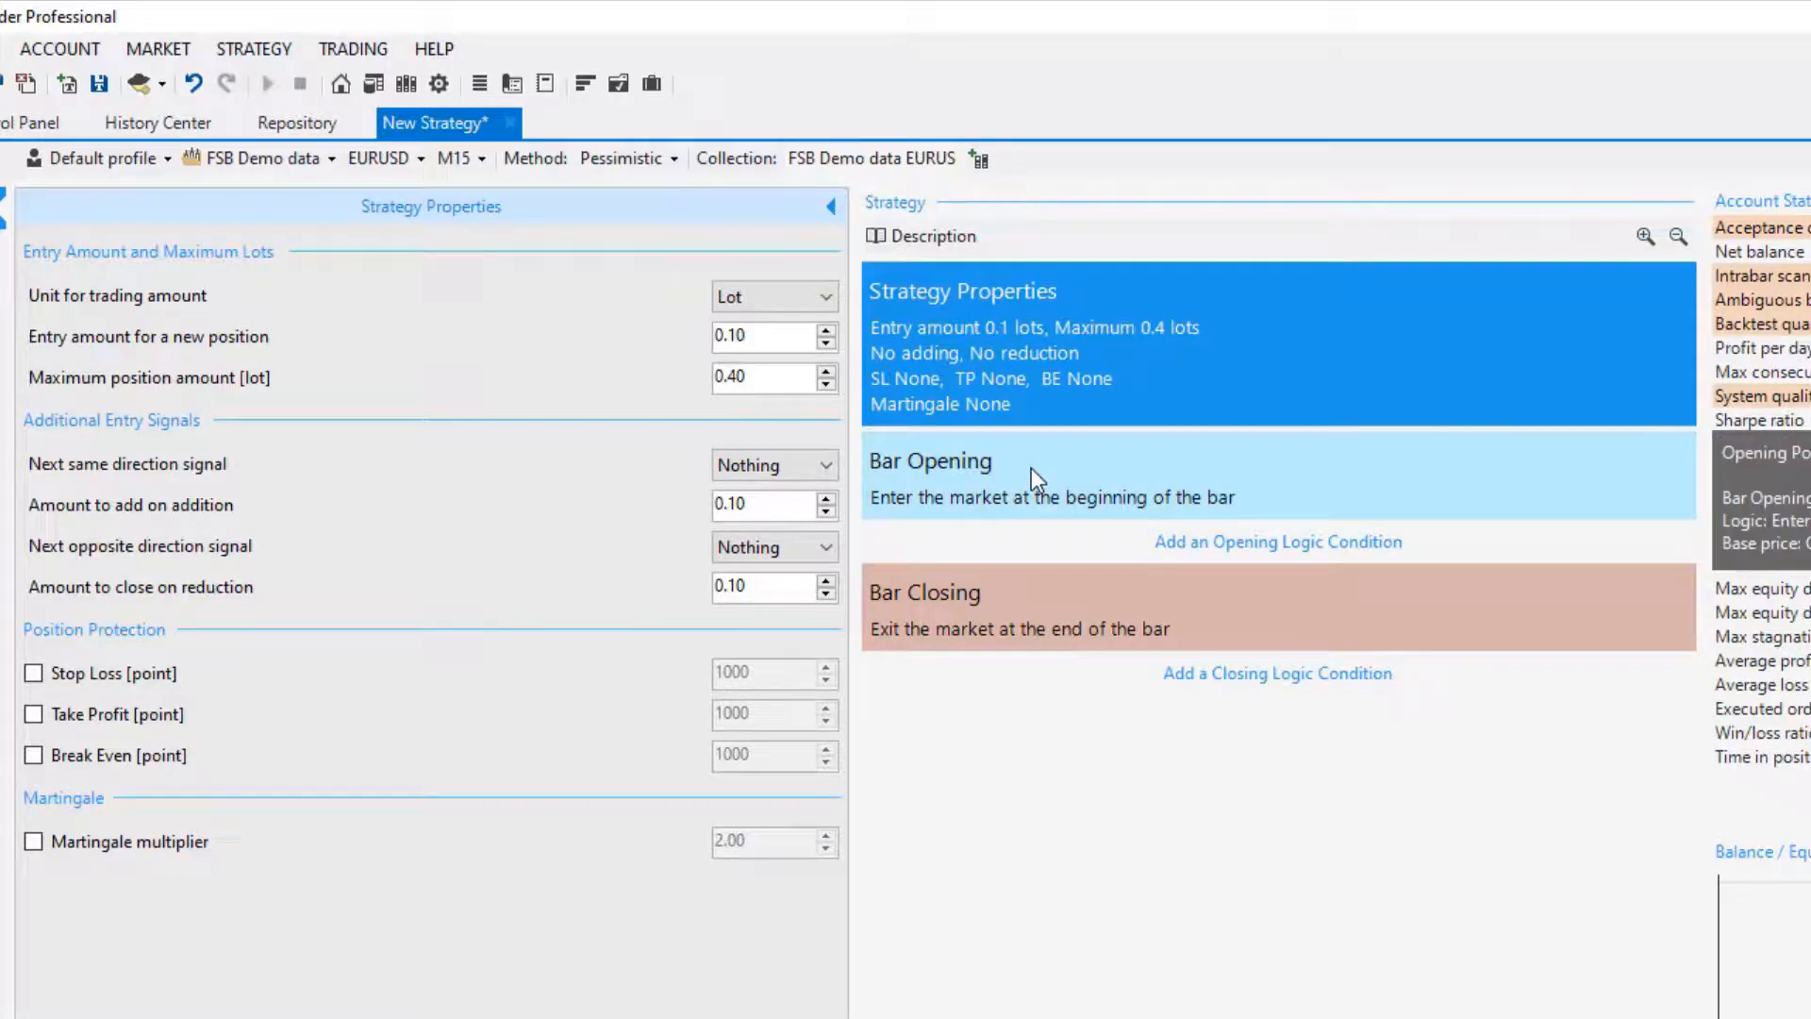
Step: Open the Bar Opening entry settings and review its Open base price
left_click(1035, 477)
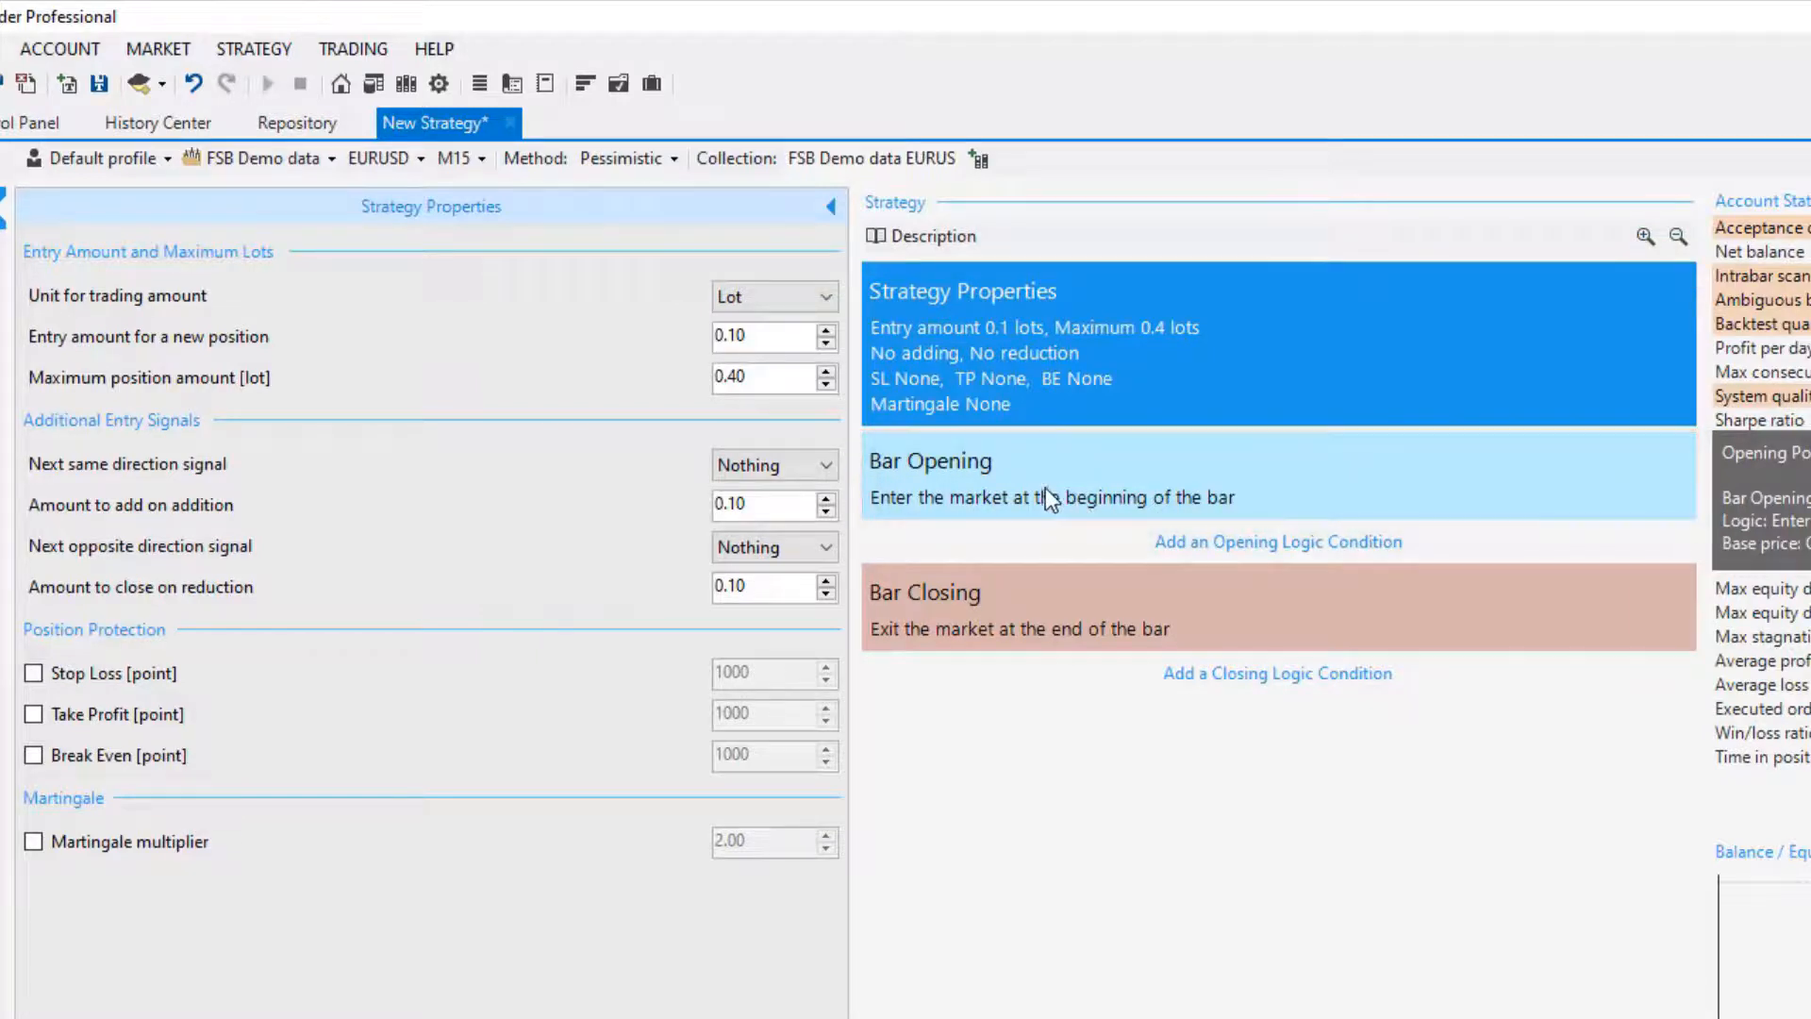
left_click(930, 461)
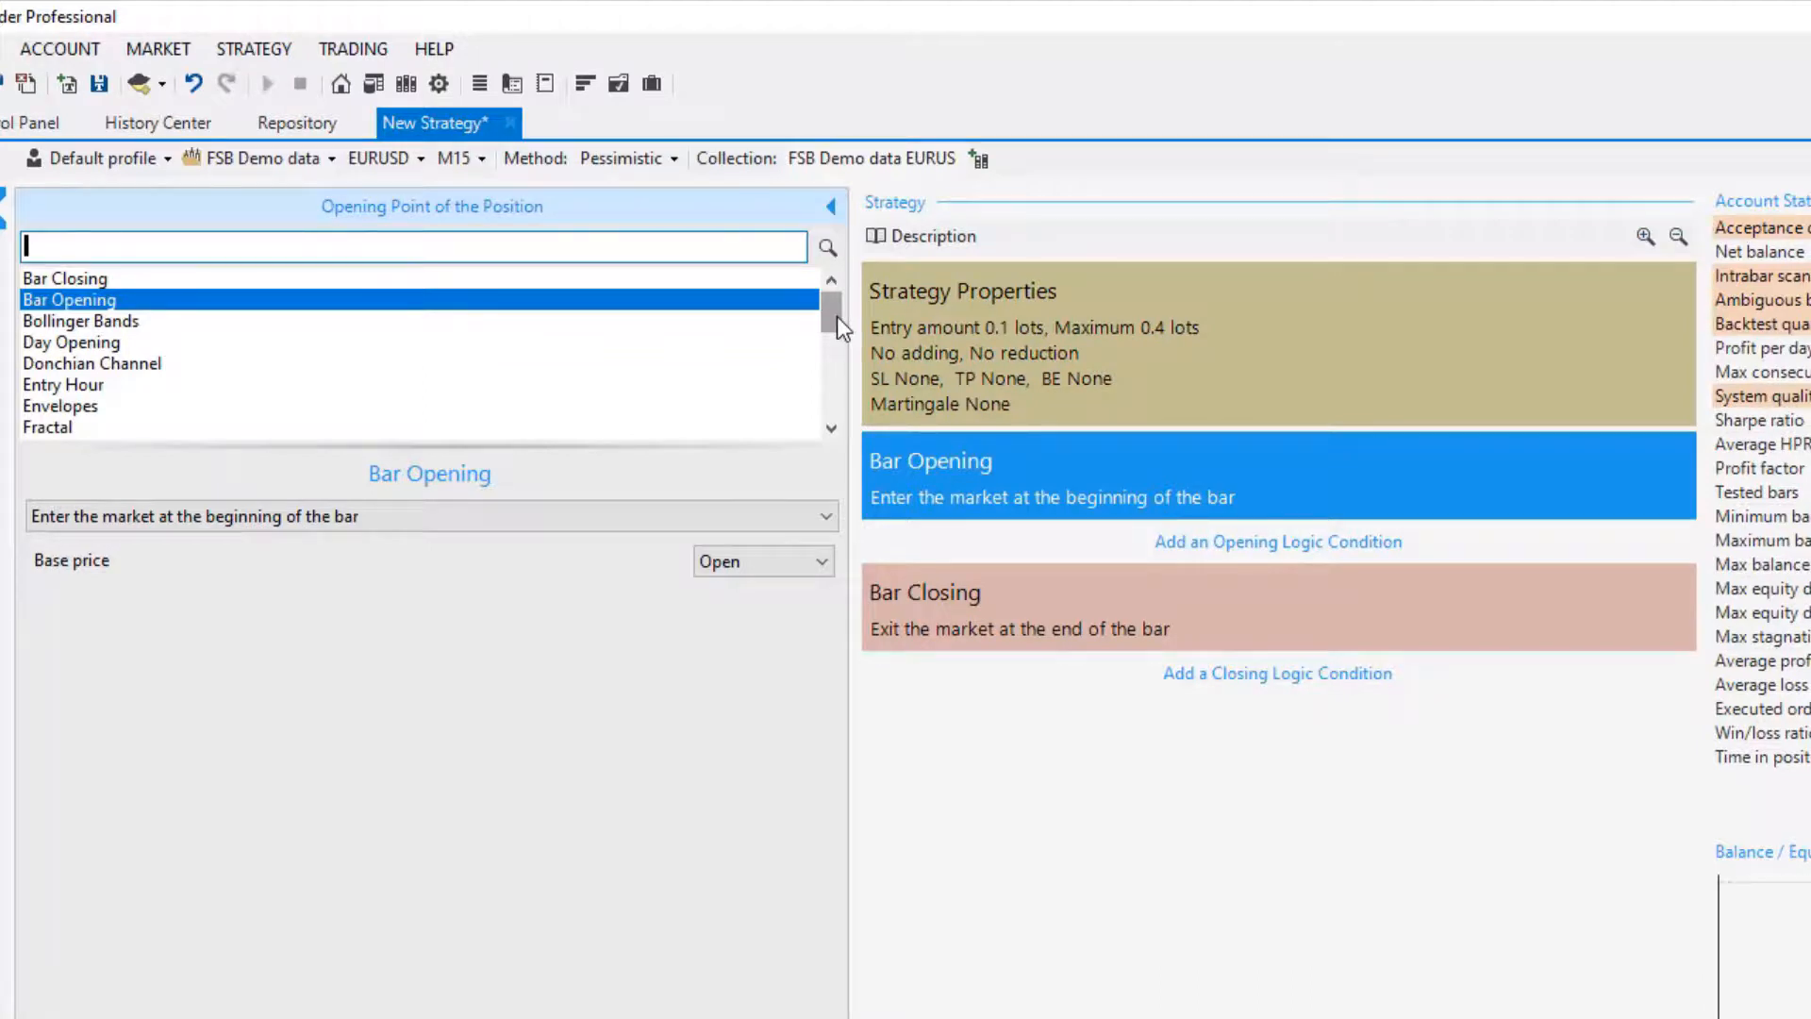
scroll("down", 3)
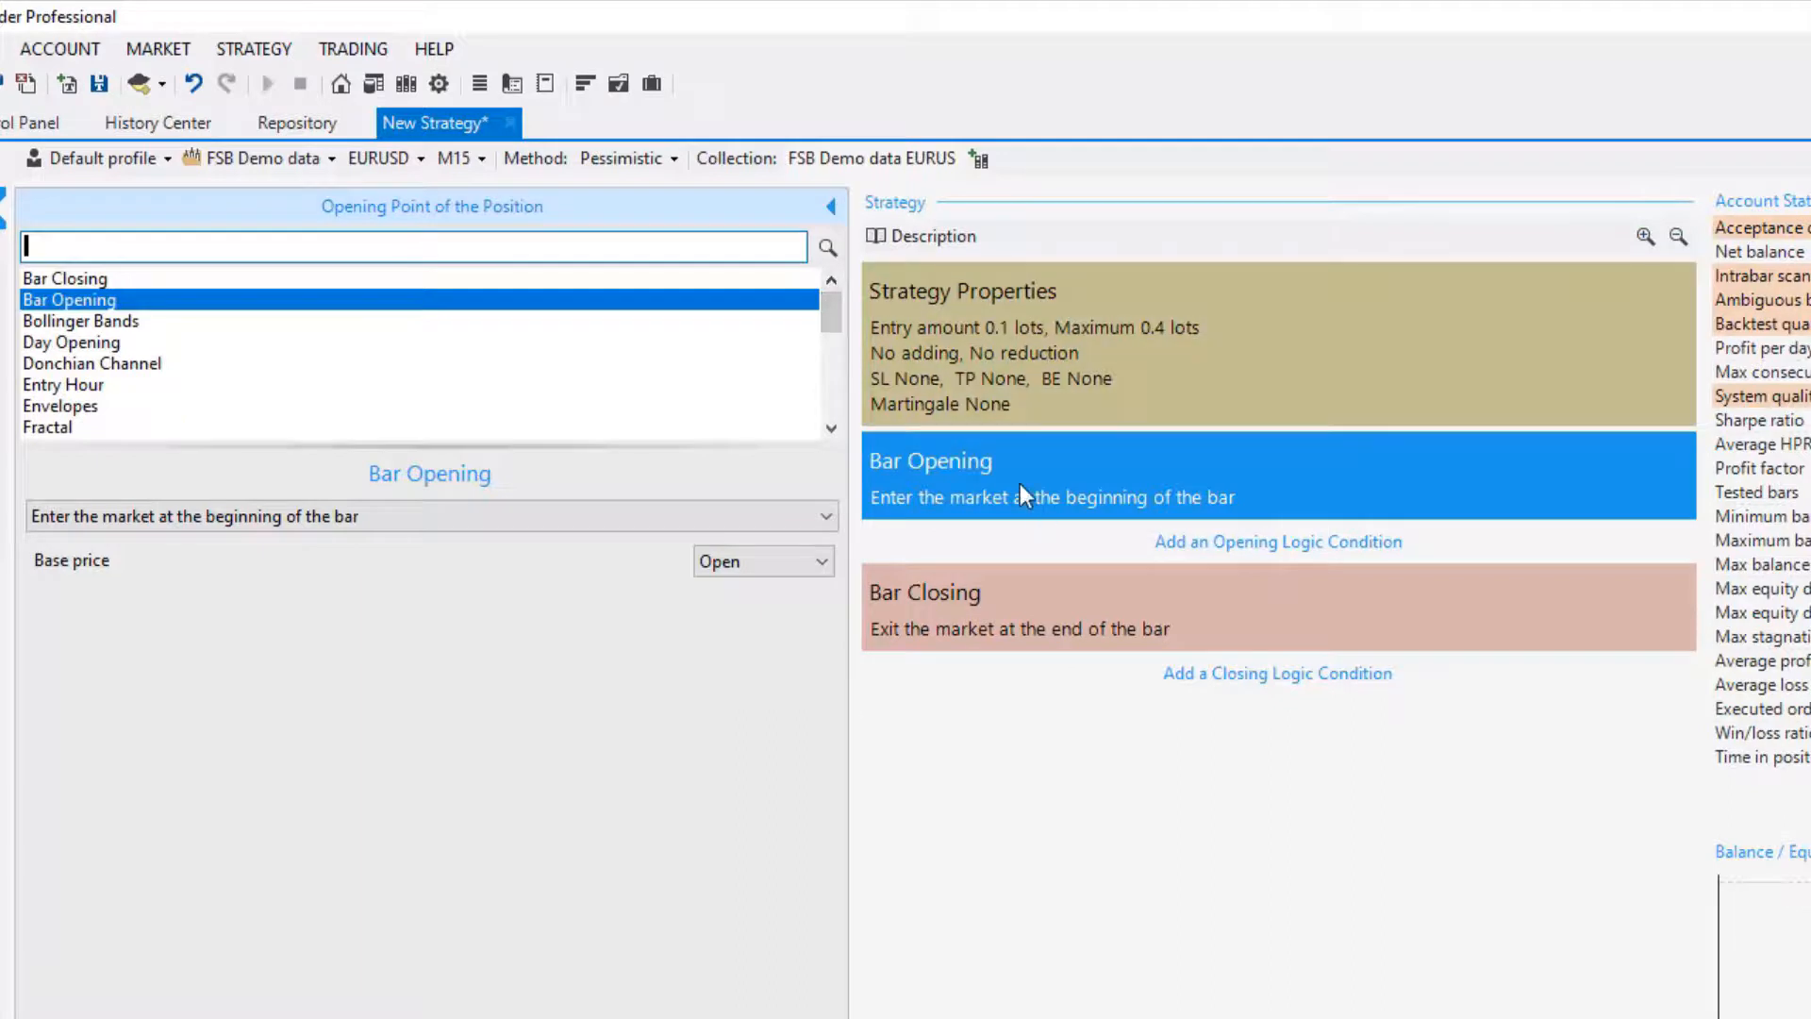
Step: Open the Bar Closing exit and browse the closing-point indicator list without changes
left_click(1034, 608)
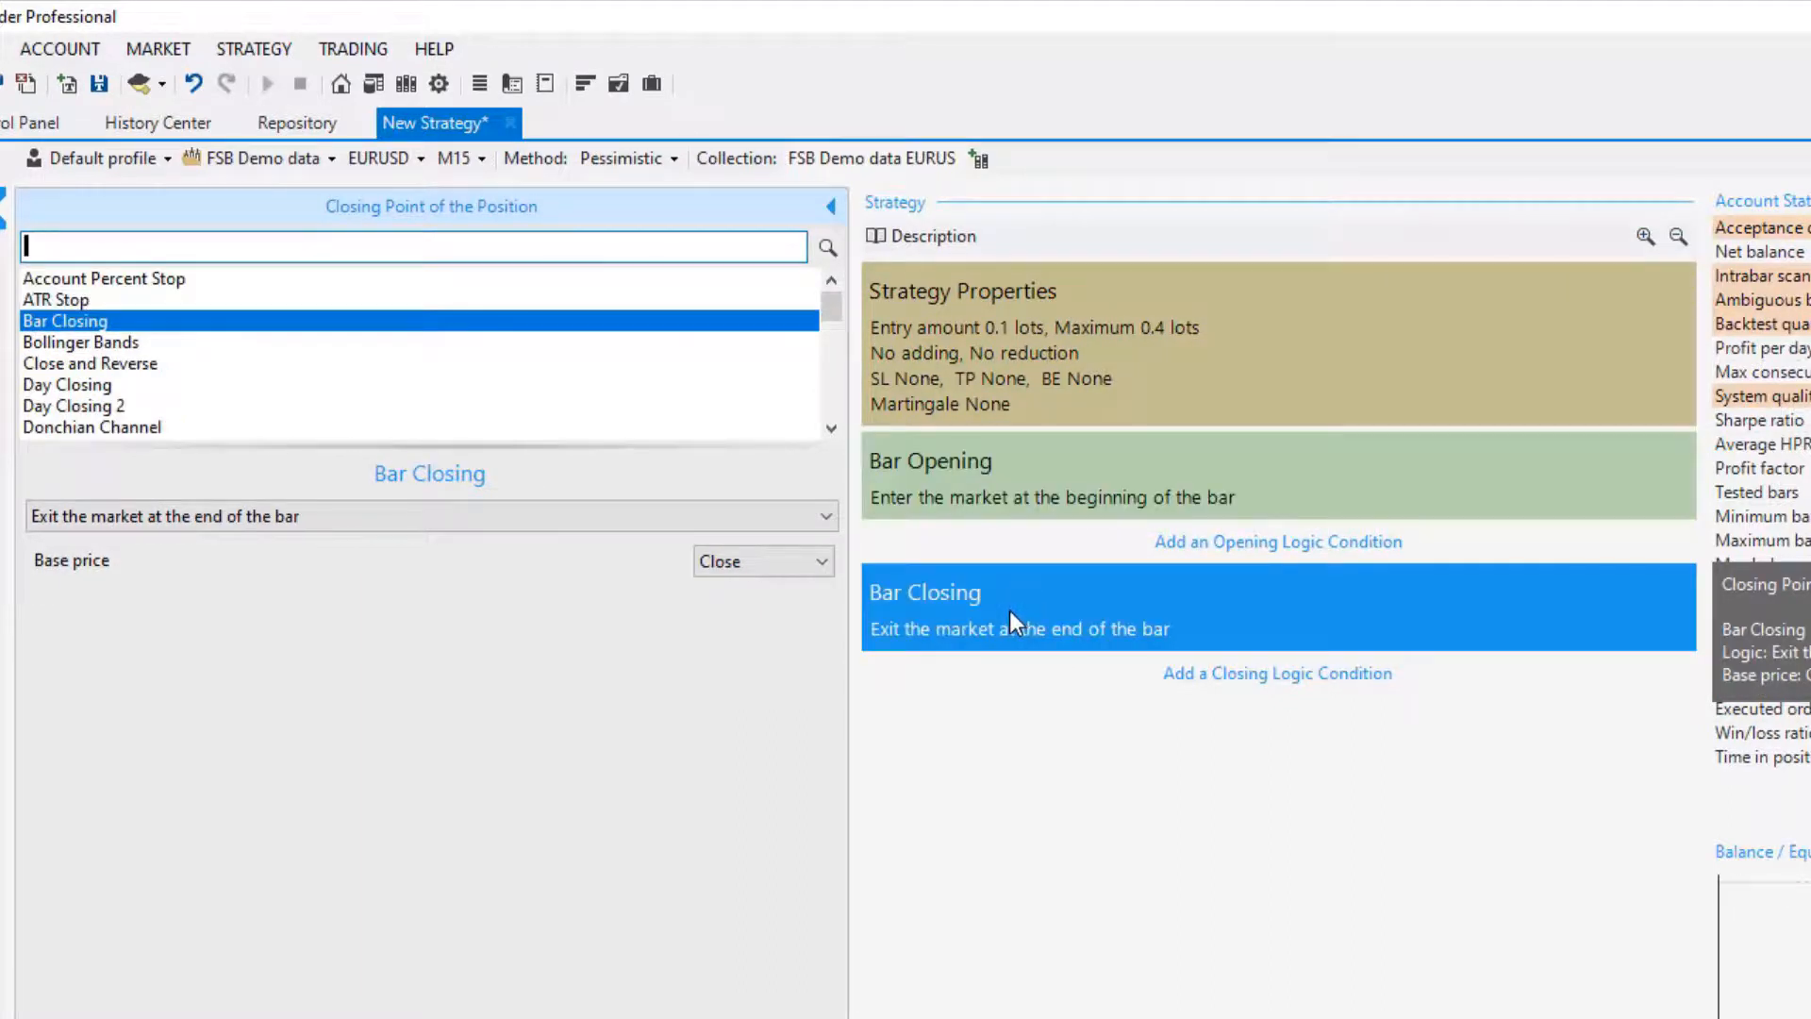
scroll("down", 3)
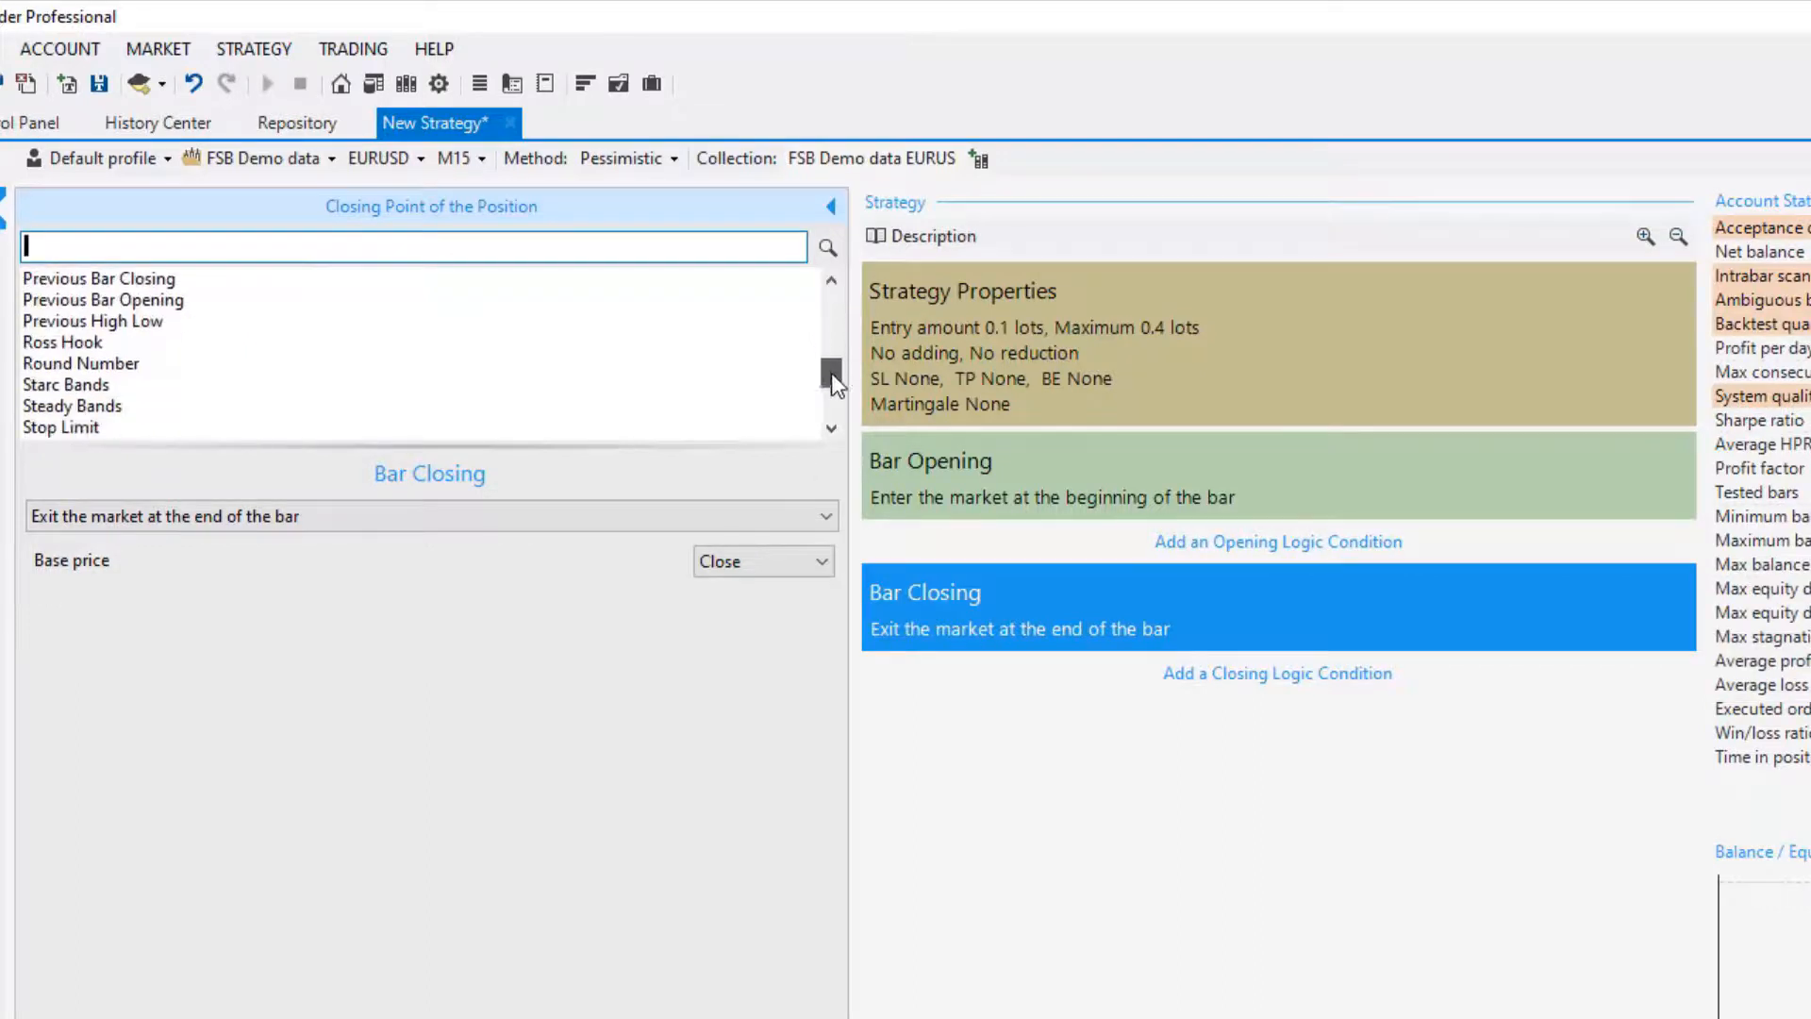
scroll("down", 3)
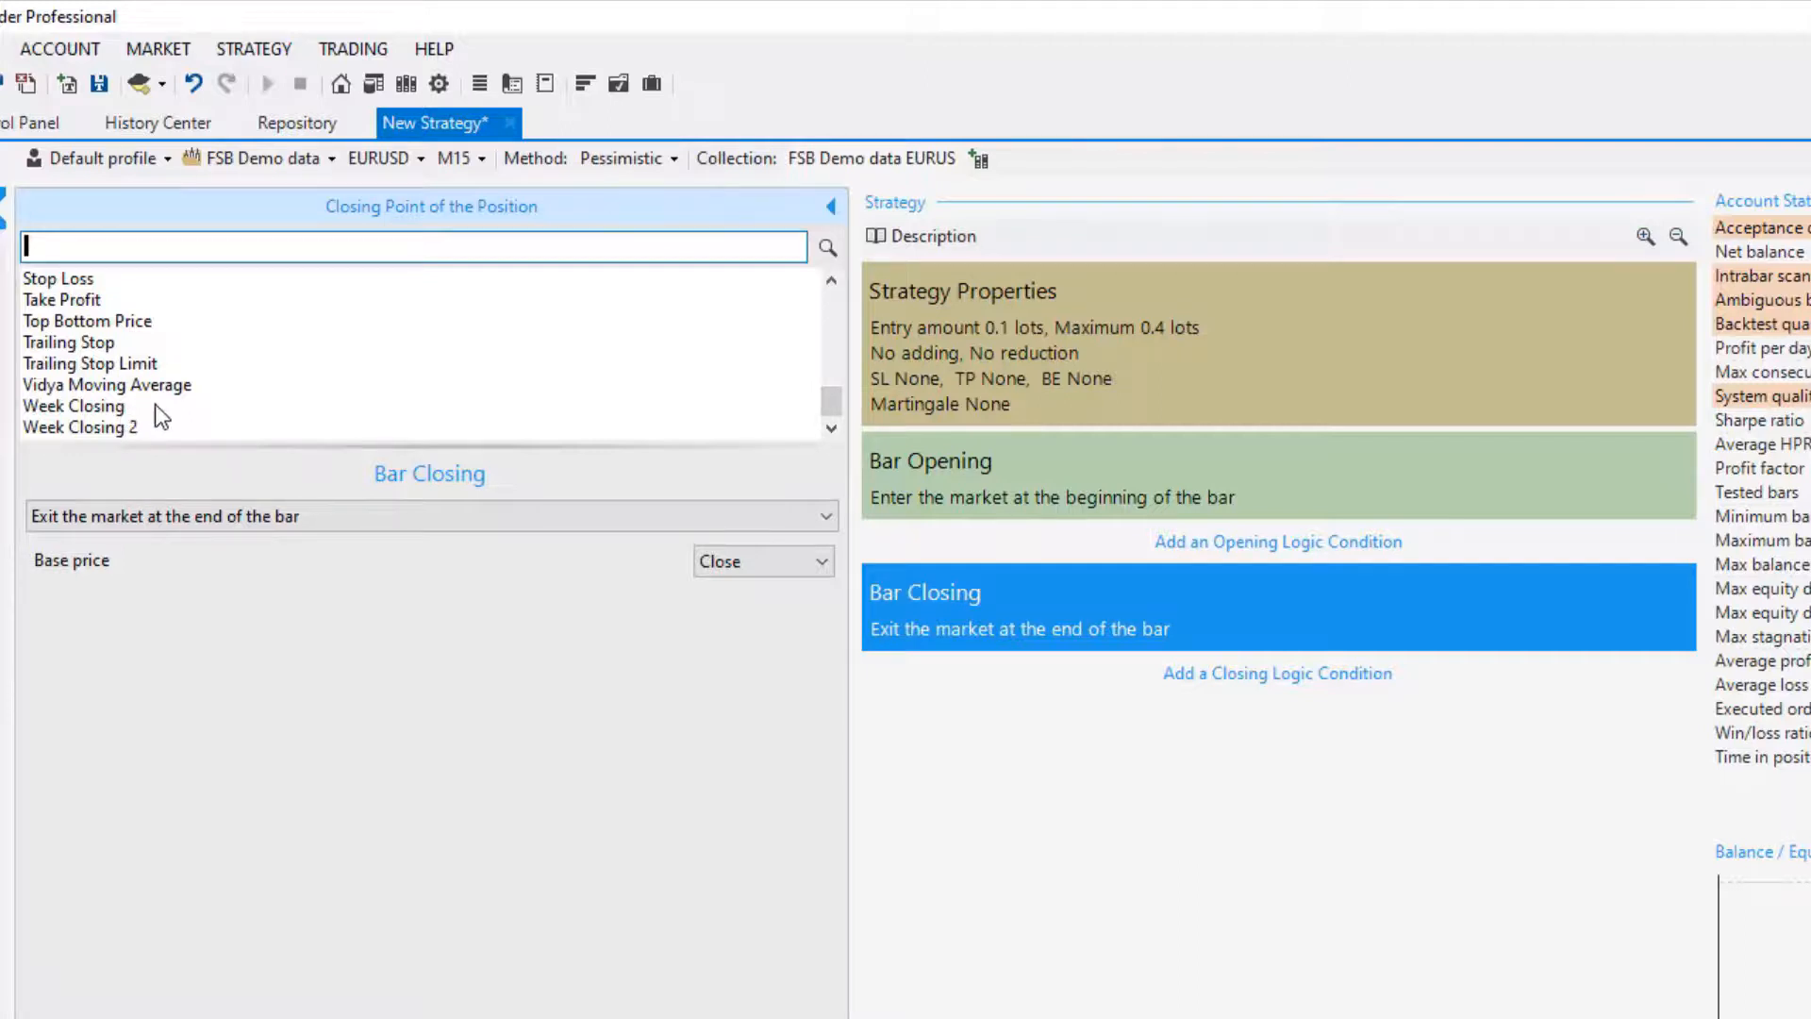
scroll("up", 3)
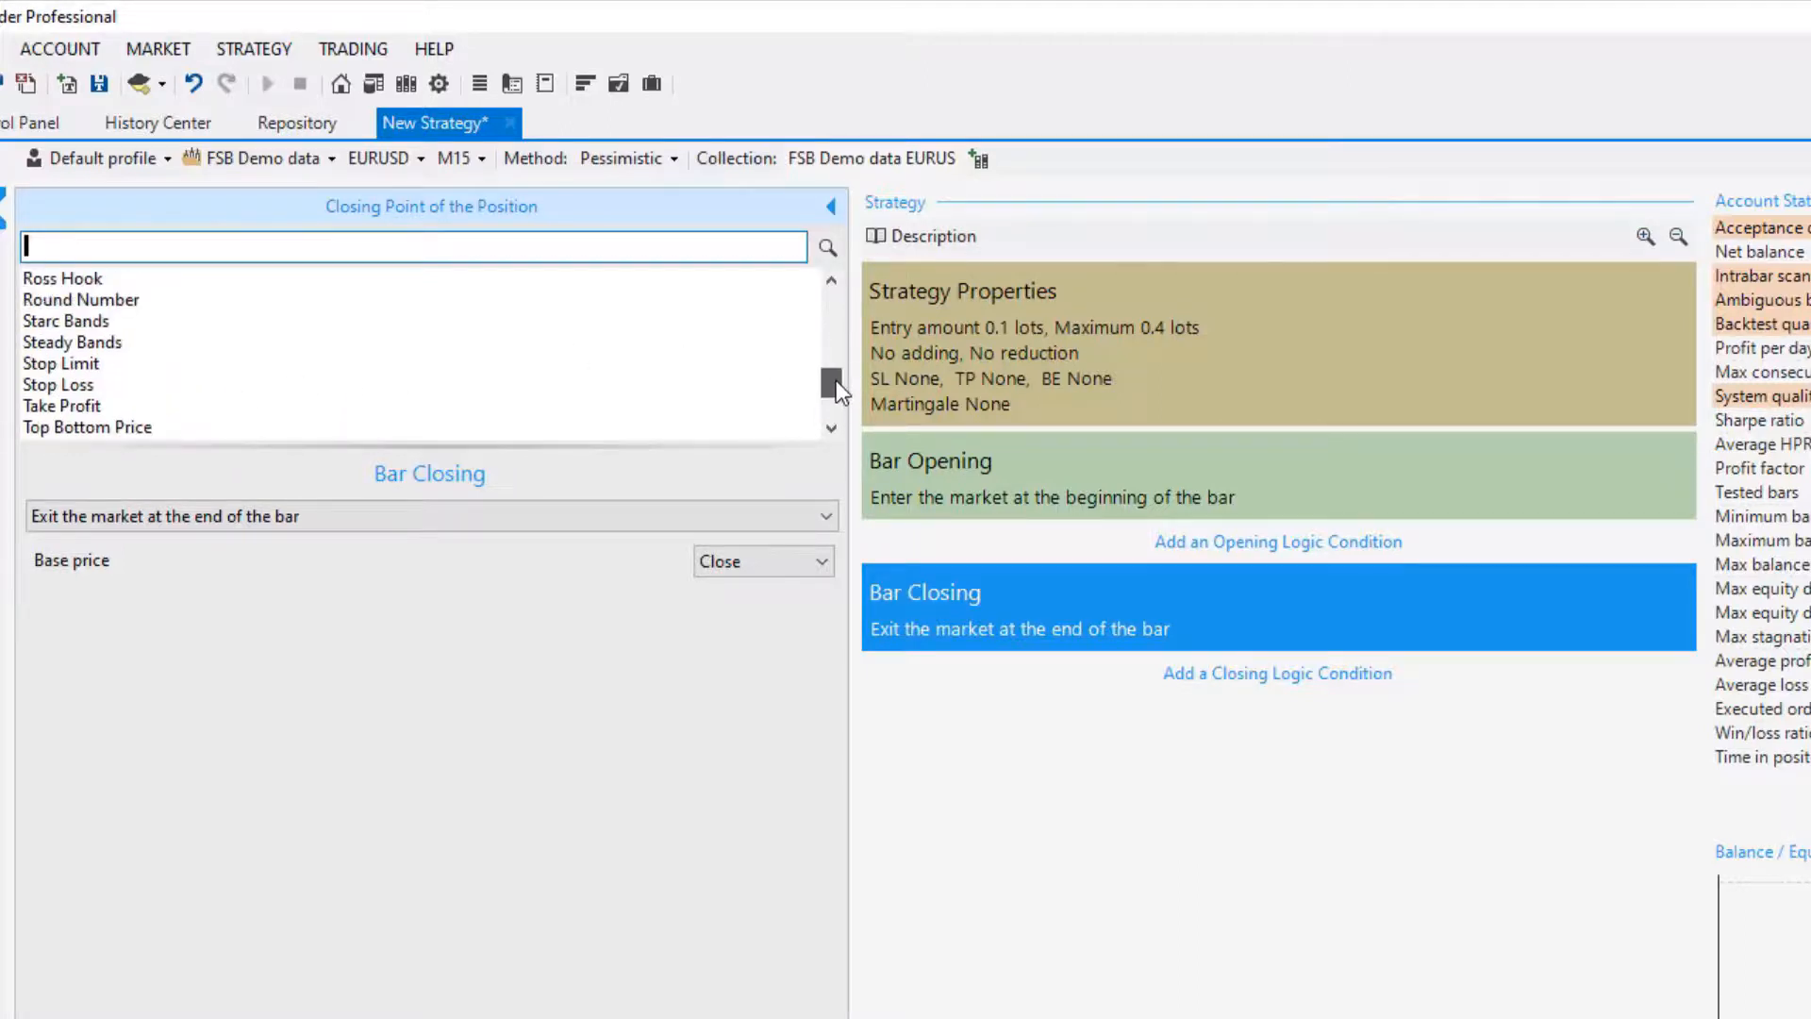
scroll("up", 3)
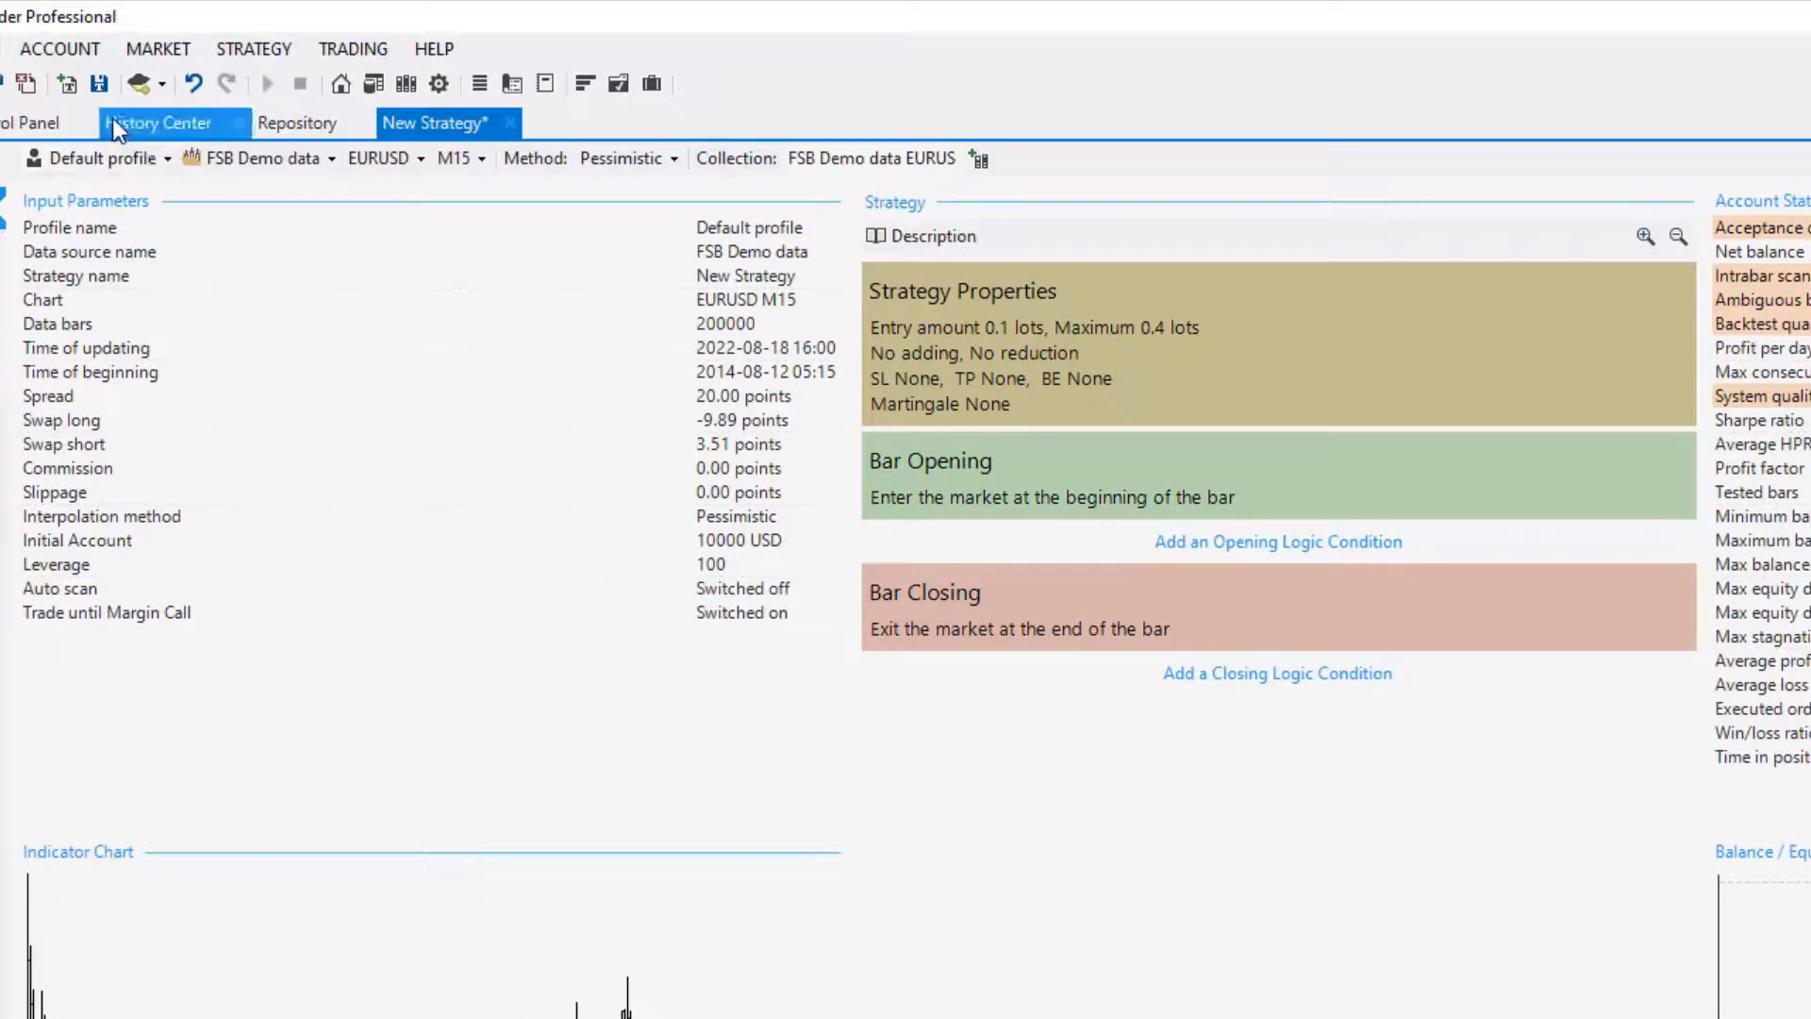
mouse_move(135, 83)
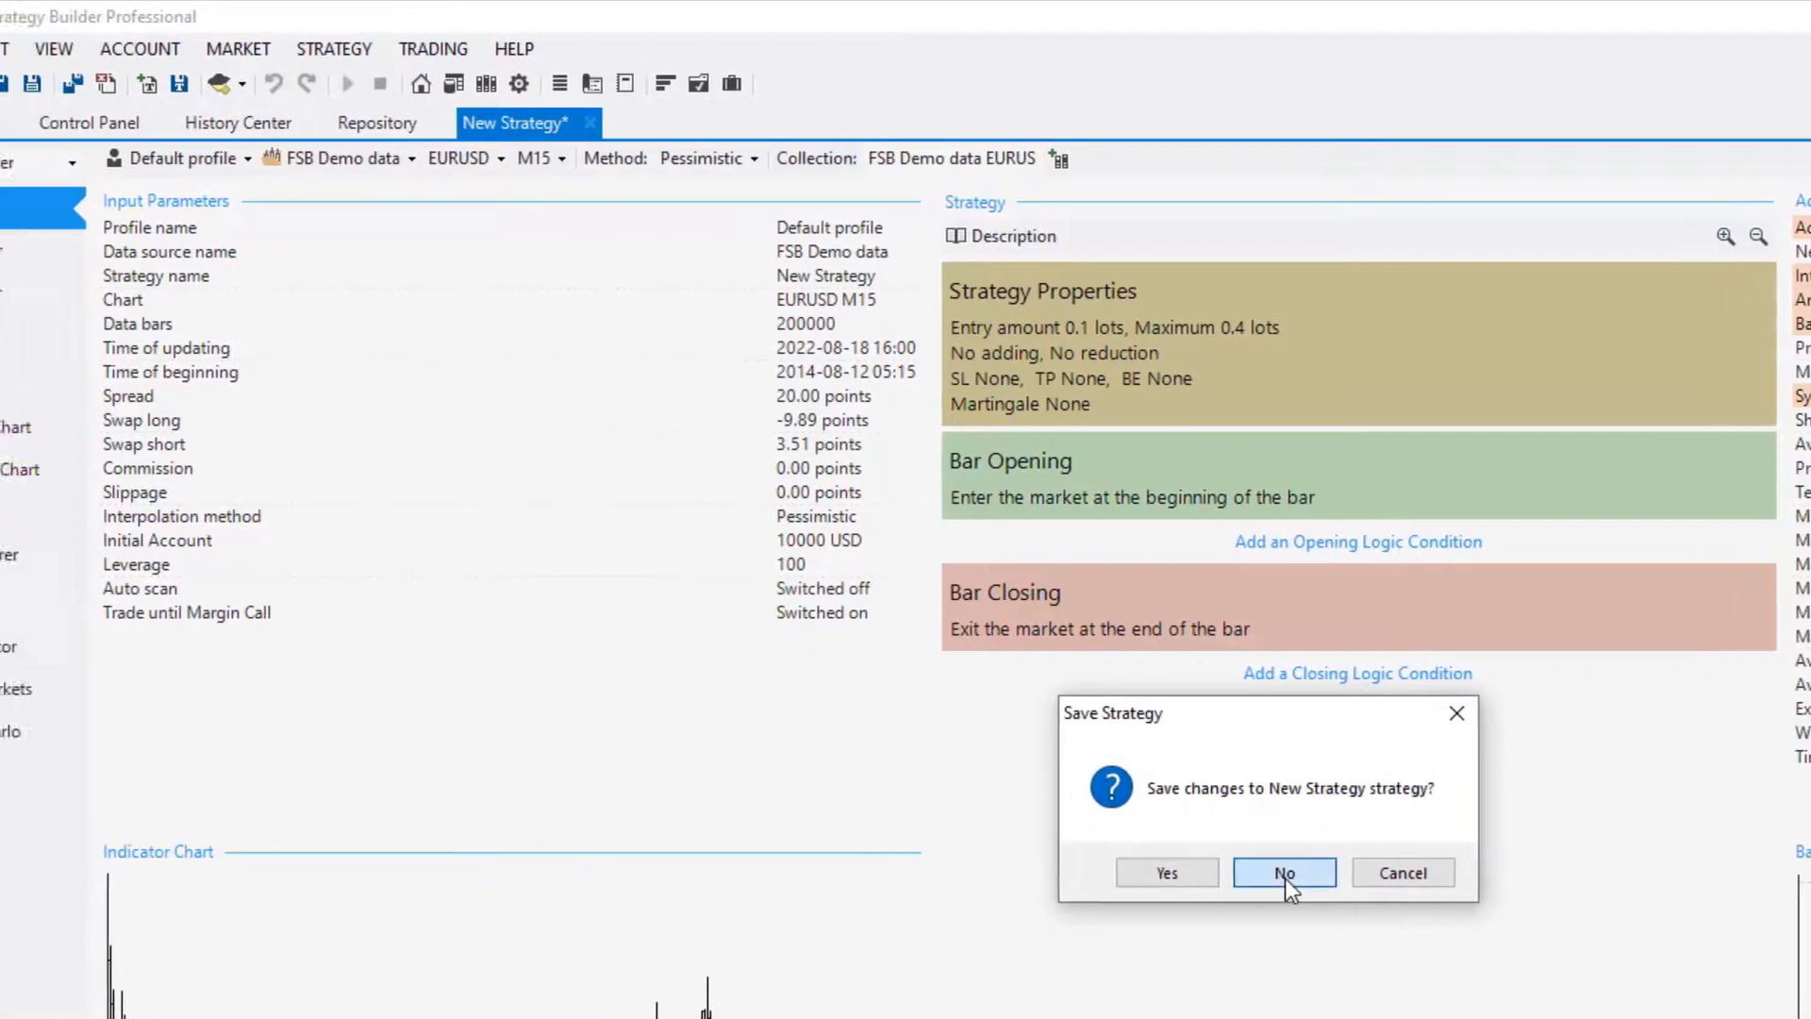
Step: Decline saving New Strategy, leaving the Repository collections page
left_click(1282, 872)
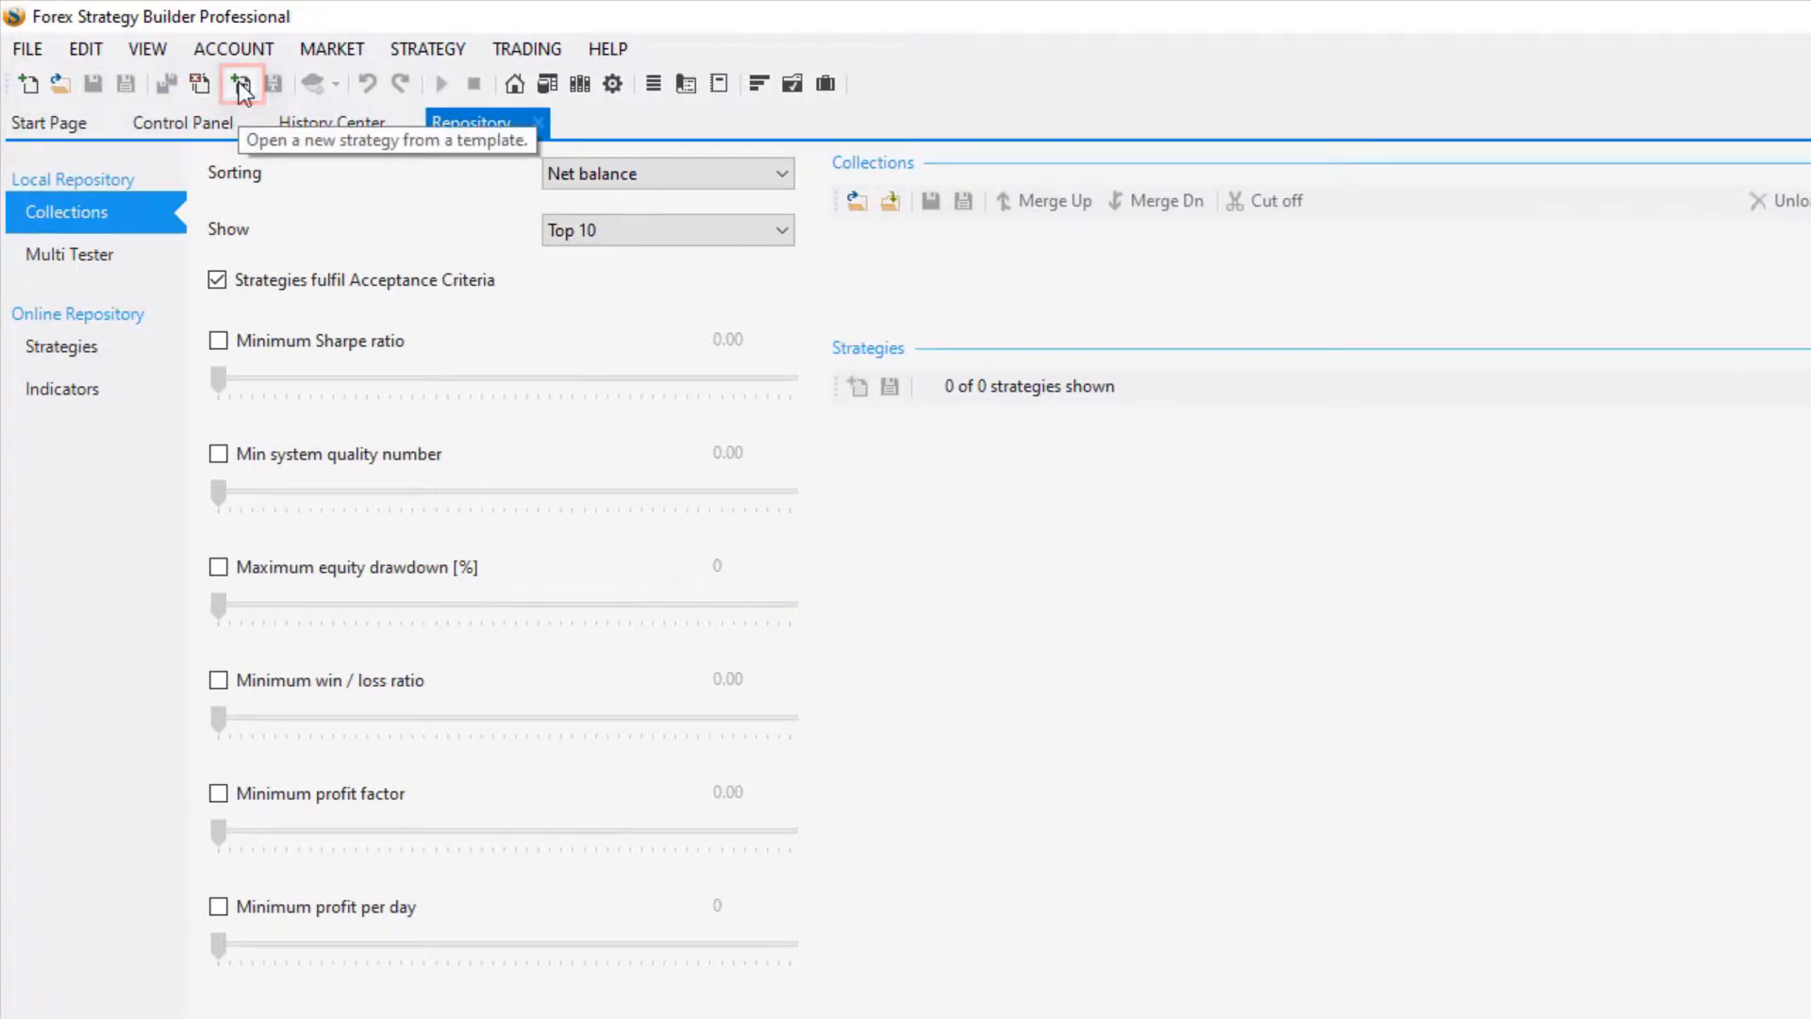
Step: Create a template-based EURUSD M15 strategy and switch to the Generator
left_click(239, 83)
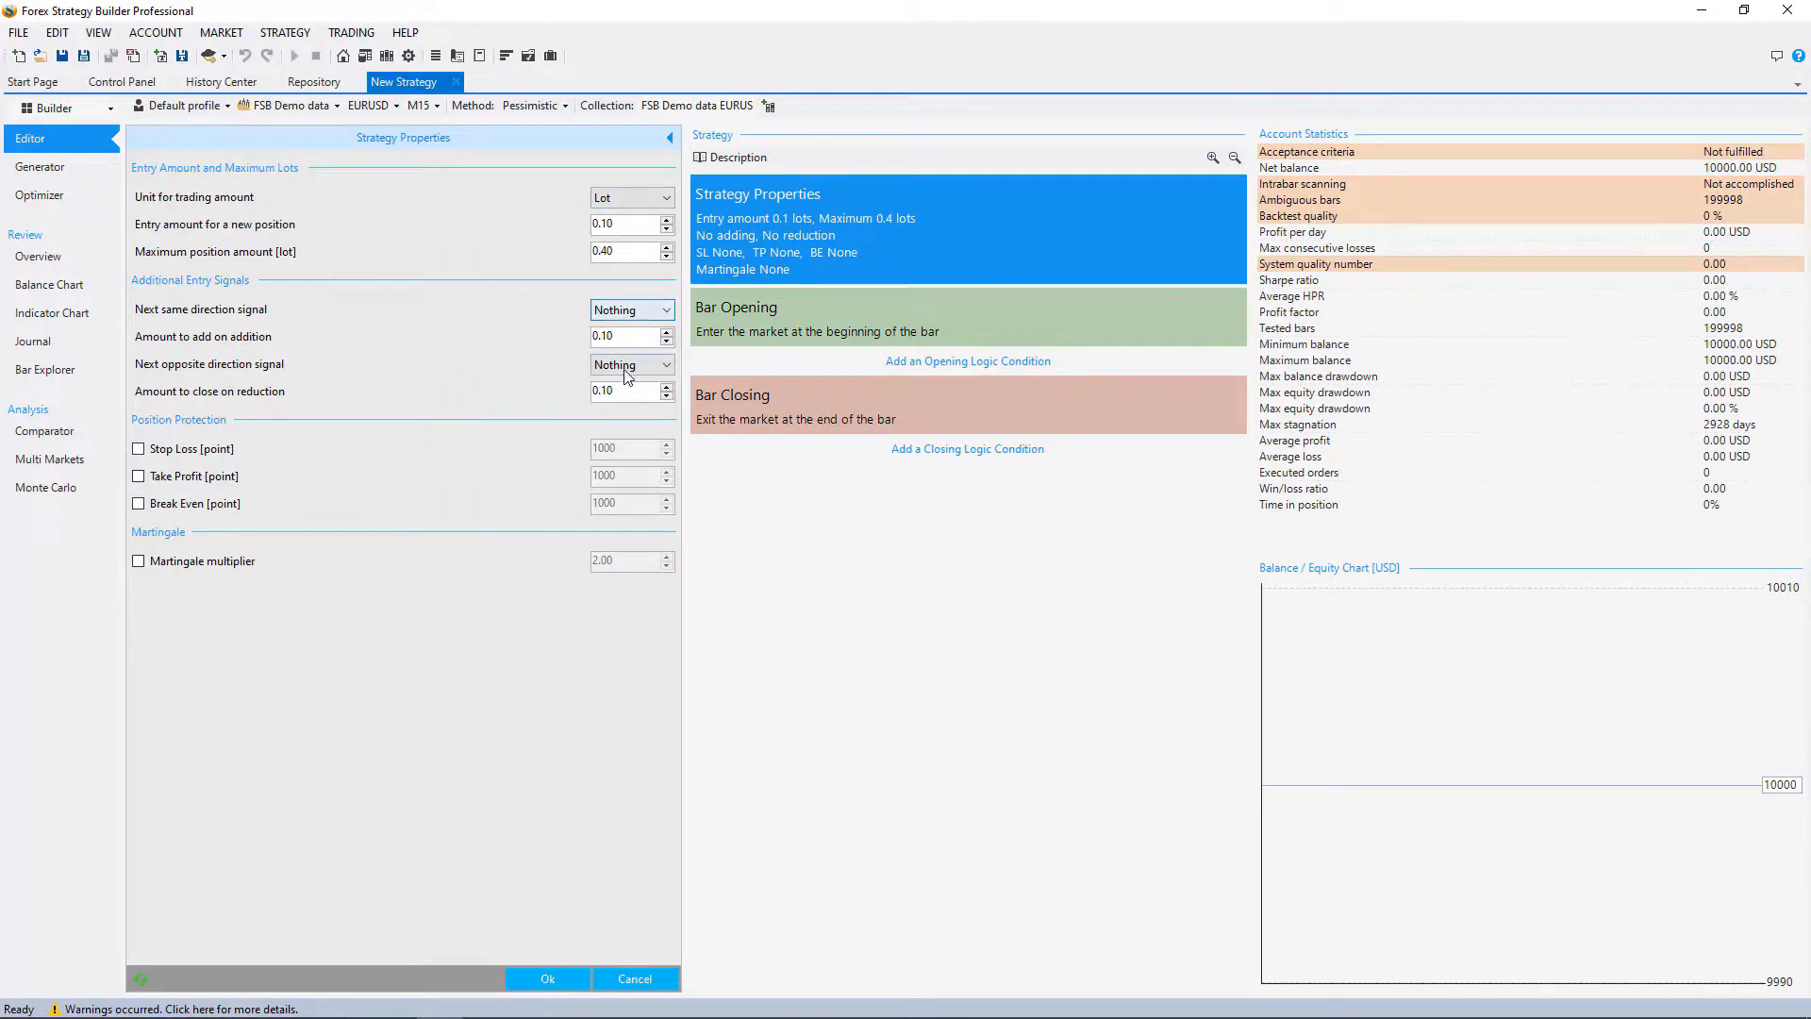
mouse_move(838, 418)
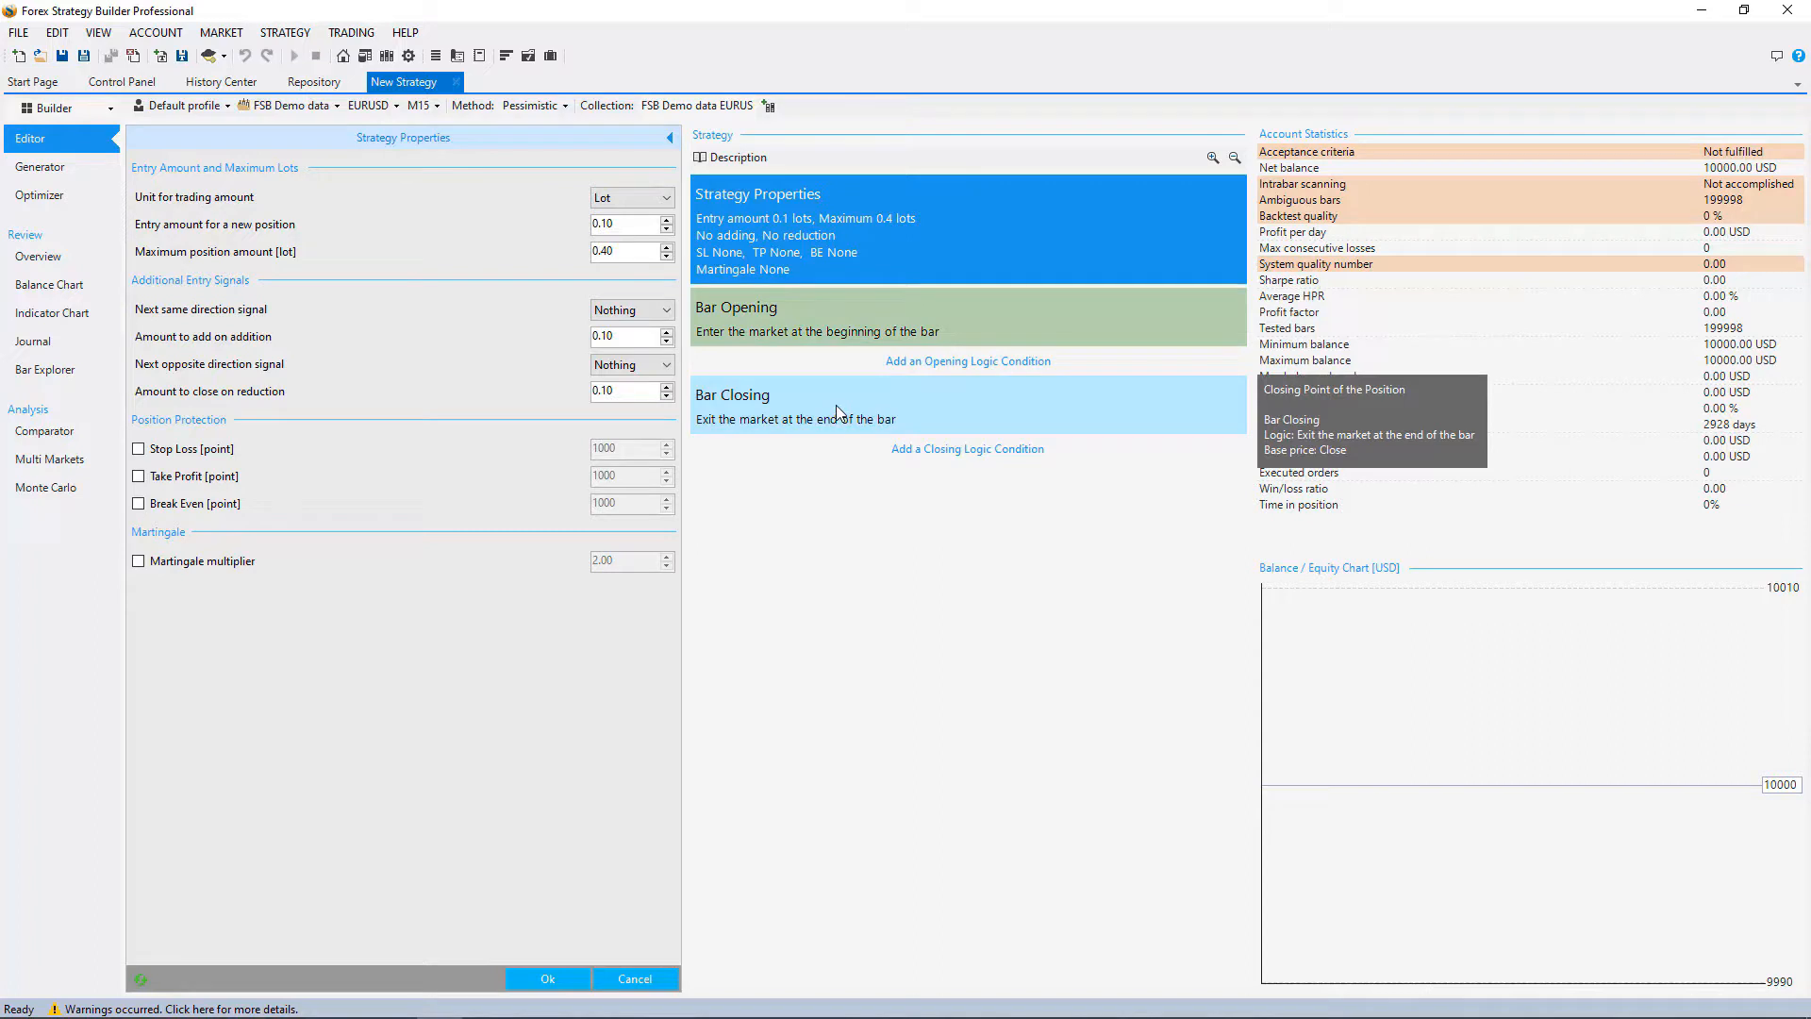
mouse_move(709, 391)
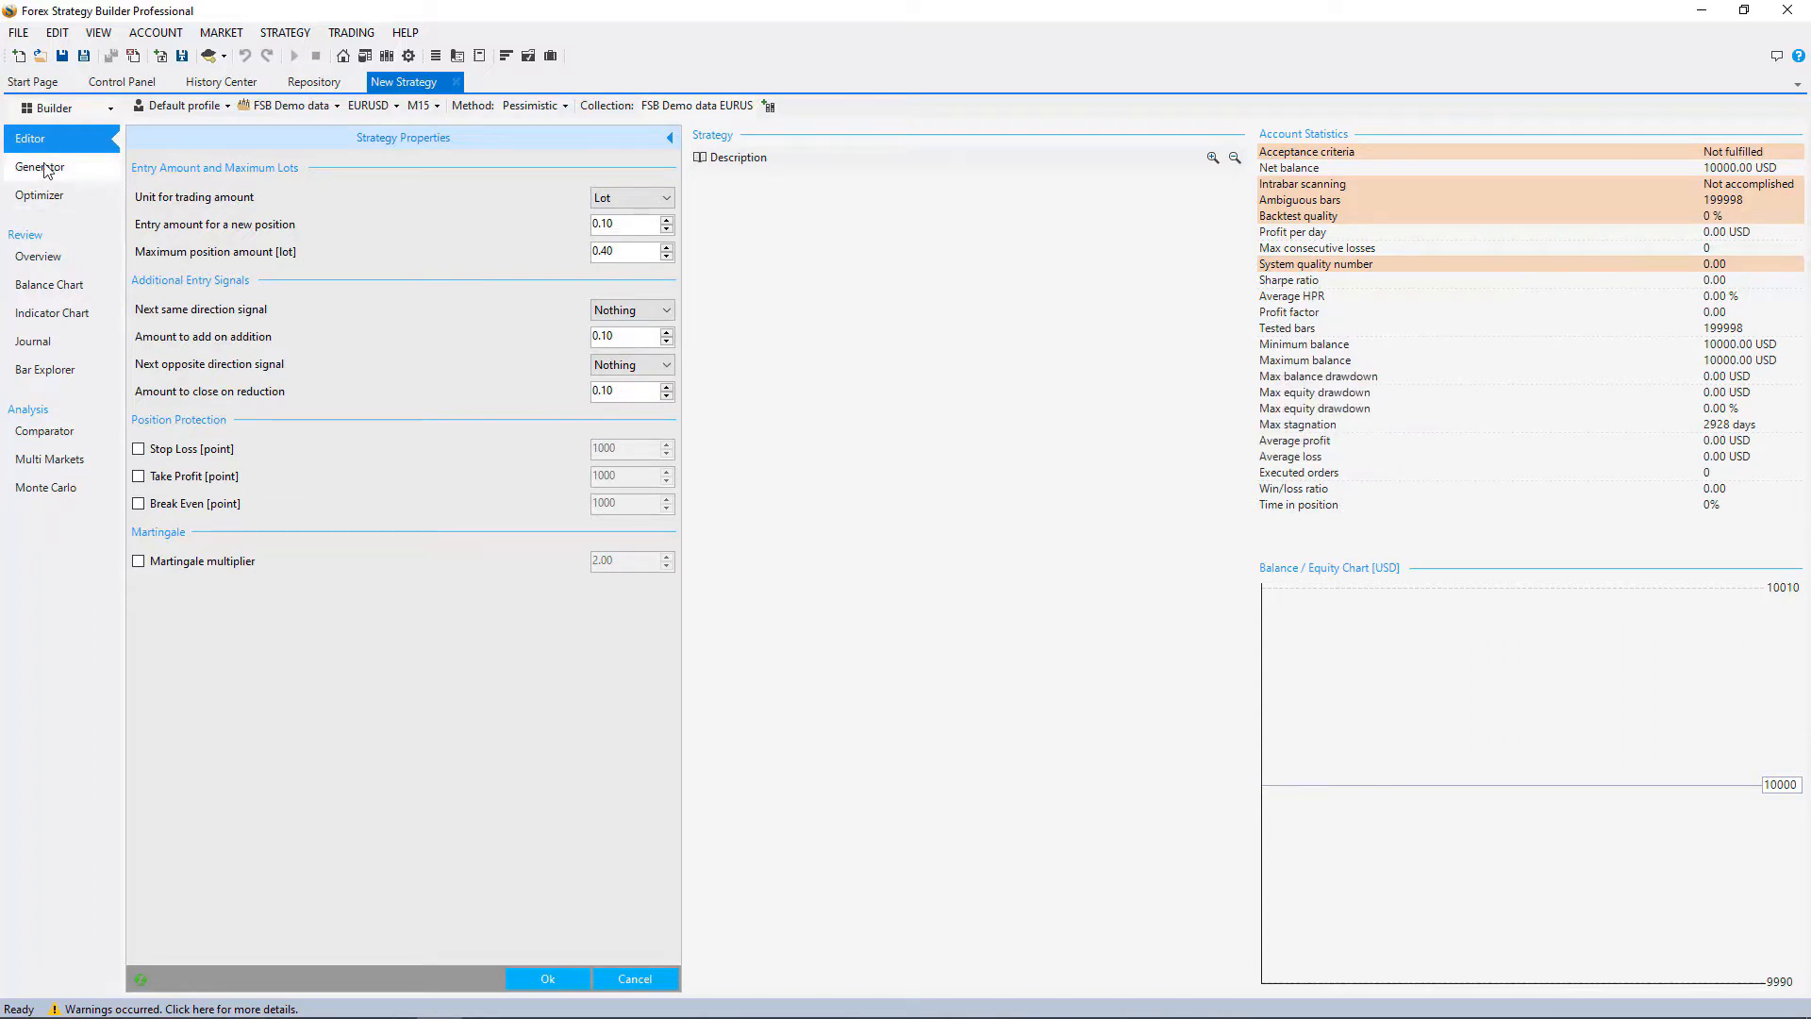
left_click(41, 166)
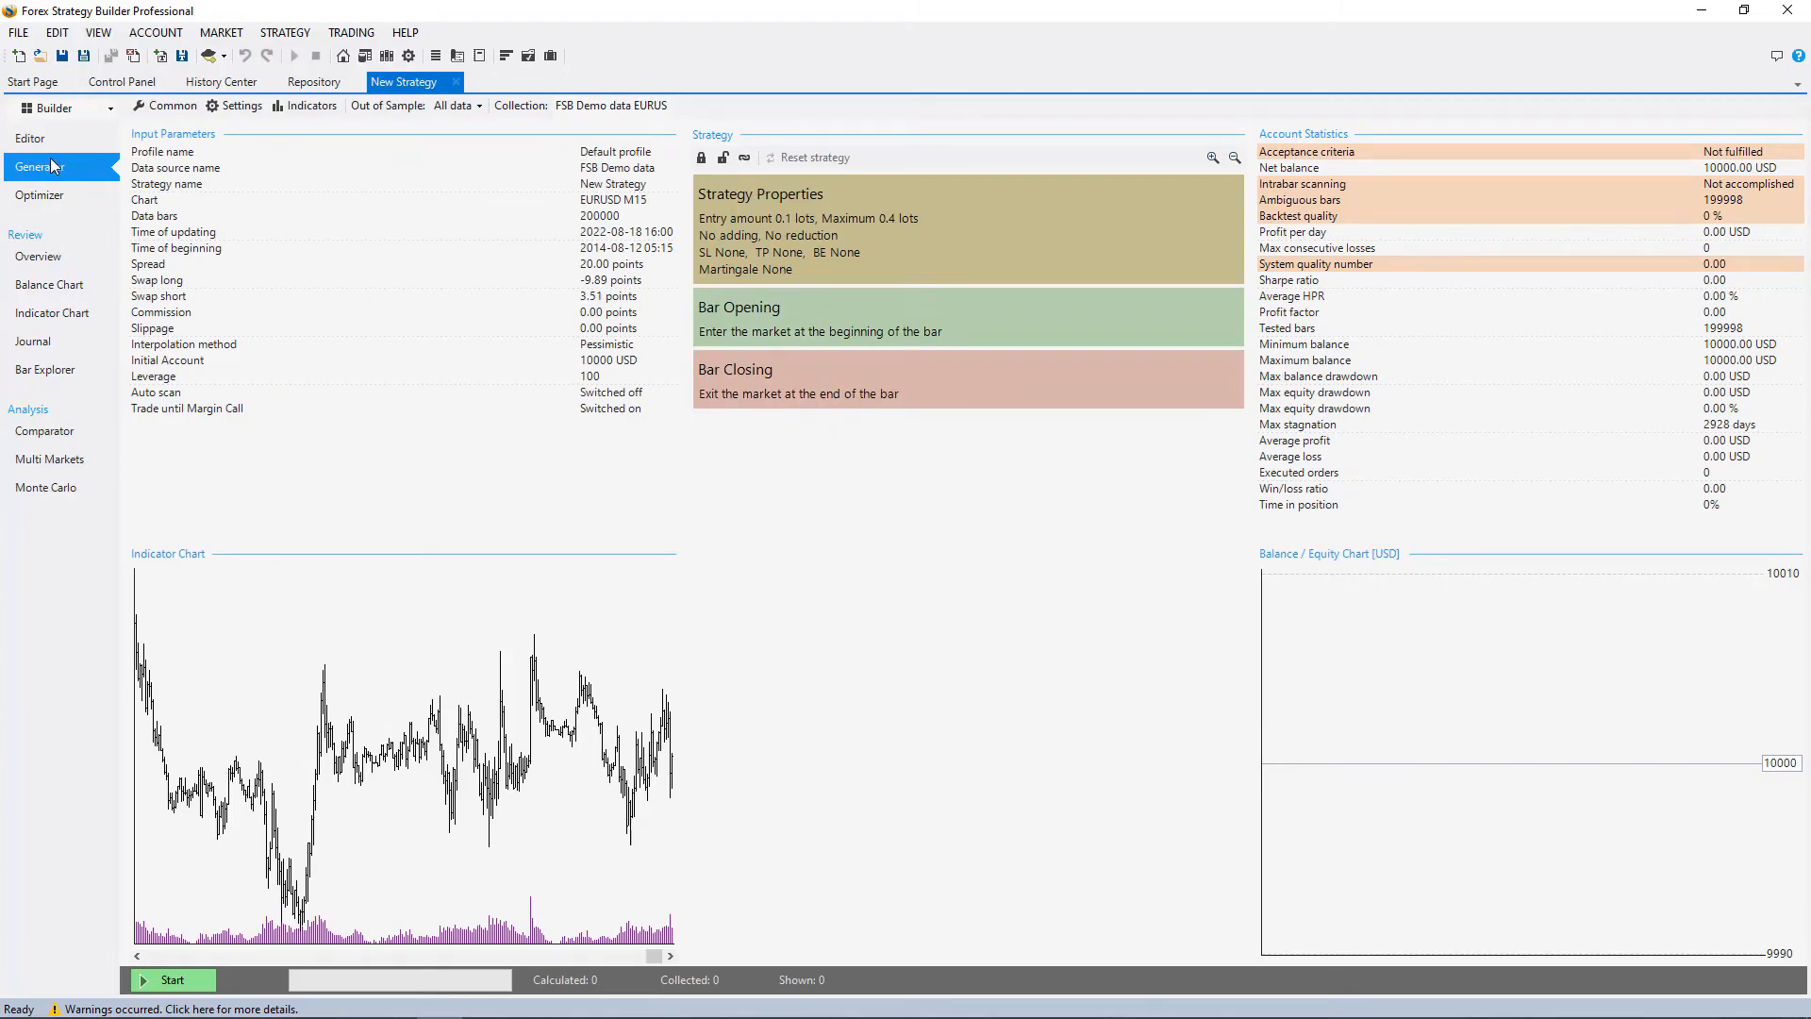